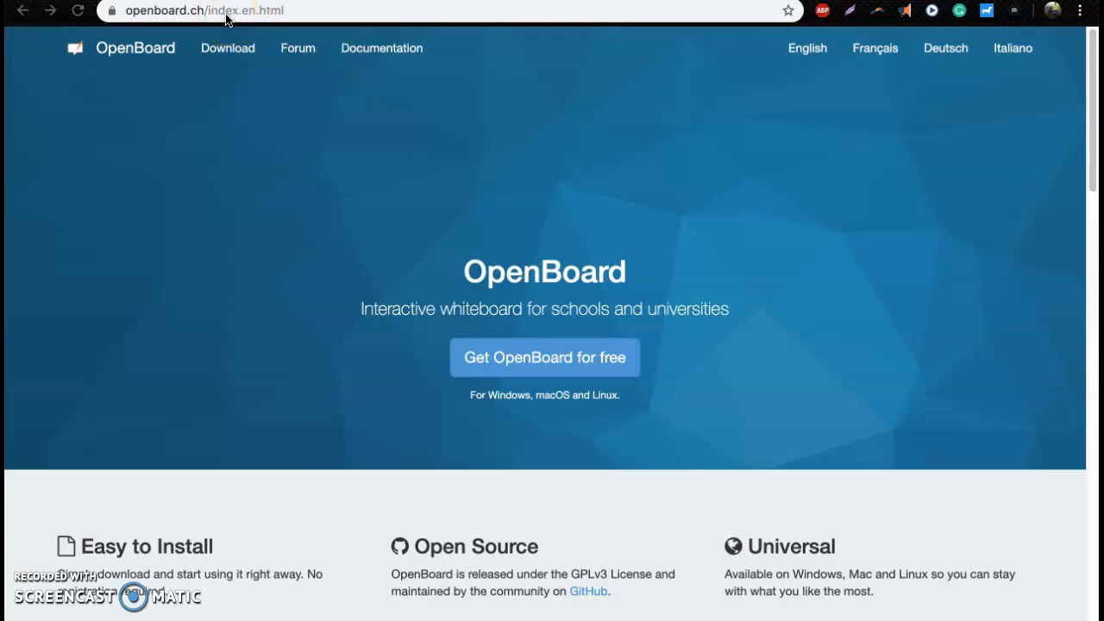
mouse_move(338, 80)
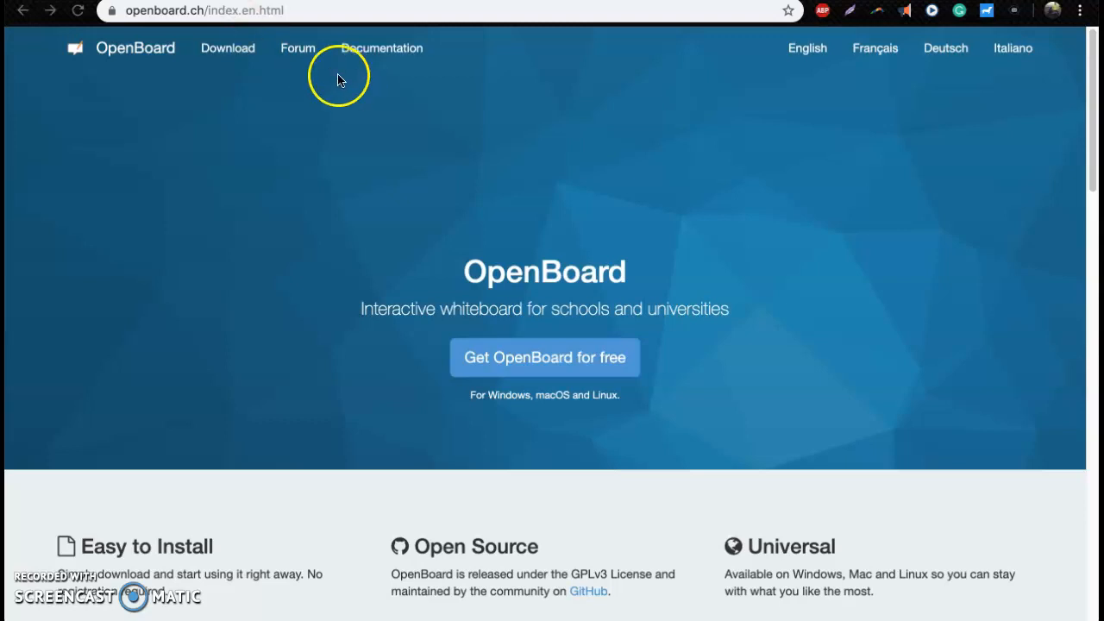
mouse_move(334, 93)
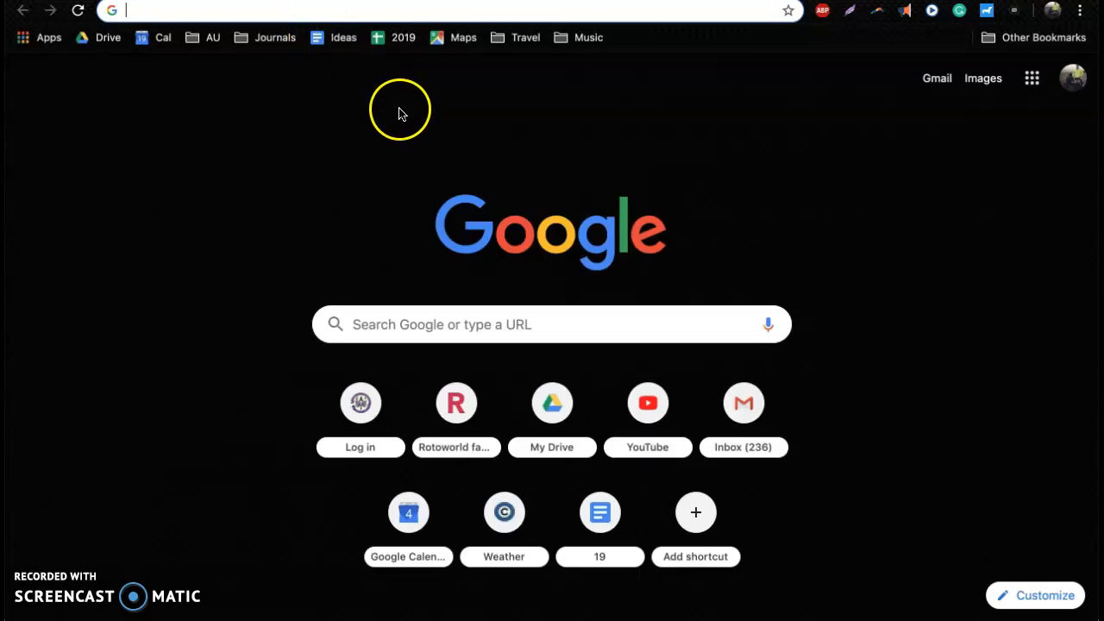
Step: Run a Google search for 'ohio map' in Chrome and switch to image results
left_click(549, 324)
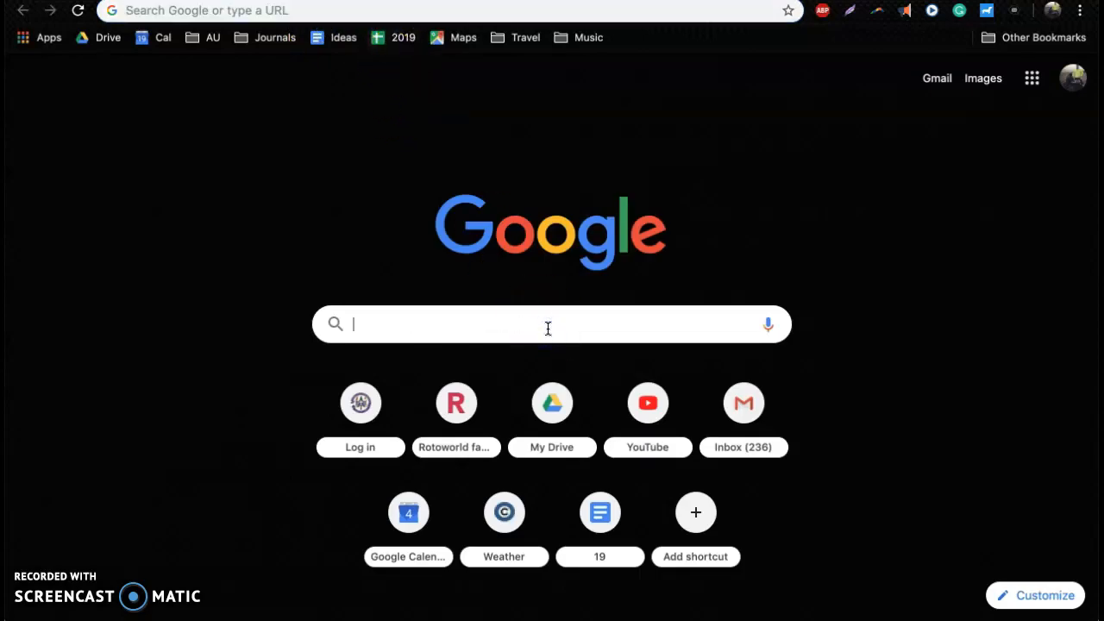
key("Return")
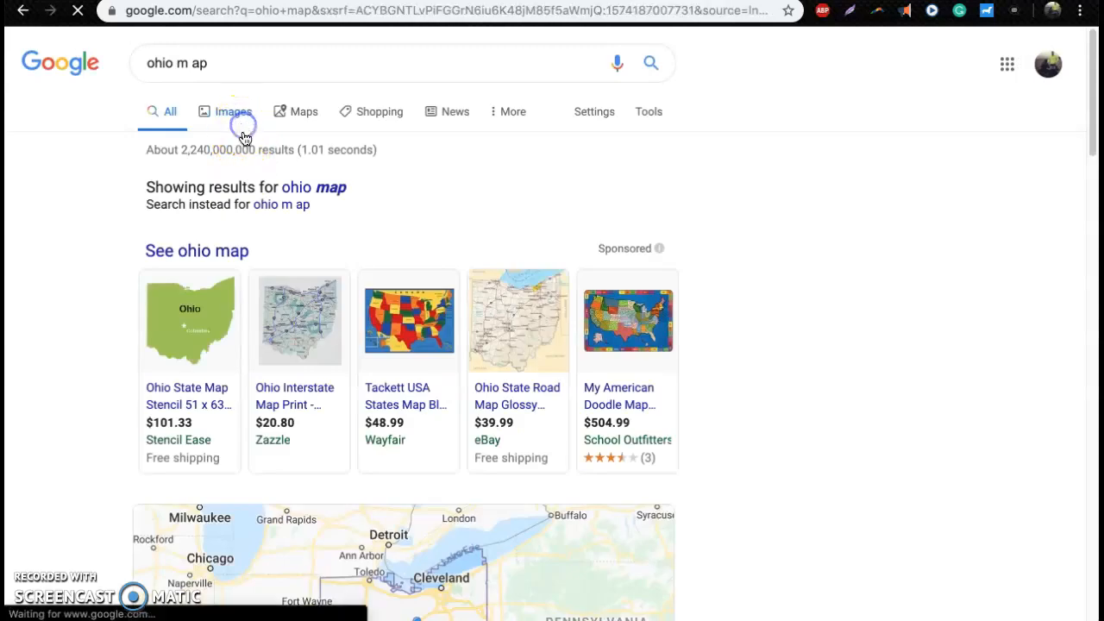
left_click(232, 111)
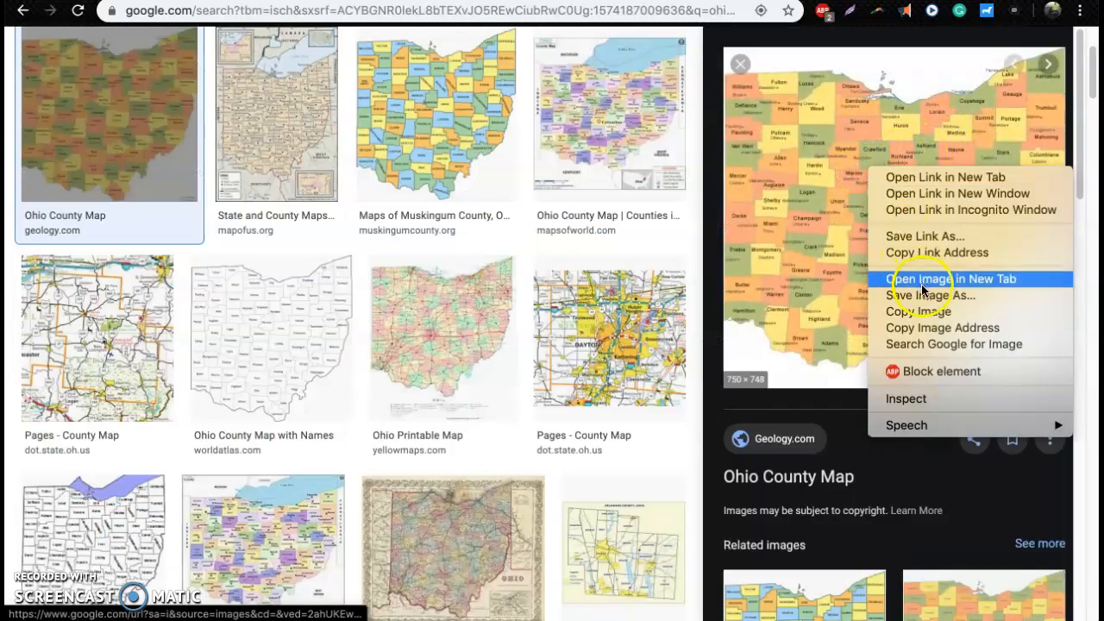
left_click(929, 296)
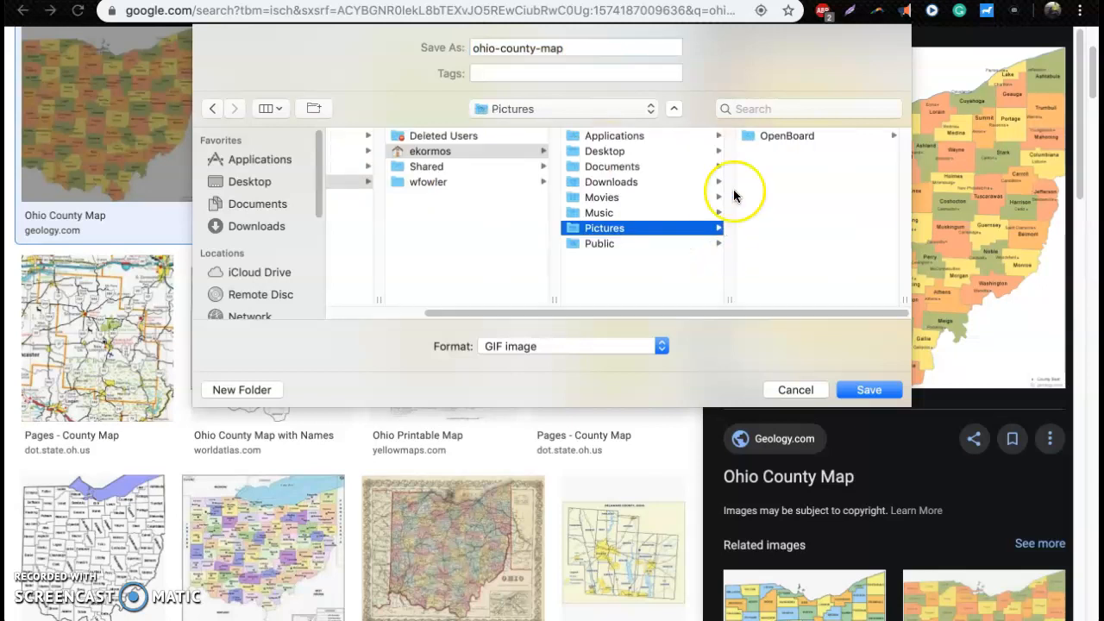
mouse_move(762, 141)
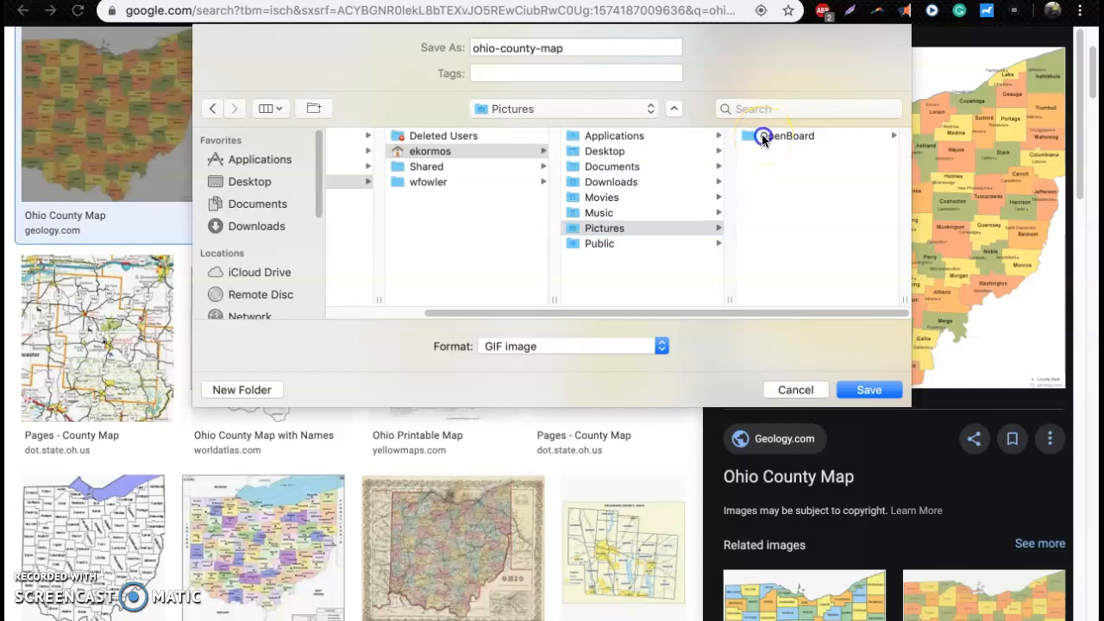
left_click(790, 134)
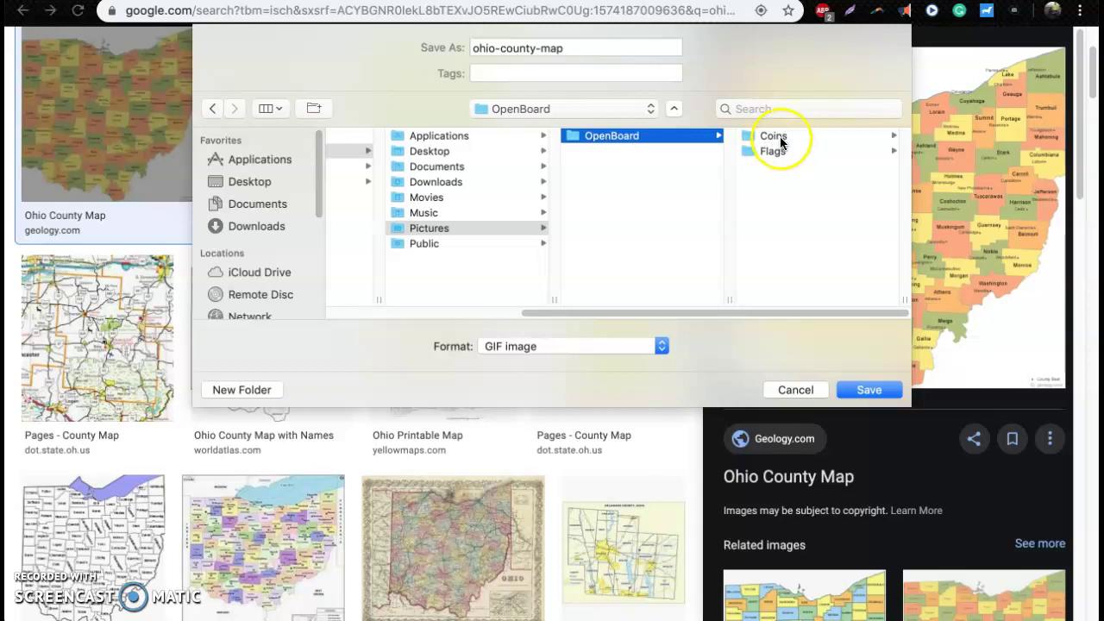
mouse_move(779, 169)
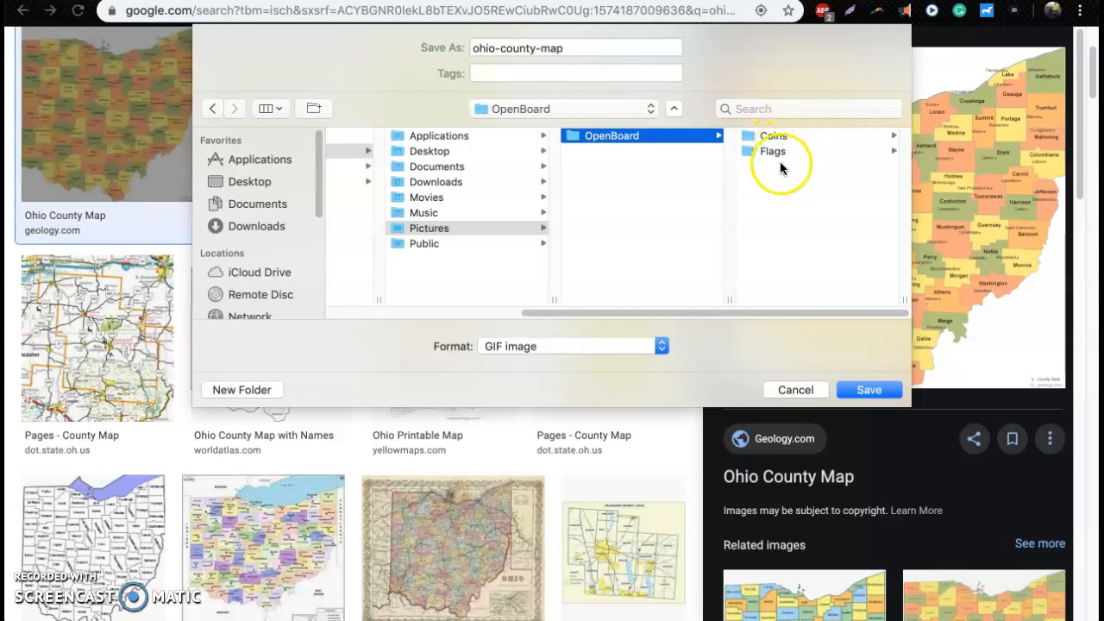
mouse_move(793, 145)
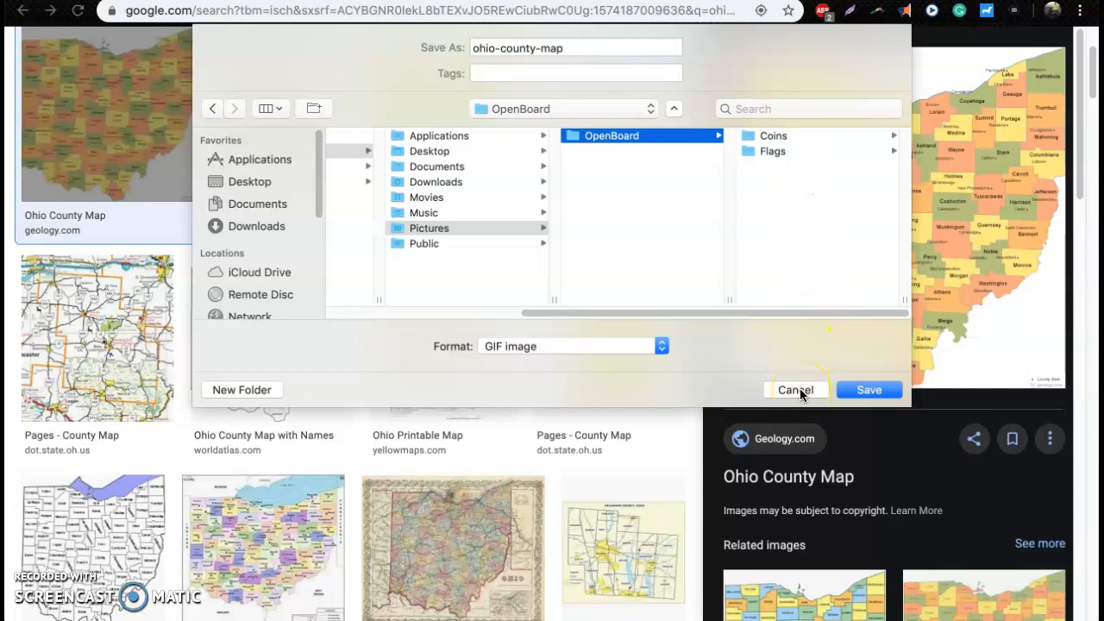
left_click(794, 389)
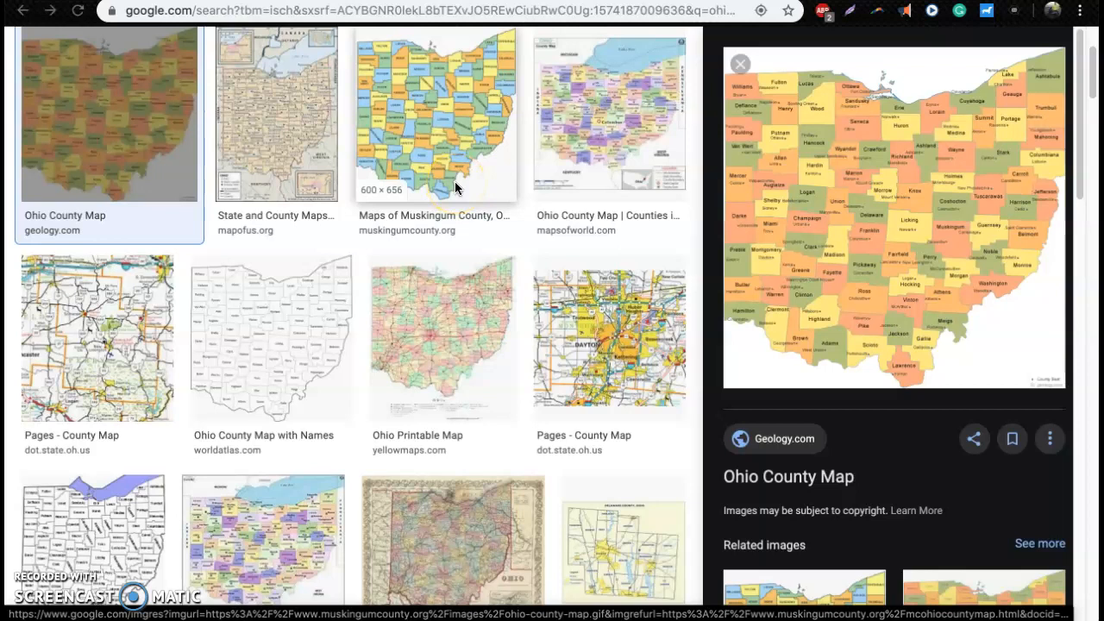
mouse_move(507, 176)
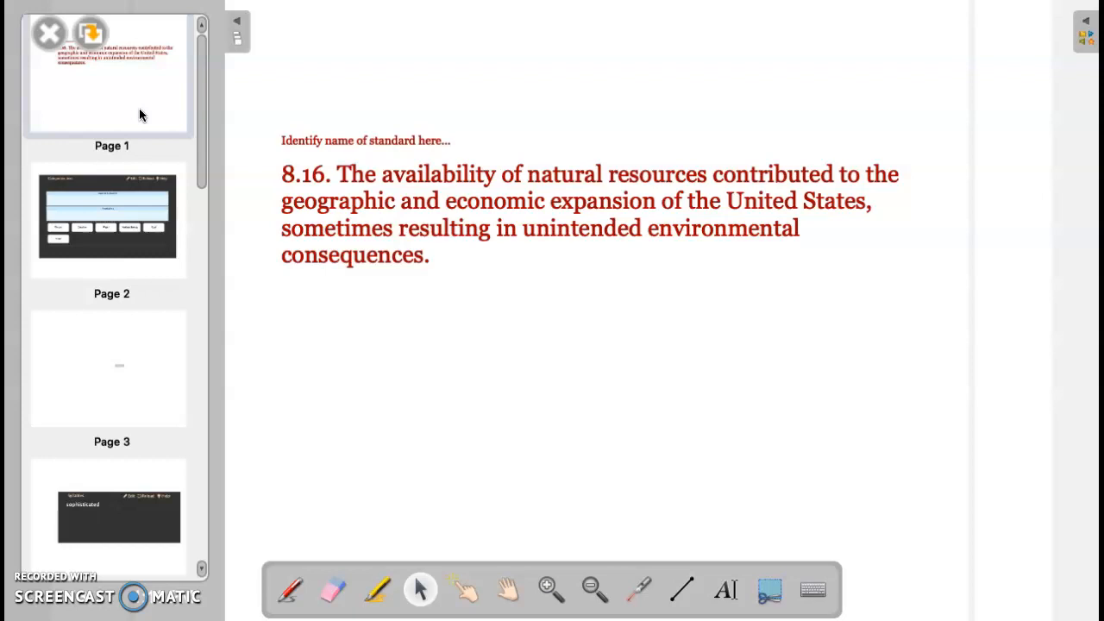
mouse_move(176, 41)
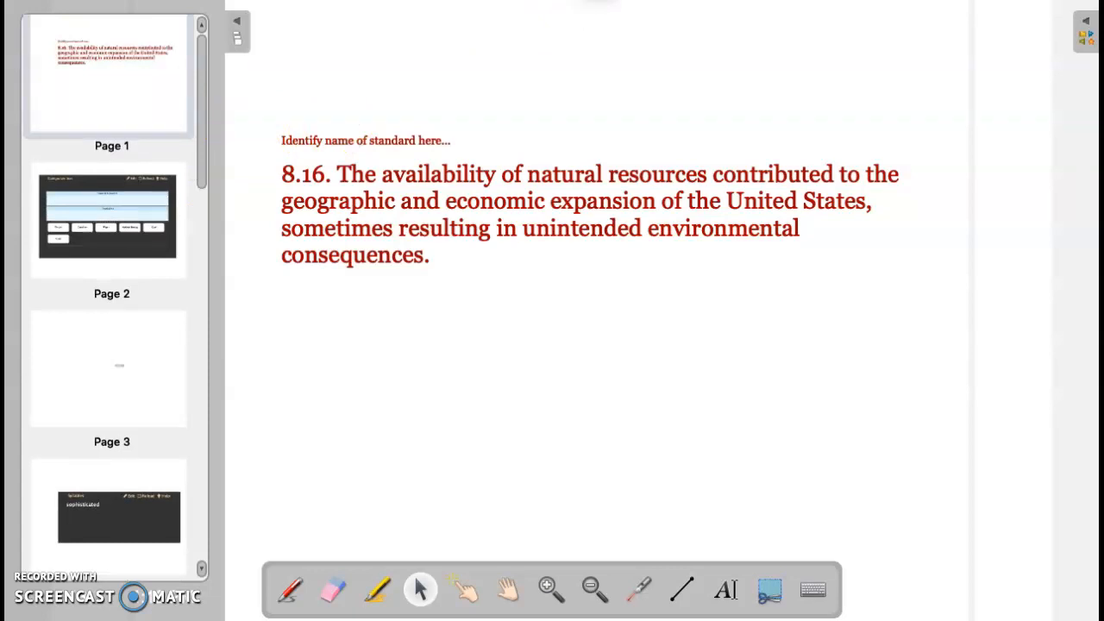
Step: Remove the blank page 2, confirm the deletion, and return to page 1
left_click(106, 221)
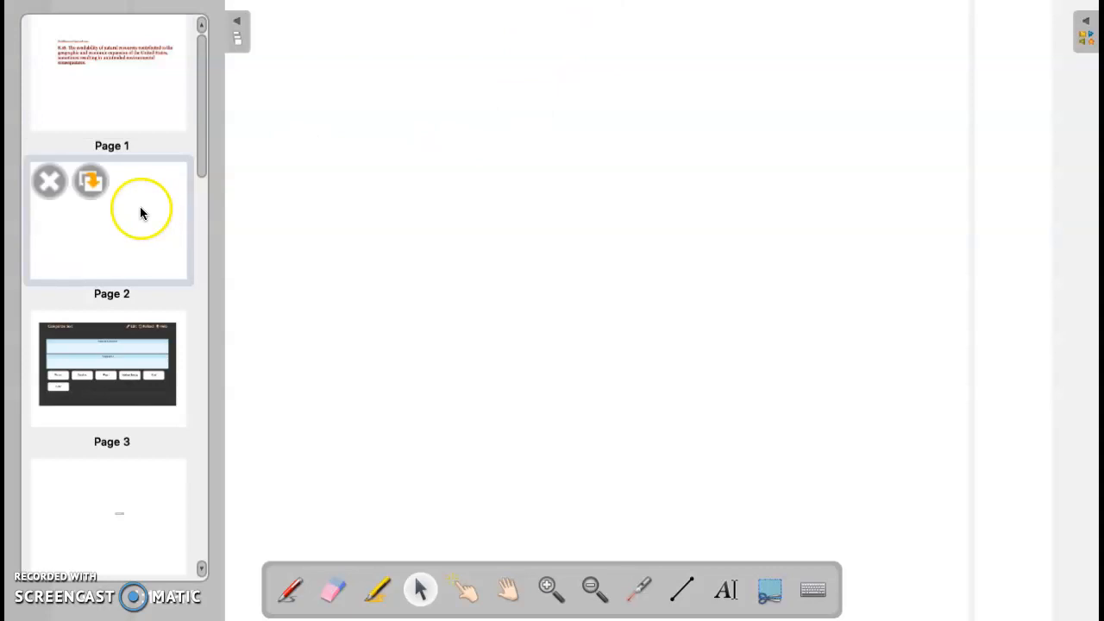
mouse_move(112, 213)
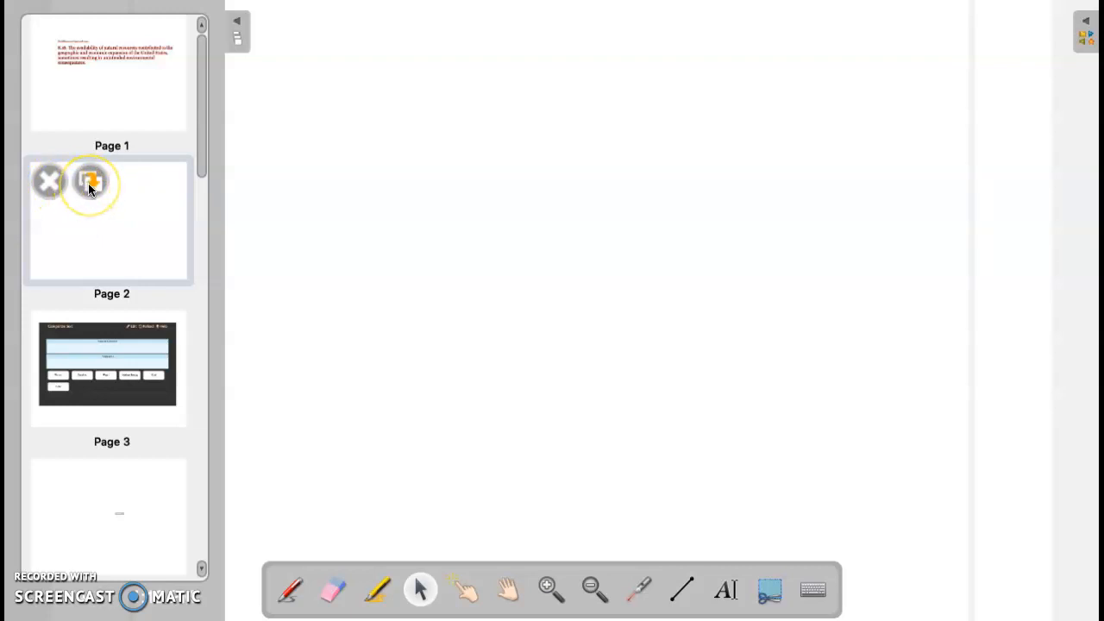
left_click(48, 181)
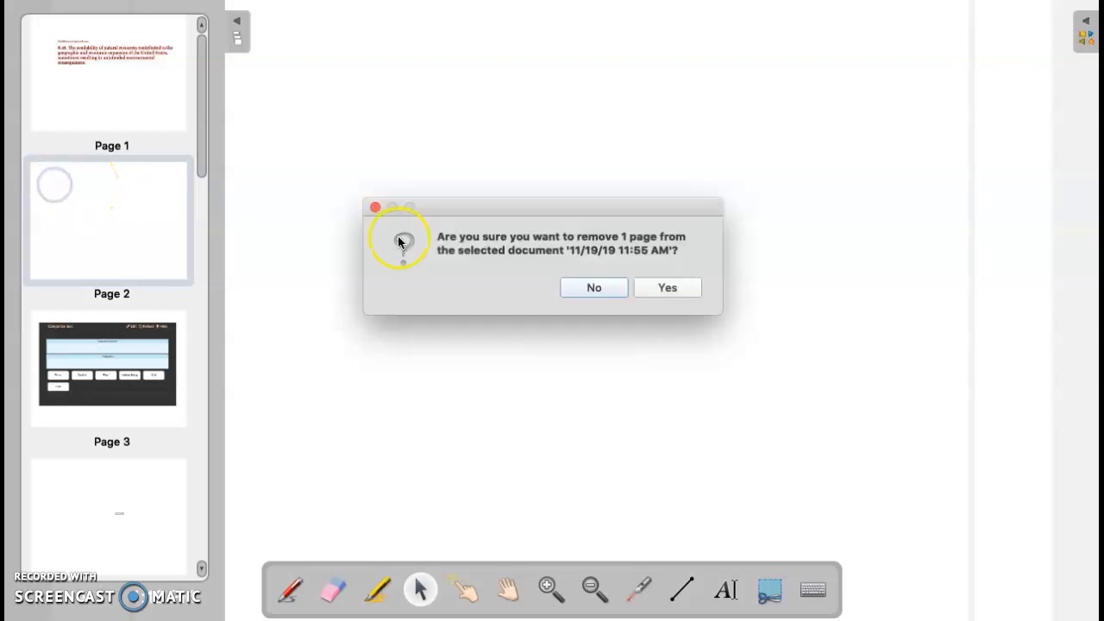
left_click(666, 286)
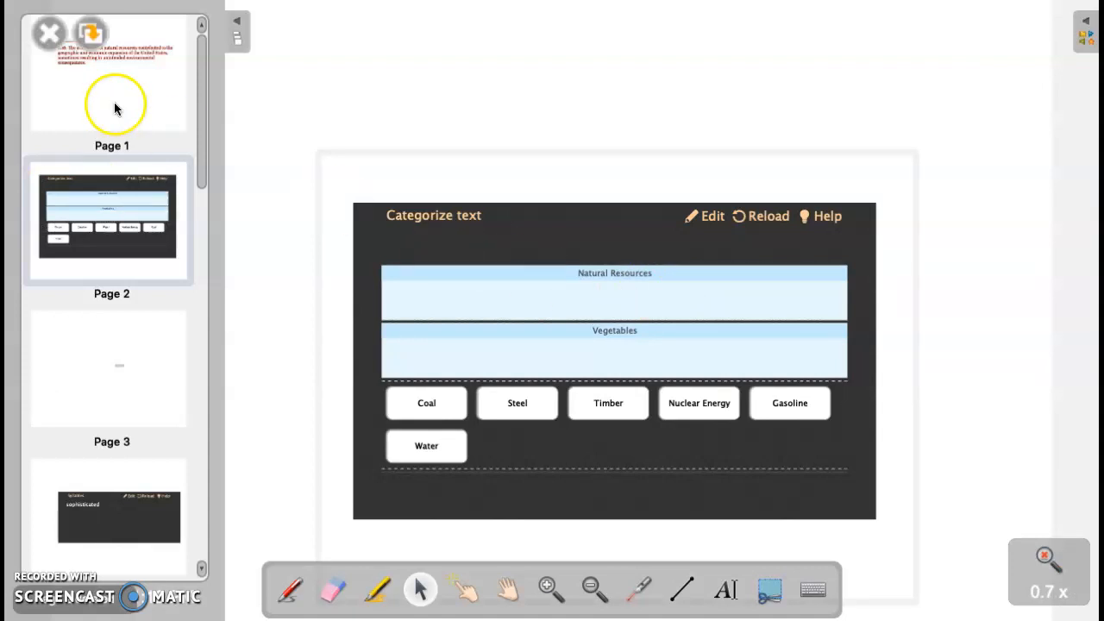
left_click(111, 76)
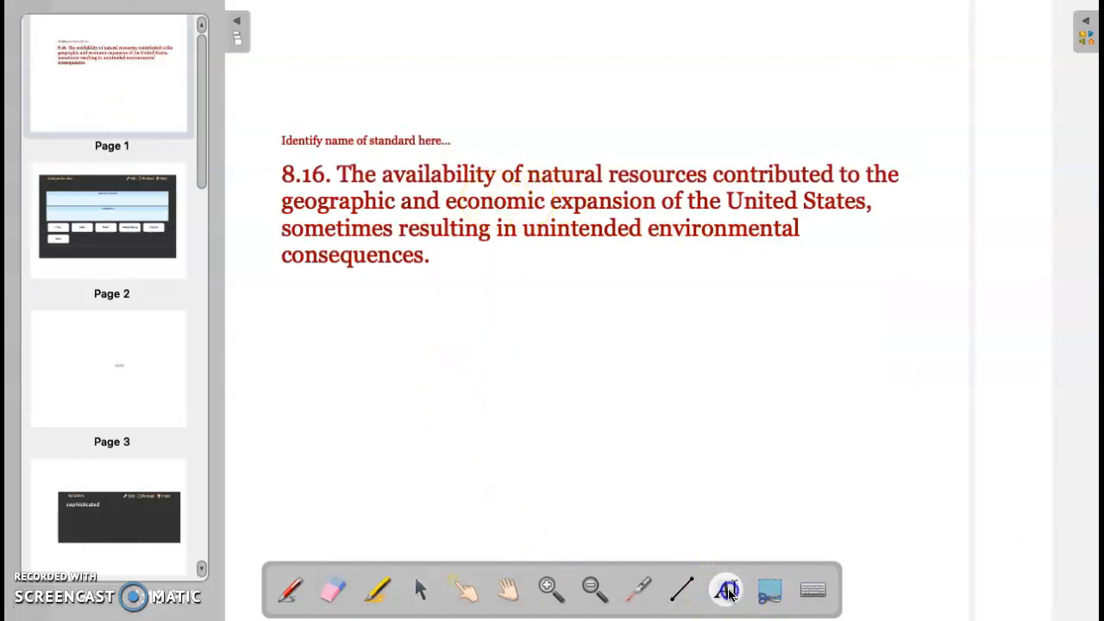
left_click(724, 590)
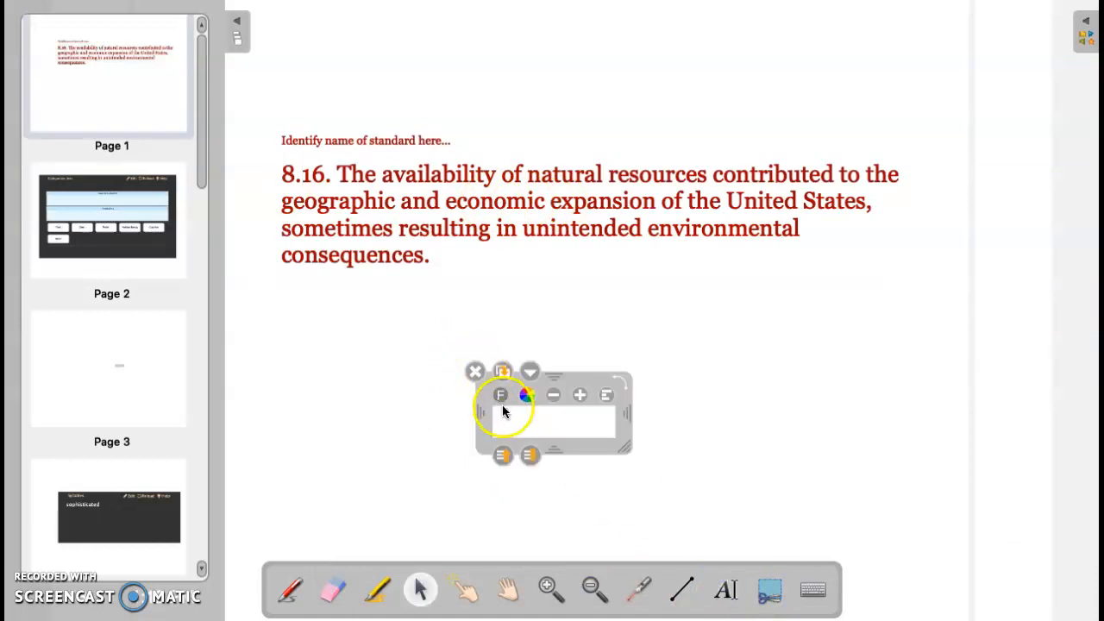
left_click(500, 394)
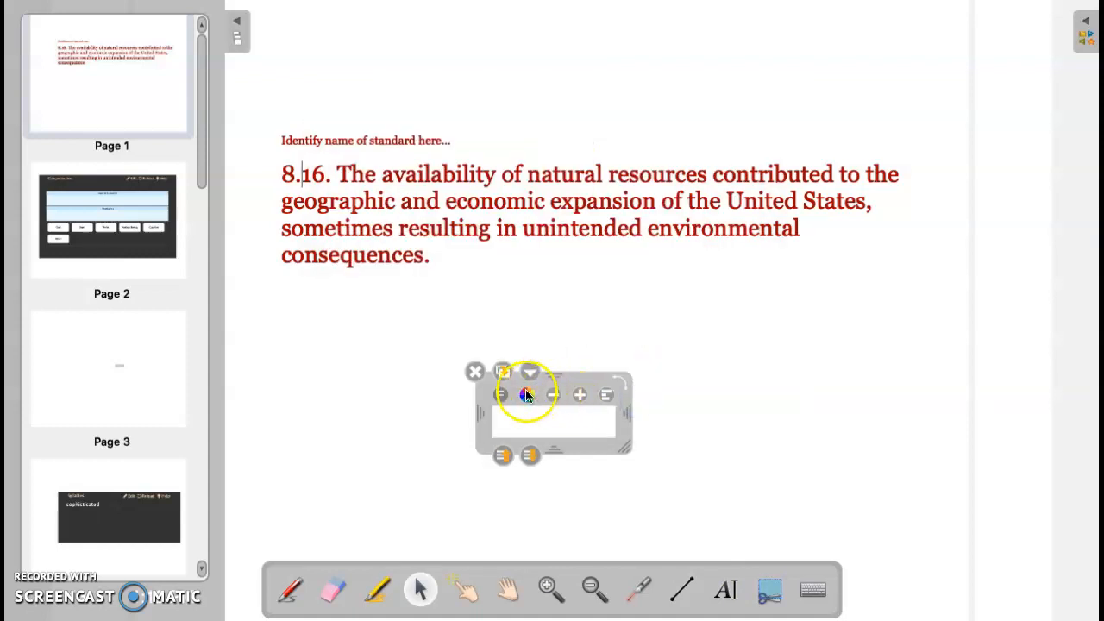
left_click(532, 394)
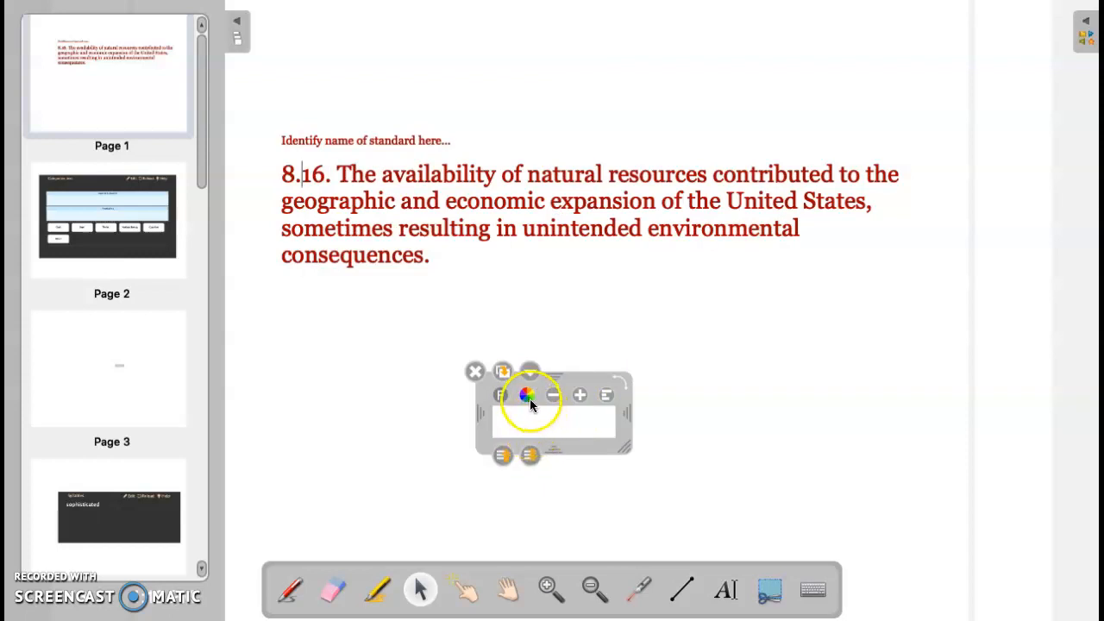
mouse_move(481, 373)
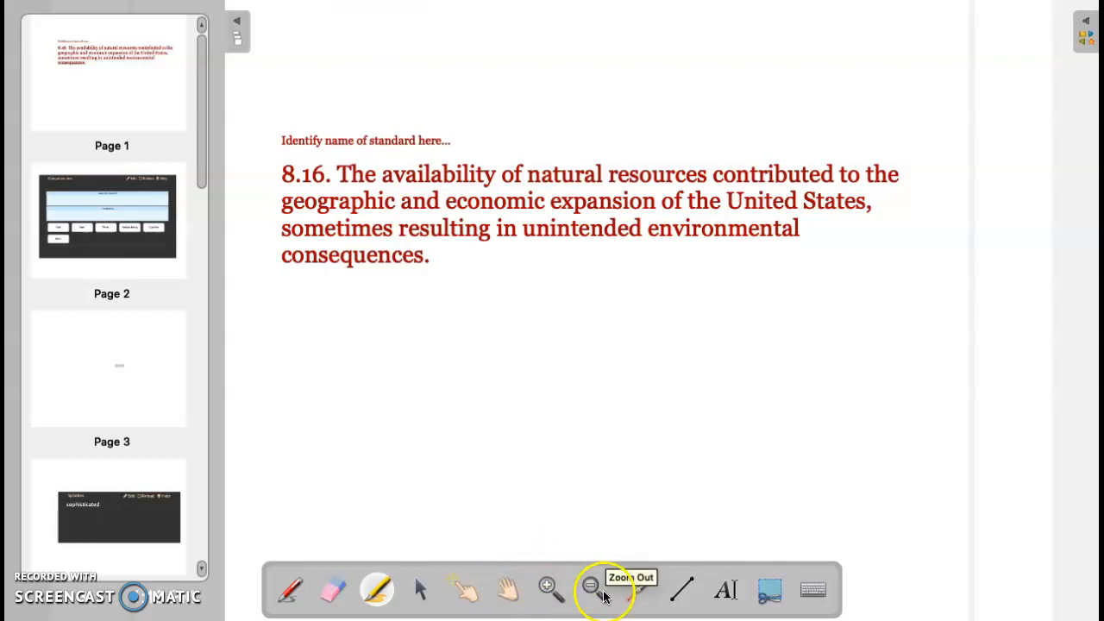
mouse_move(638, 589)
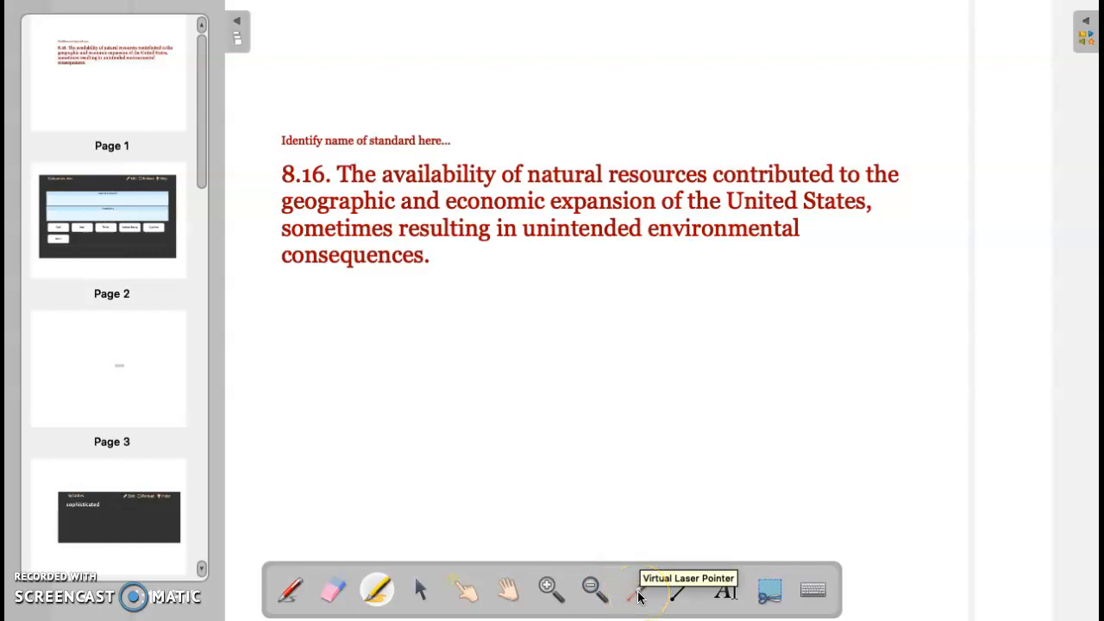
left_click(638, 590)
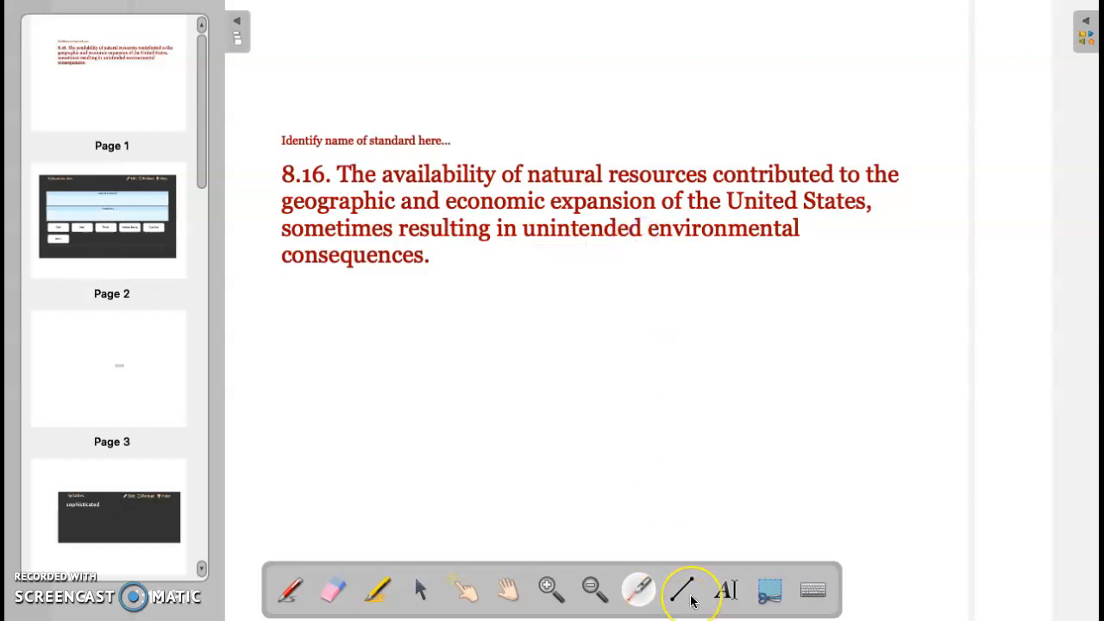
mouse_move(686, 589)
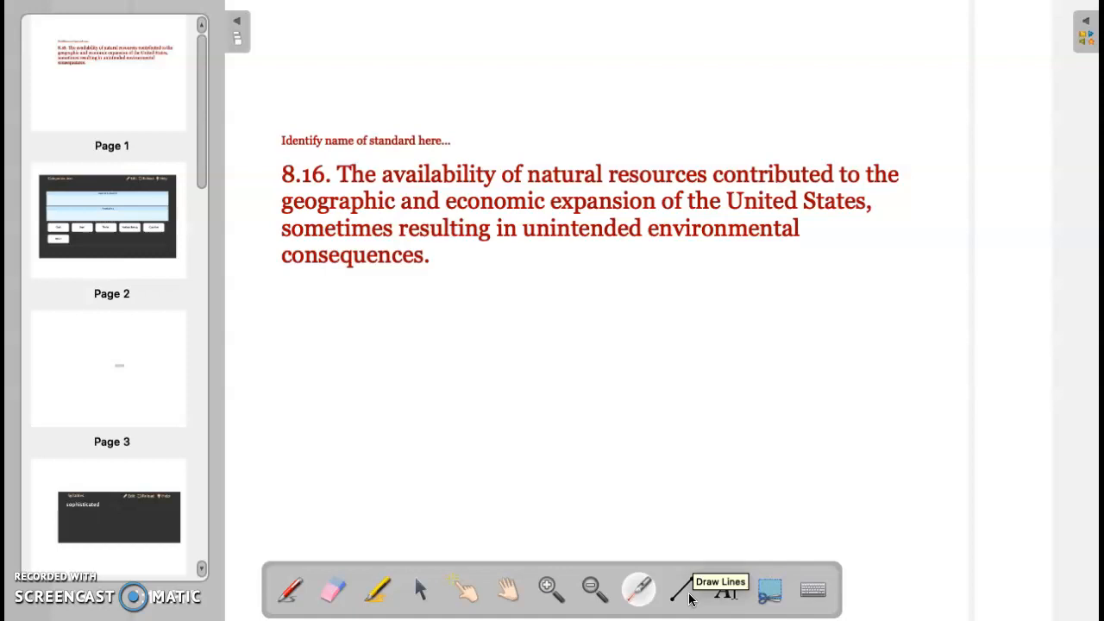
left_click(681, 590)
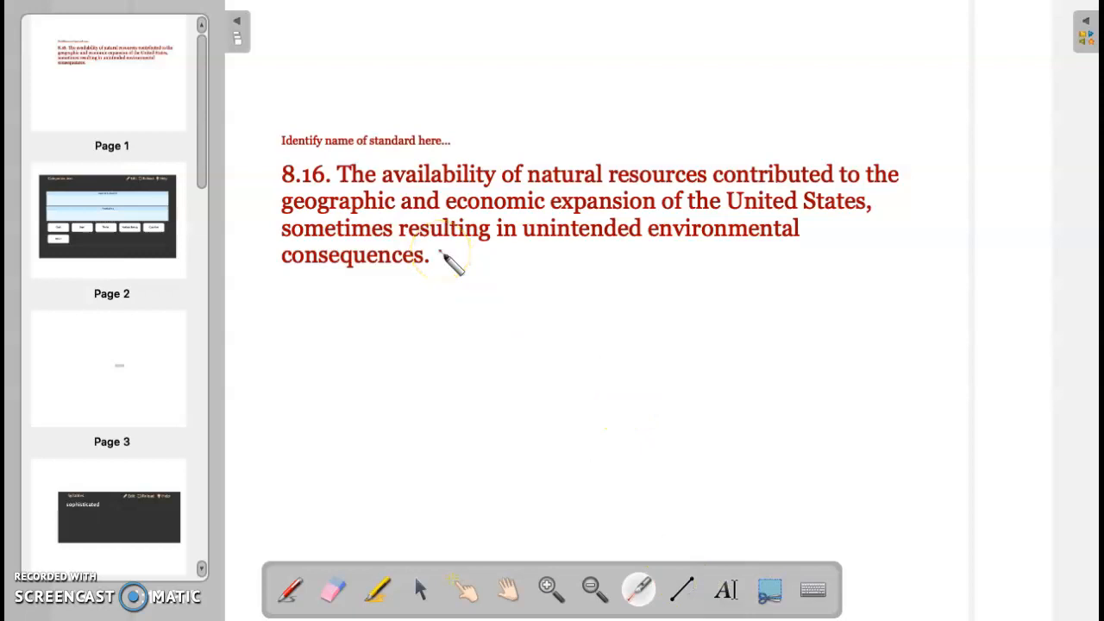
left_click(421, 588)
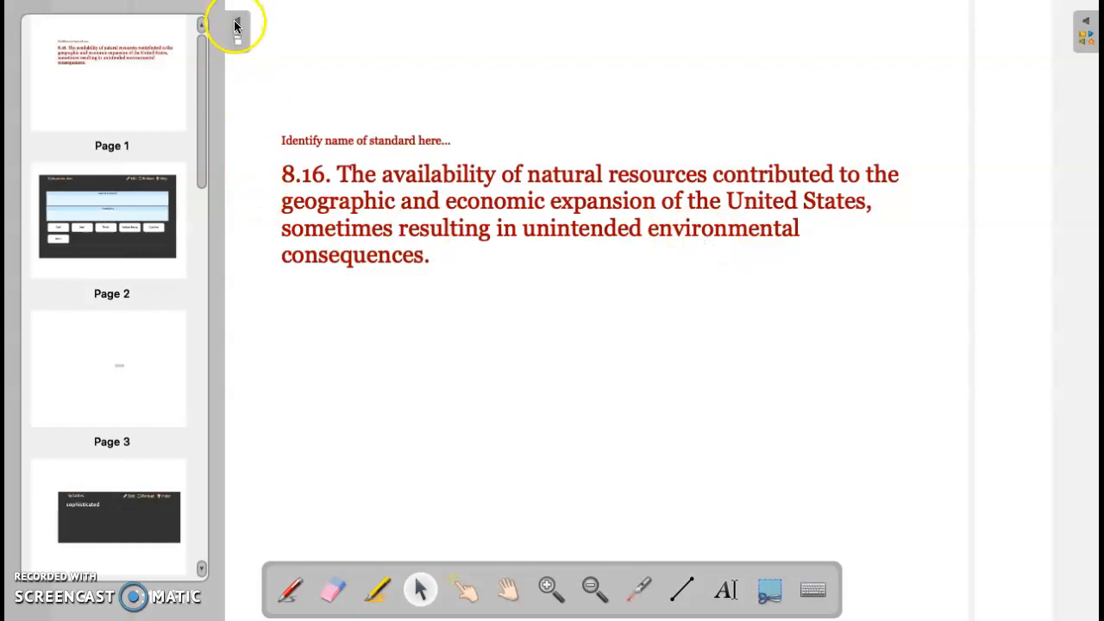
left_click(236, 25)
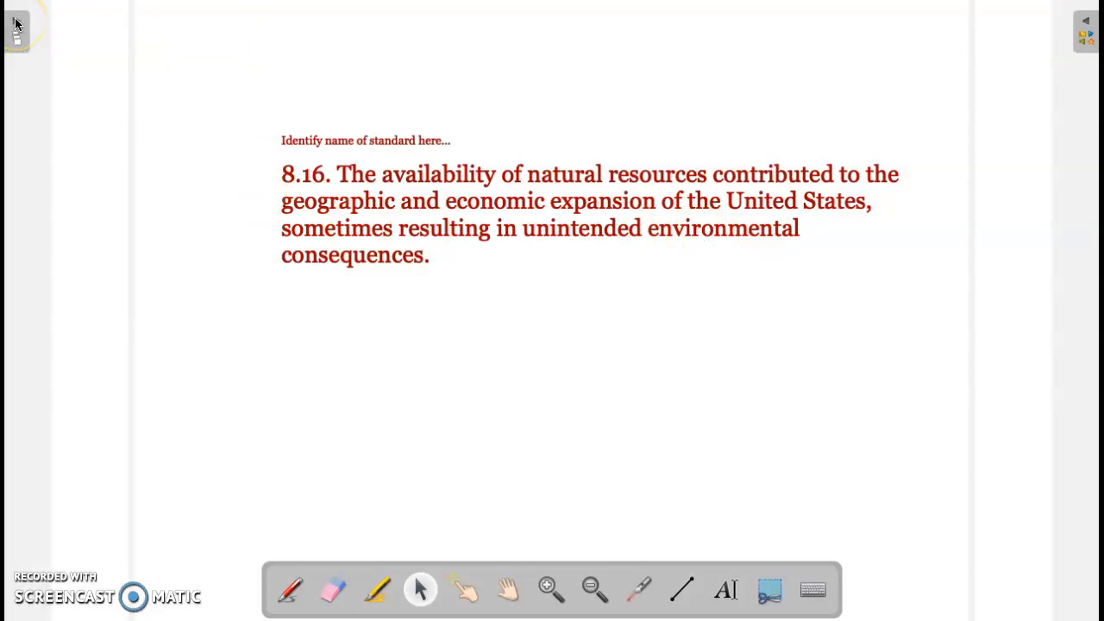
mouse_move(1031, 41)
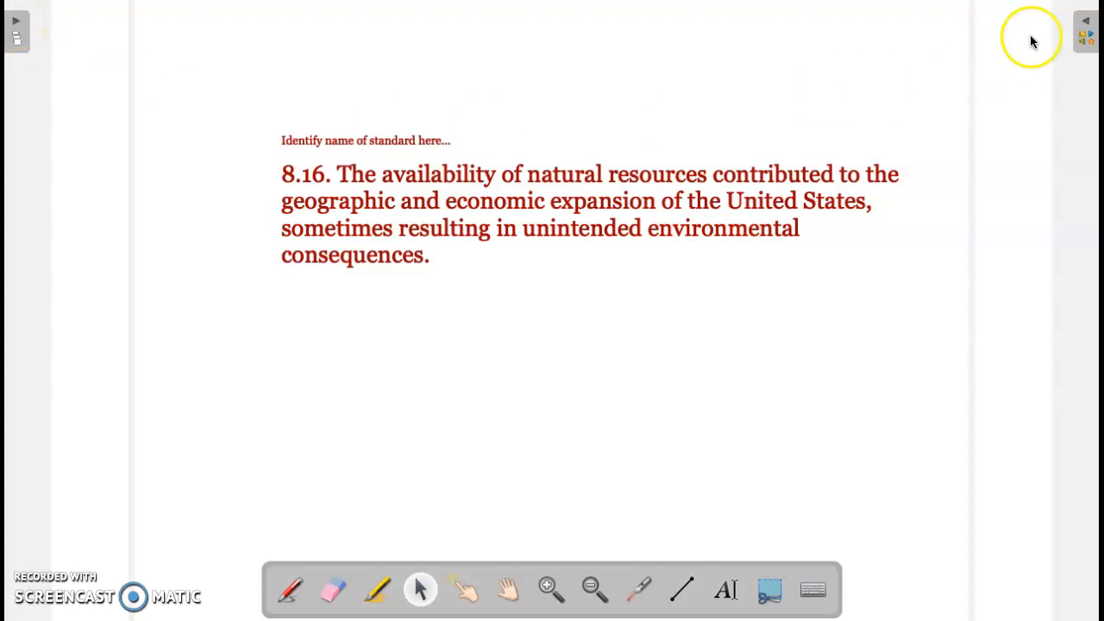
mouse_move(1086, 24)
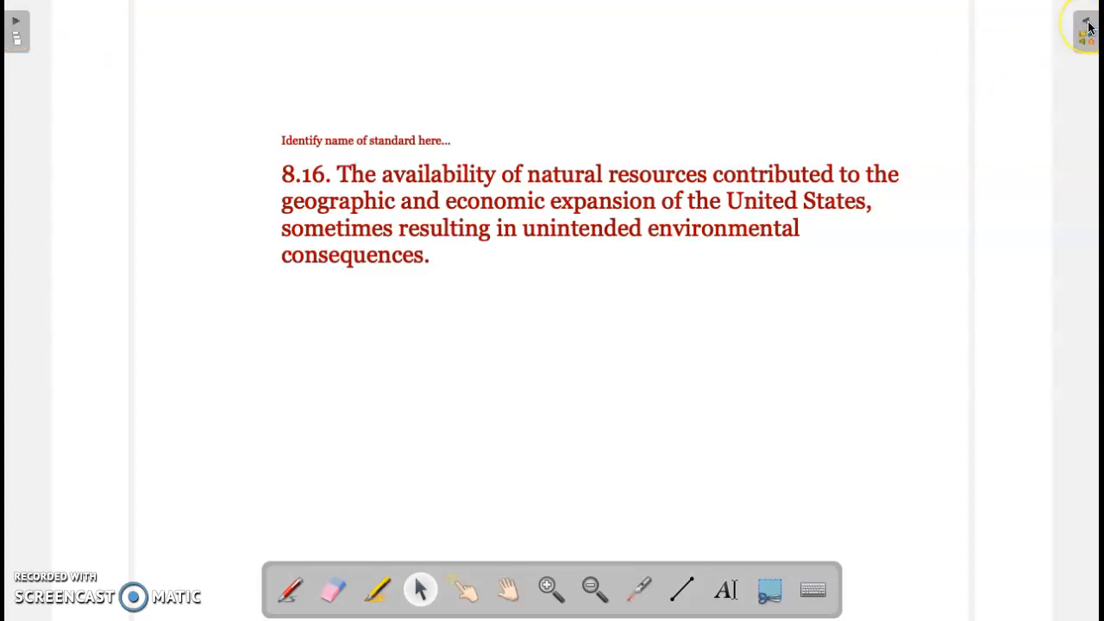
left_click(1086, 24)
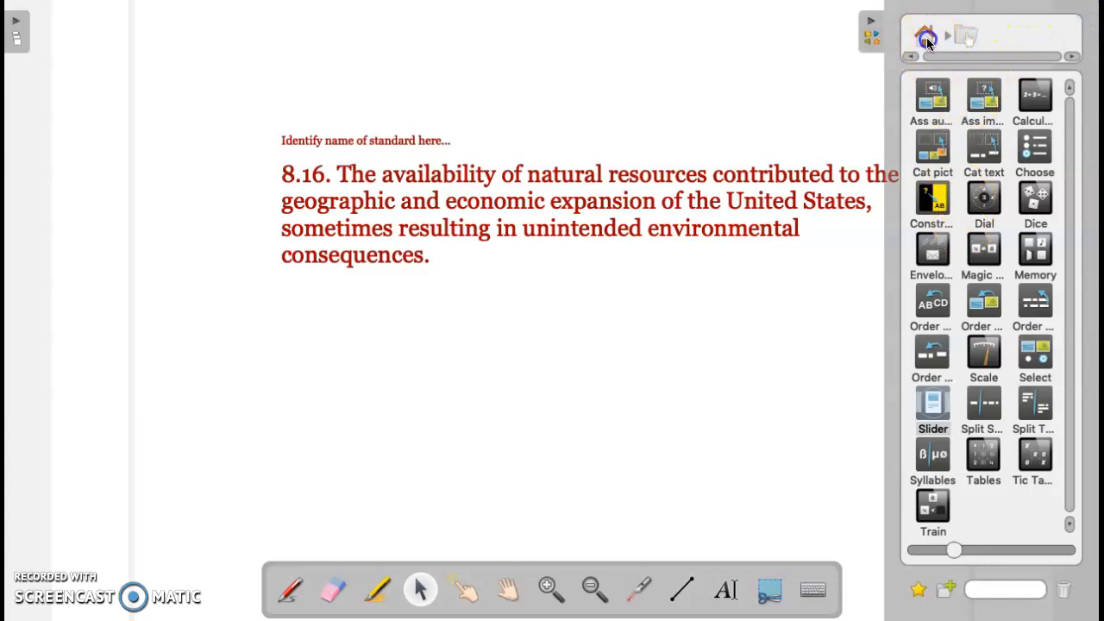
left_click(925, 36)
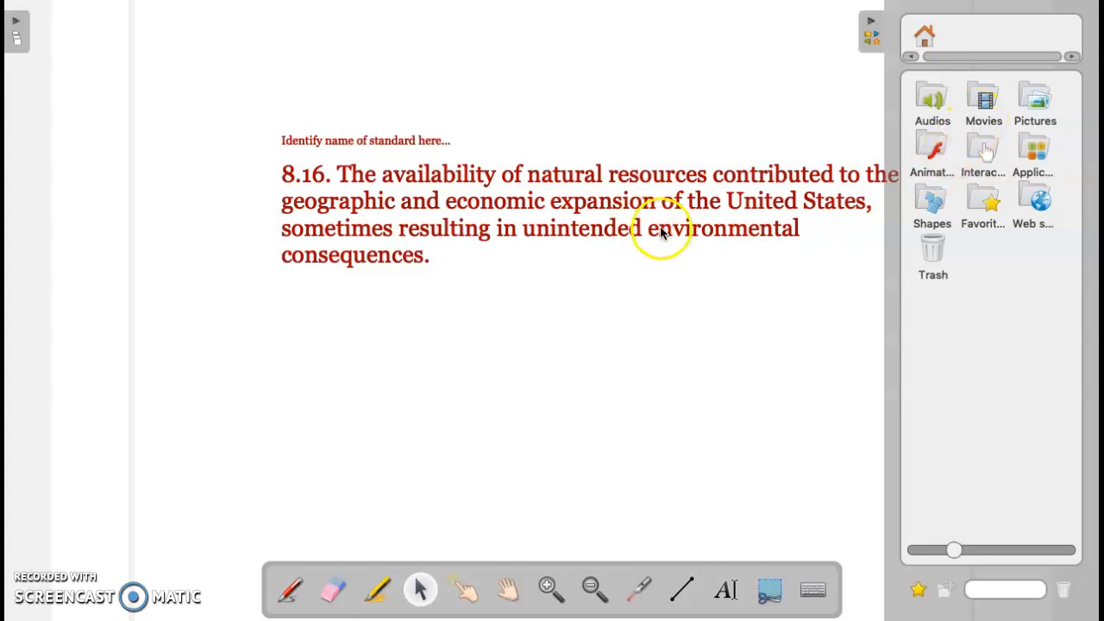
mouse_move(120, 96)
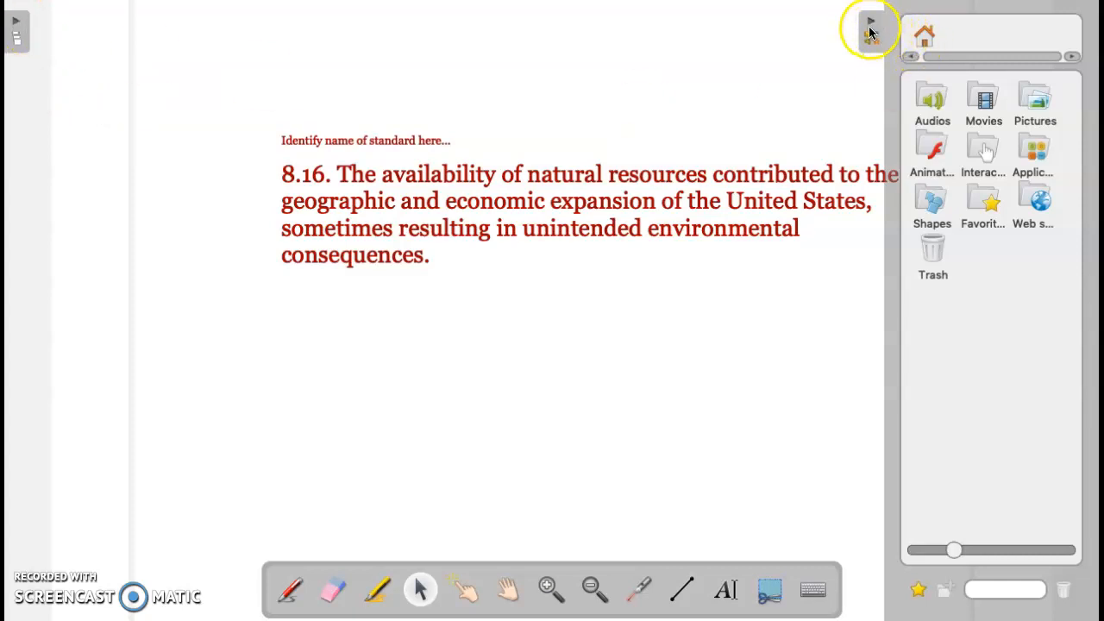
left_click(869, 25)
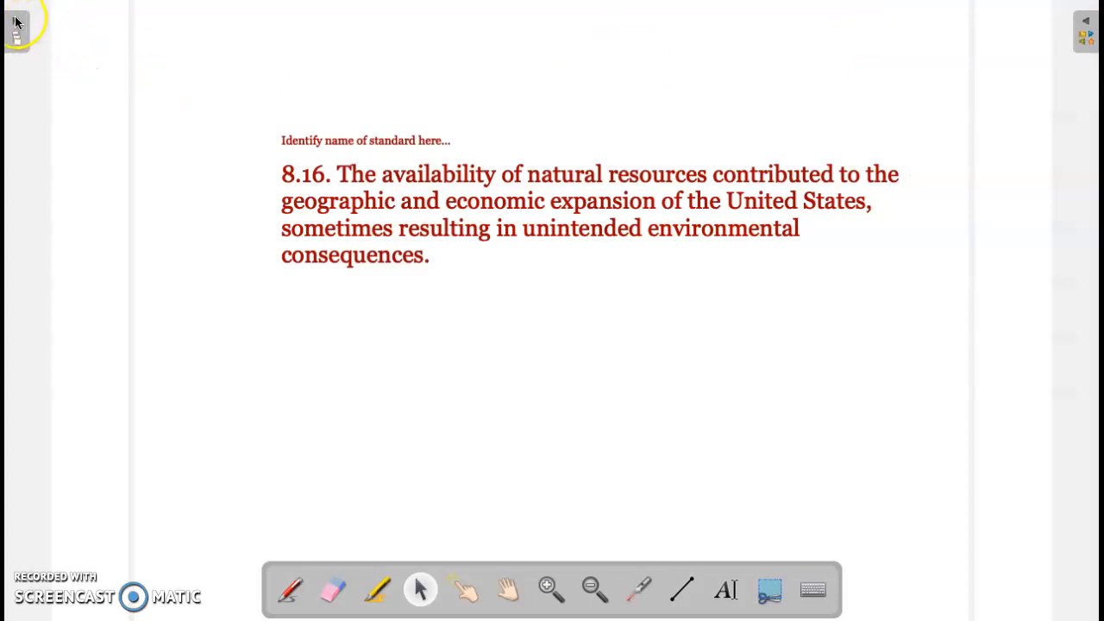
Step: Show the thumbnail sidebar and land on page 2's Categorize text sorting activity
left_click(15, 25)
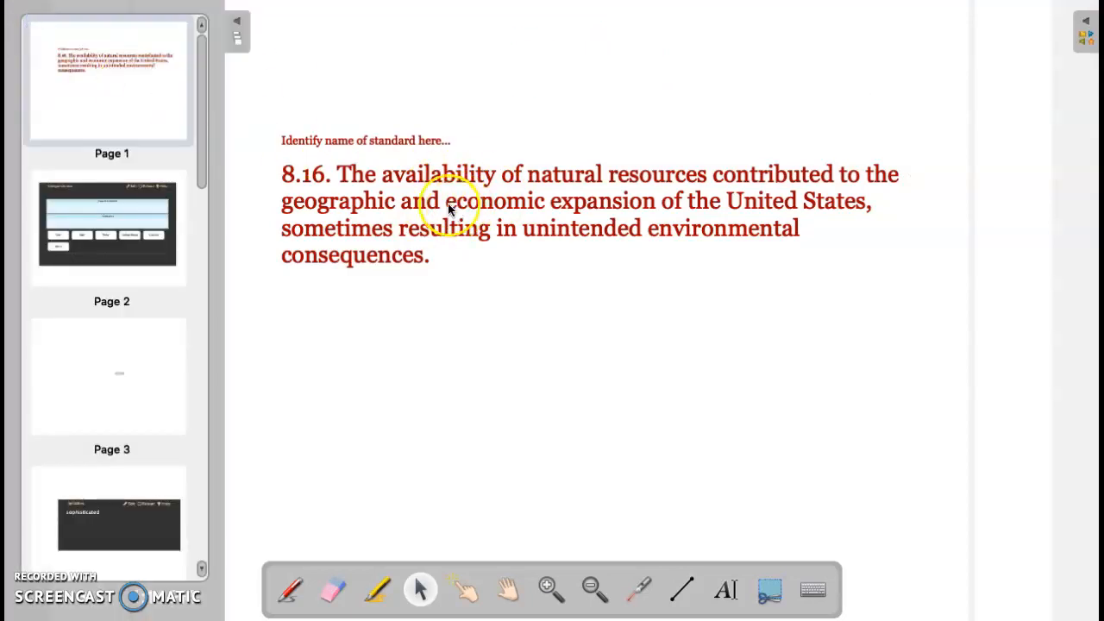
left_click(109, 220)
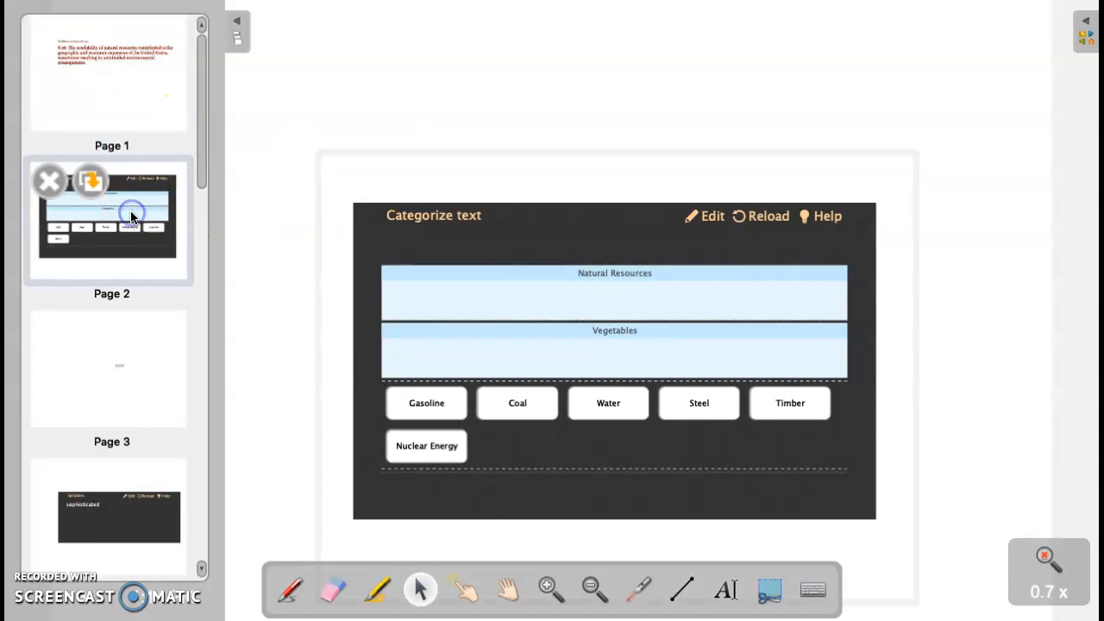
mouse_move(214, 273)
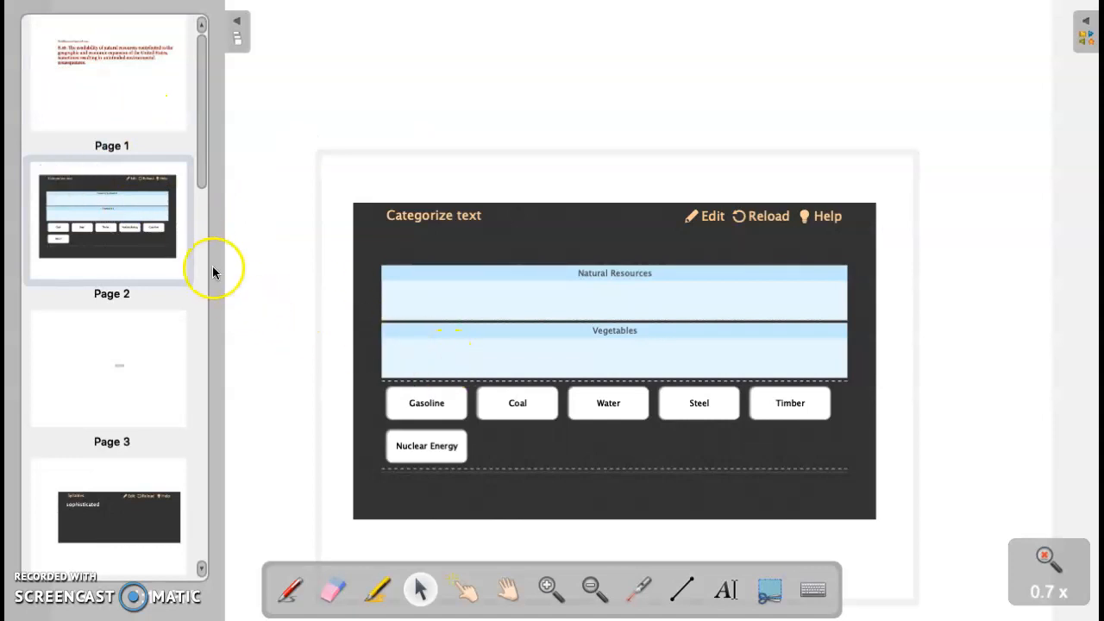
left_click(107, 74)
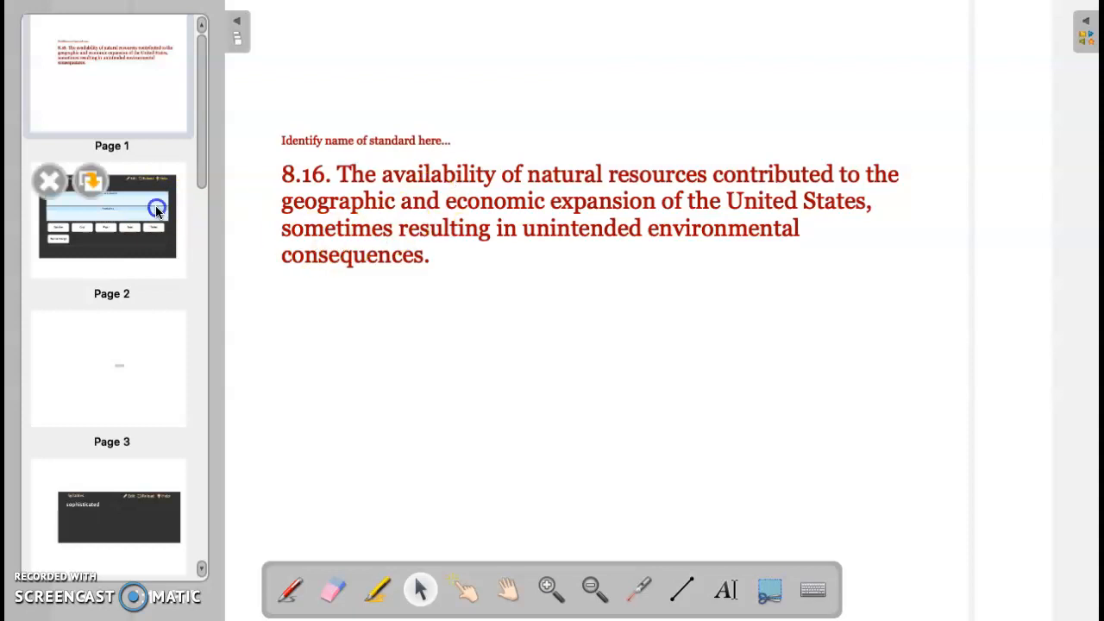
left_click(107, 215)
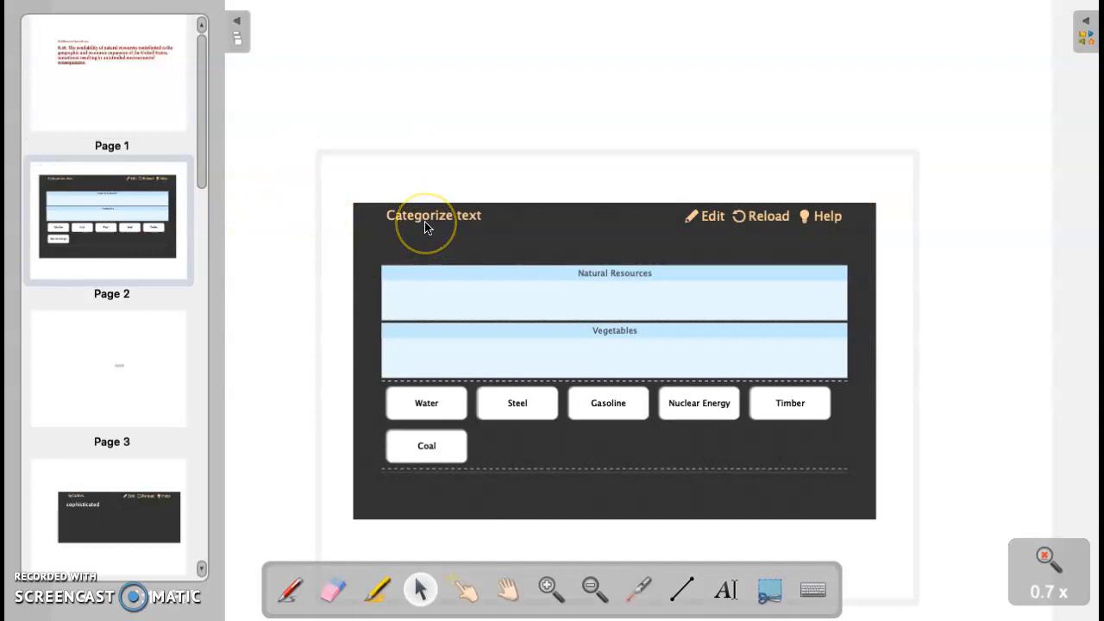
mouse_move(1073, 54)
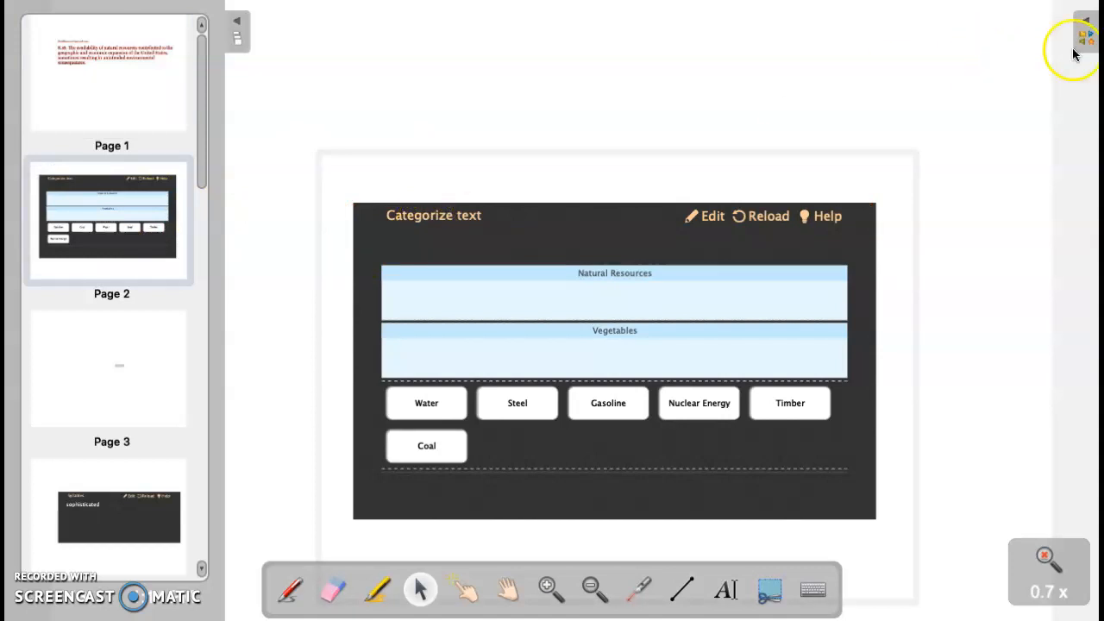
Step: Show the right-side library panel with the Applications widgets beside page 2
left_click(1087, 33)
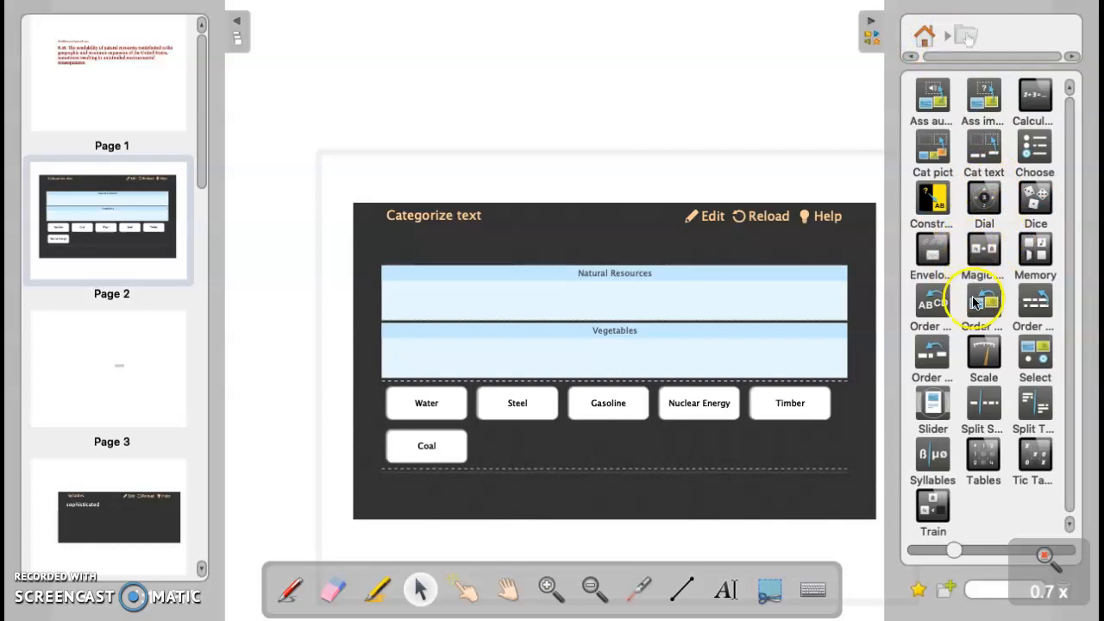
mouse_move(990, 154)
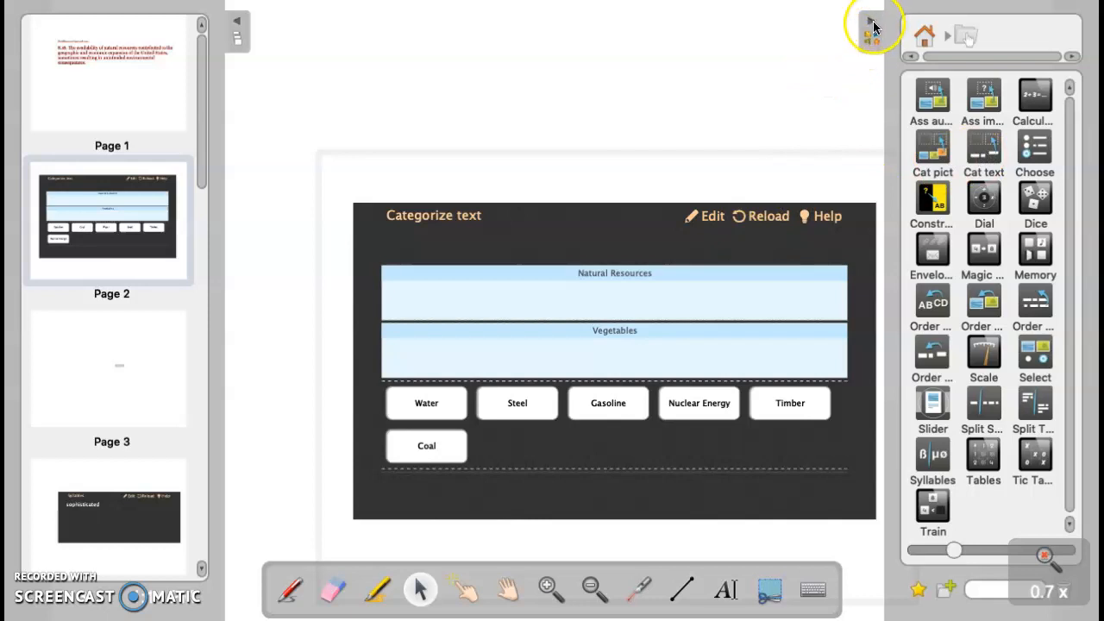
Step: Hide the library panel and select the Categorize text widget on page 2
left_click(869, 26)
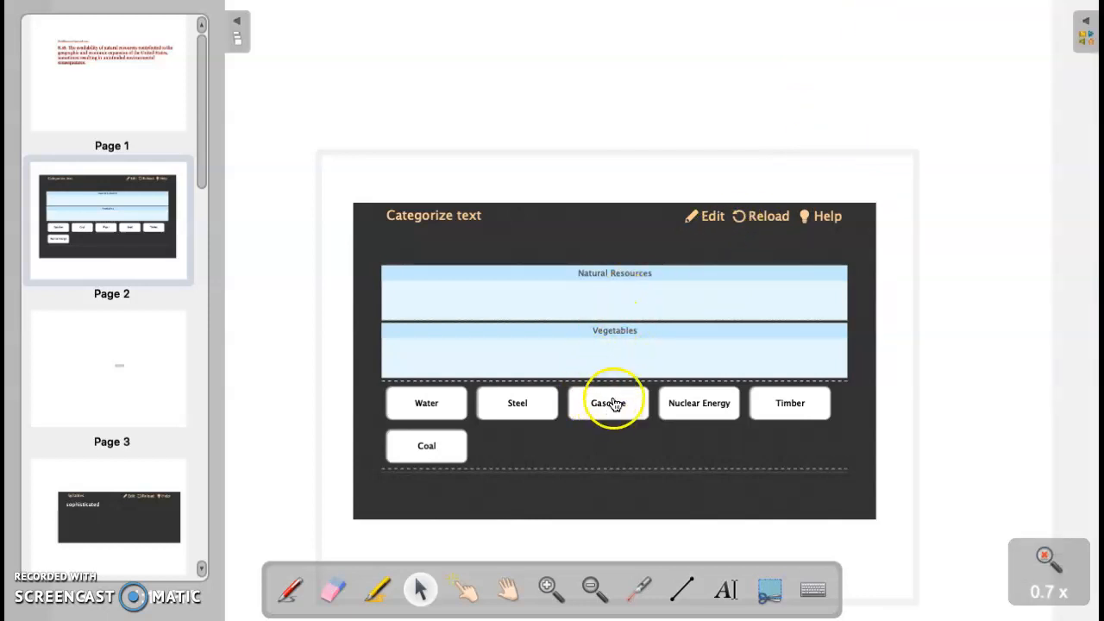
mouse_move(604, 400)
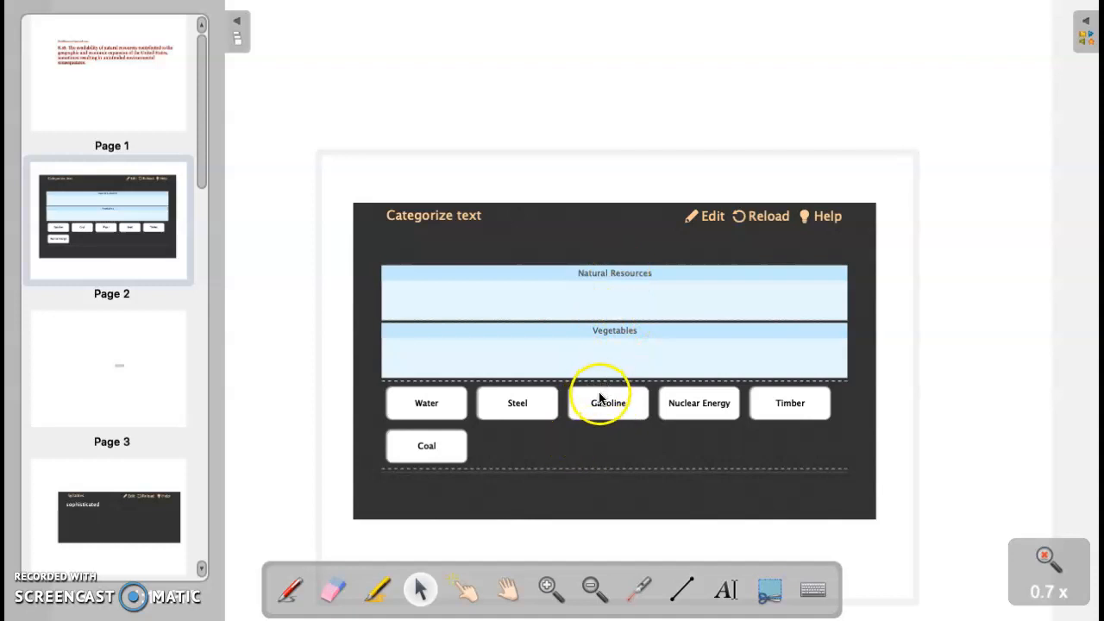
mouse_move(638, 287)
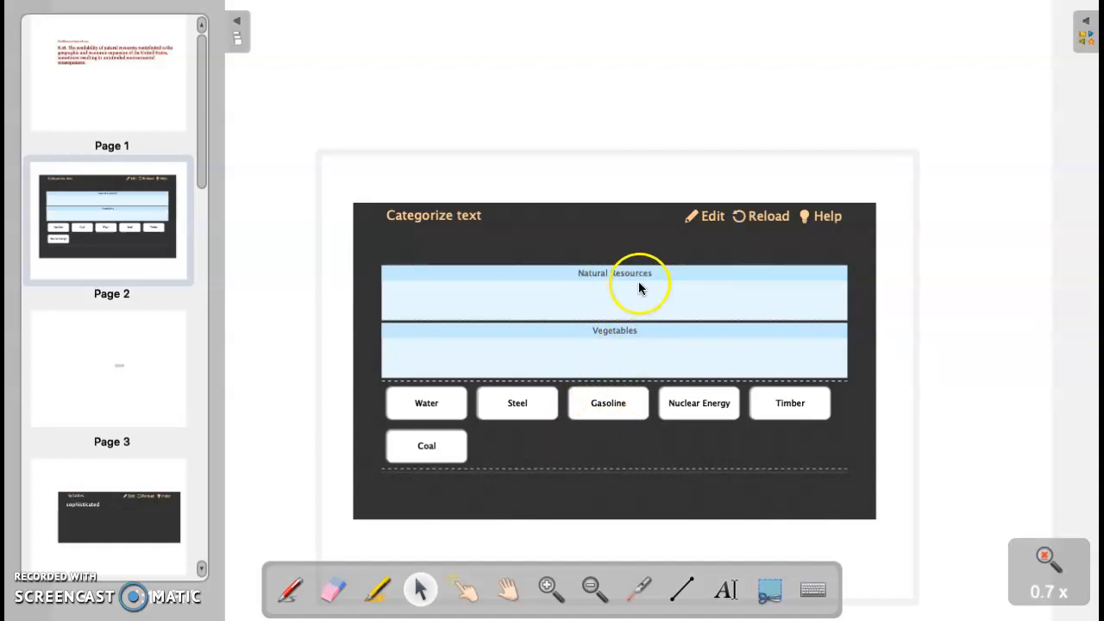
left_click(613, 289)
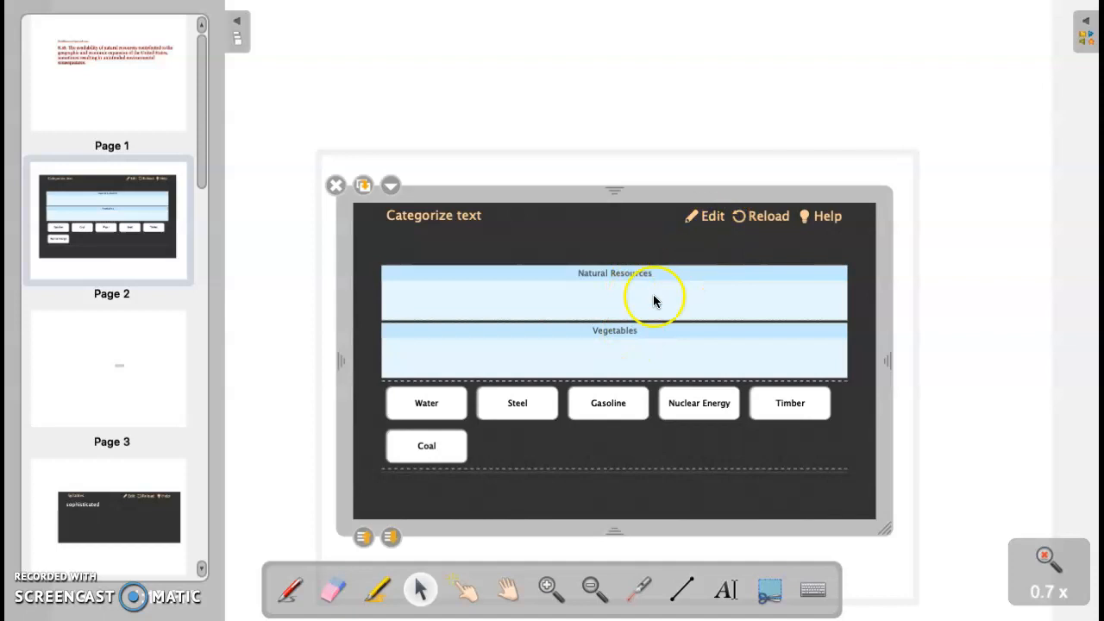
mouse_move(634, 338)
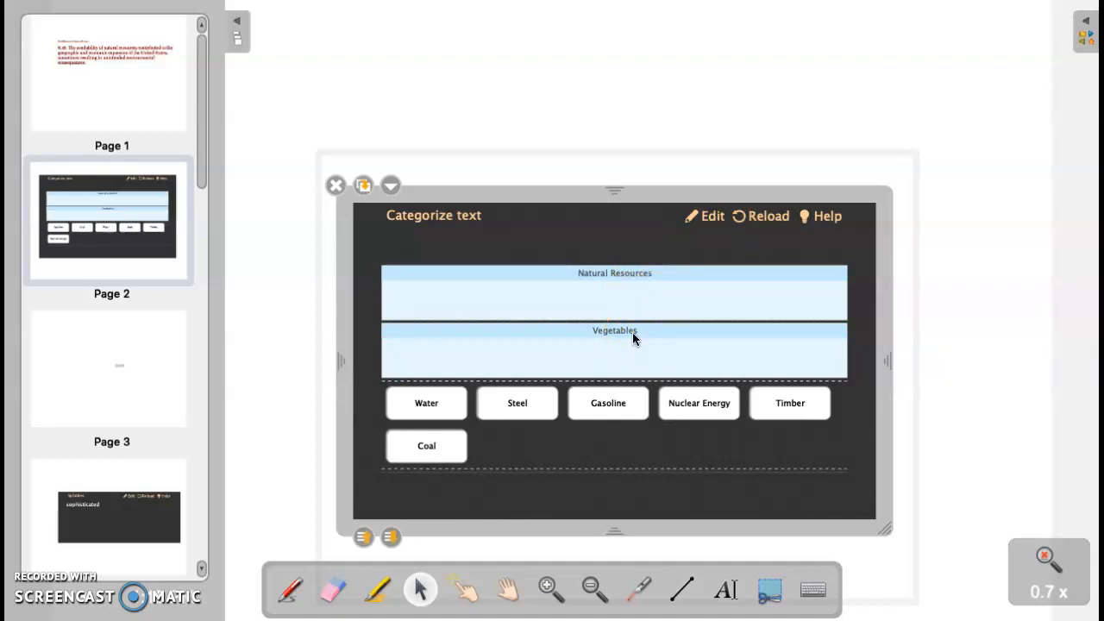
Step: Put the Categorize text widget into edit mode to rename its second category
left_click(711, 215)
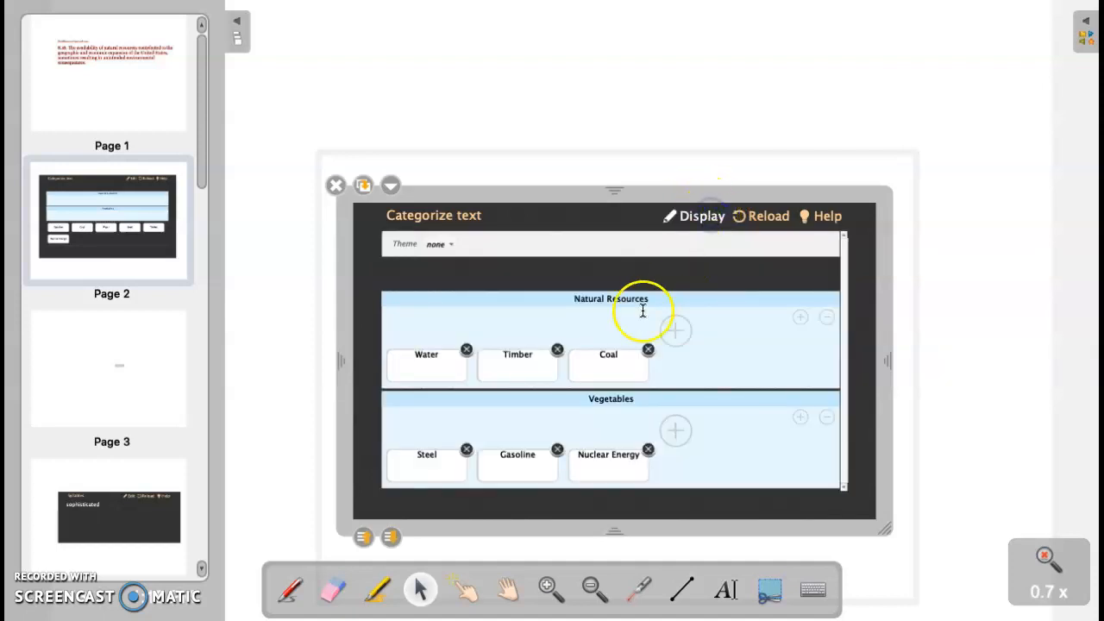
mouse_move(582, 394)
type("Non-natural resources")
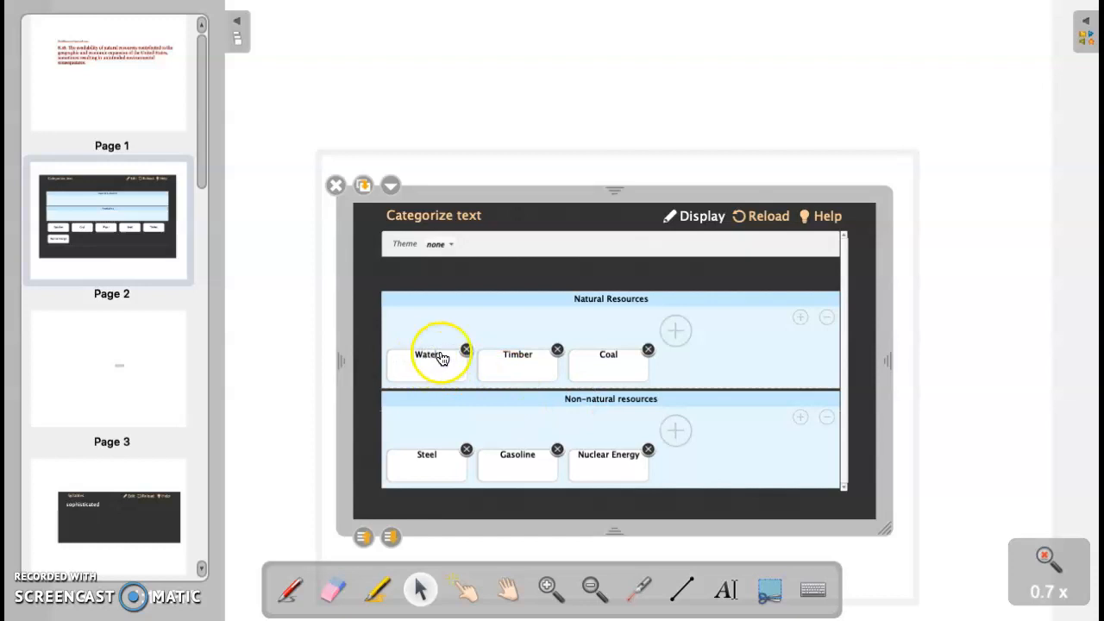
mouse_move(673, 336)
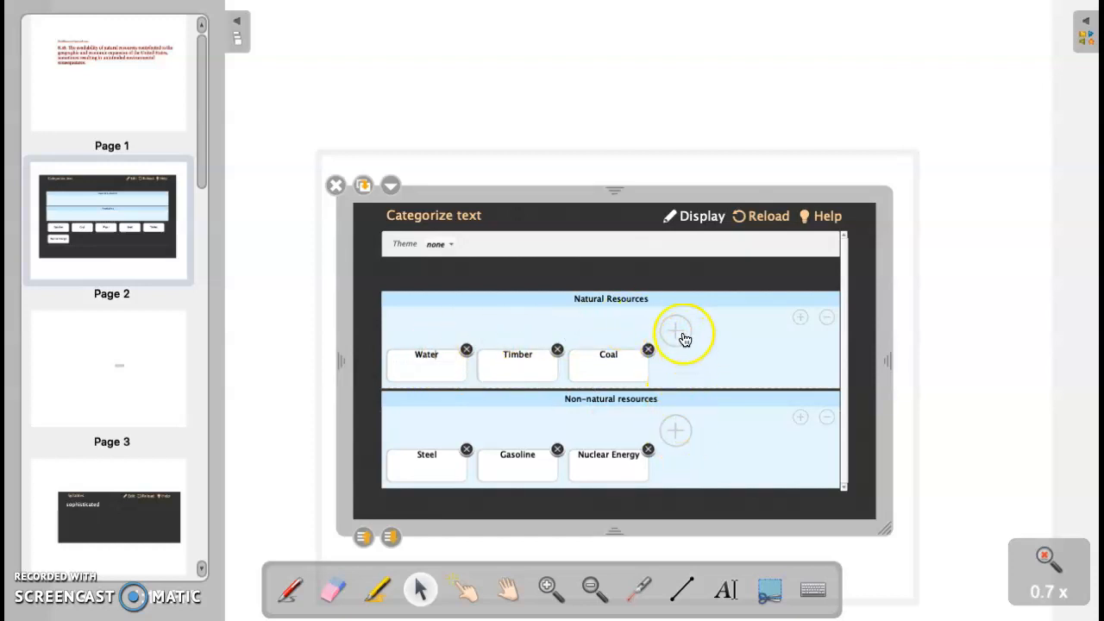
mouse_move(707, 217)
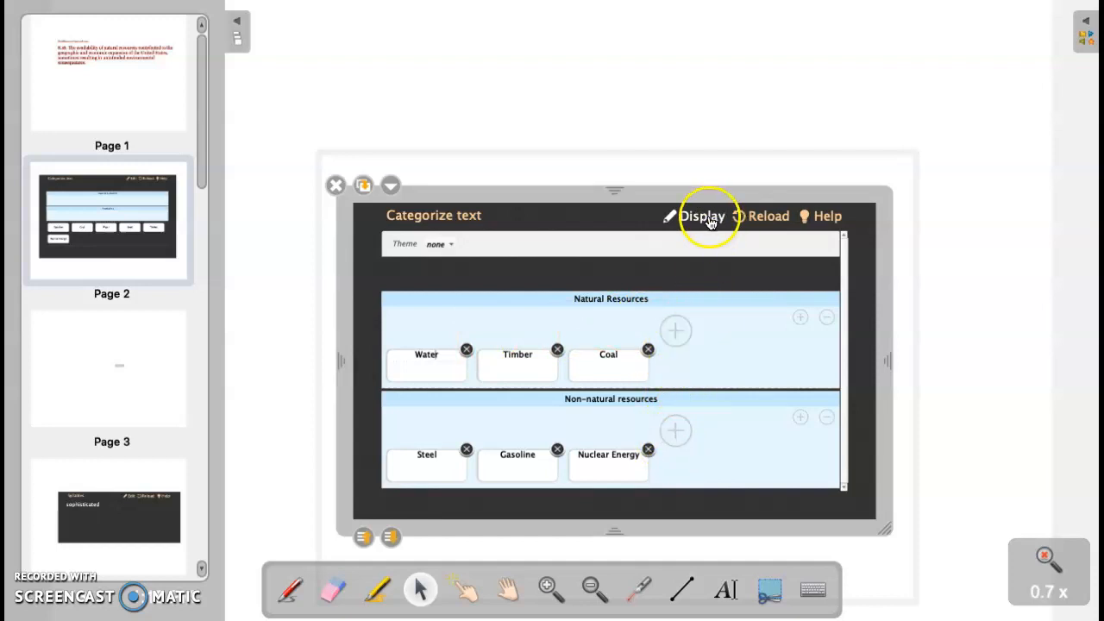
Step: Return the Categorize text widget to display mode with Non-natural resources as the second category
left_click(702, 216)
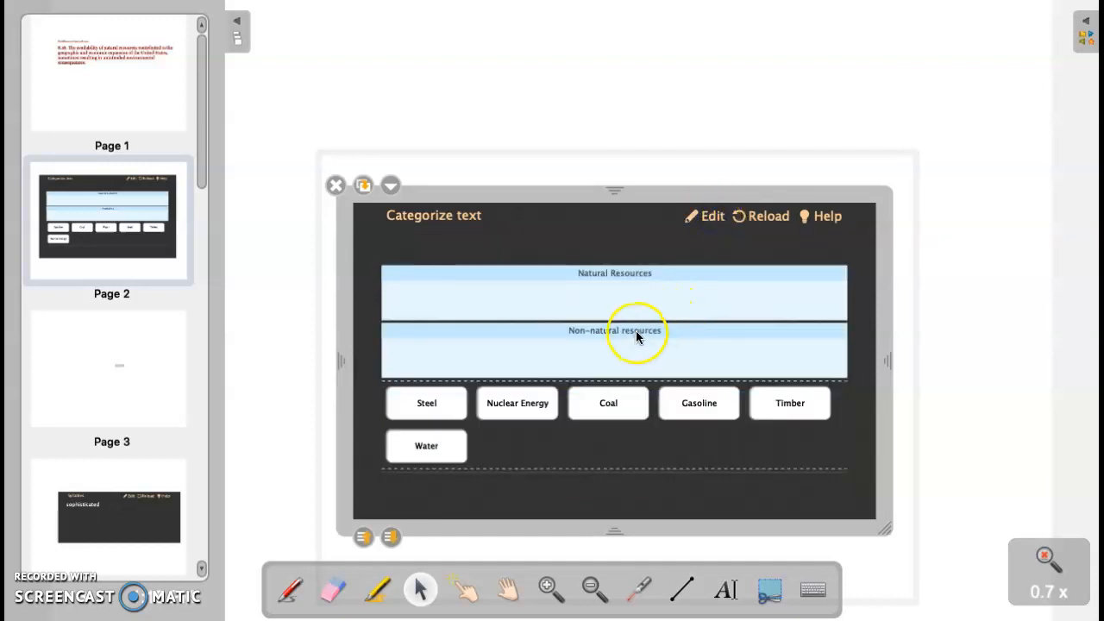
mouse_move(642, 345)
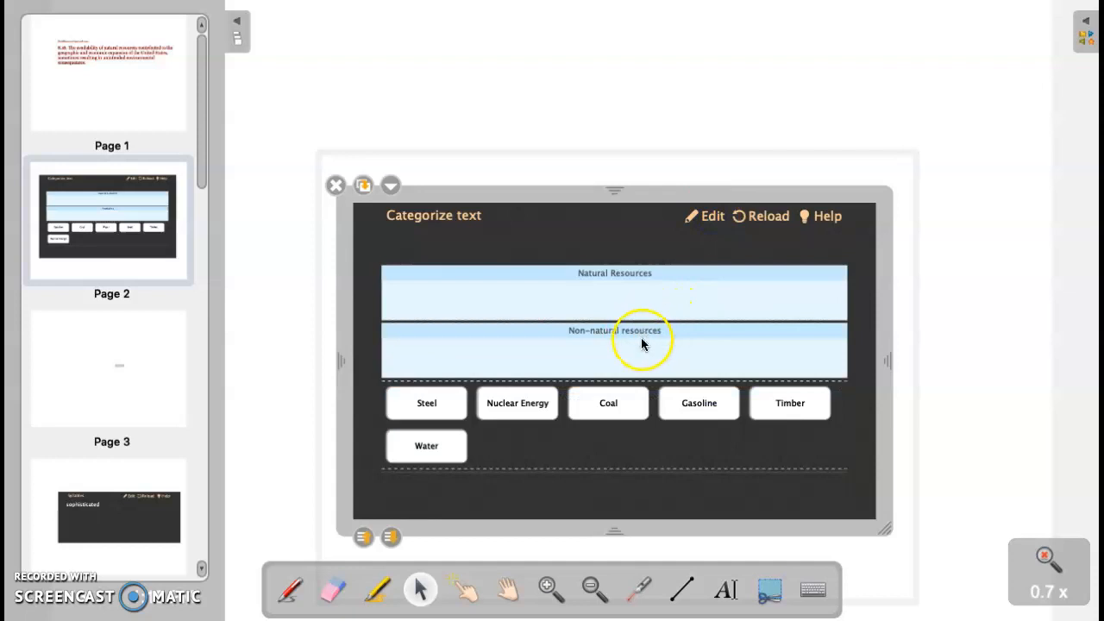
mouse_move(698, 407)
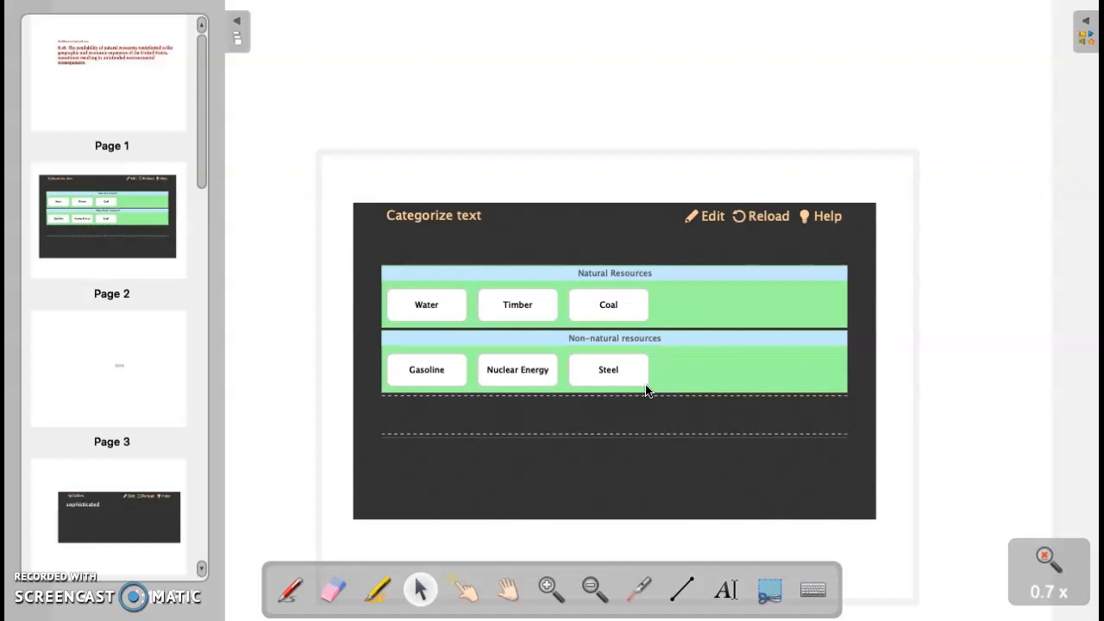
mouse_move(713, 215)
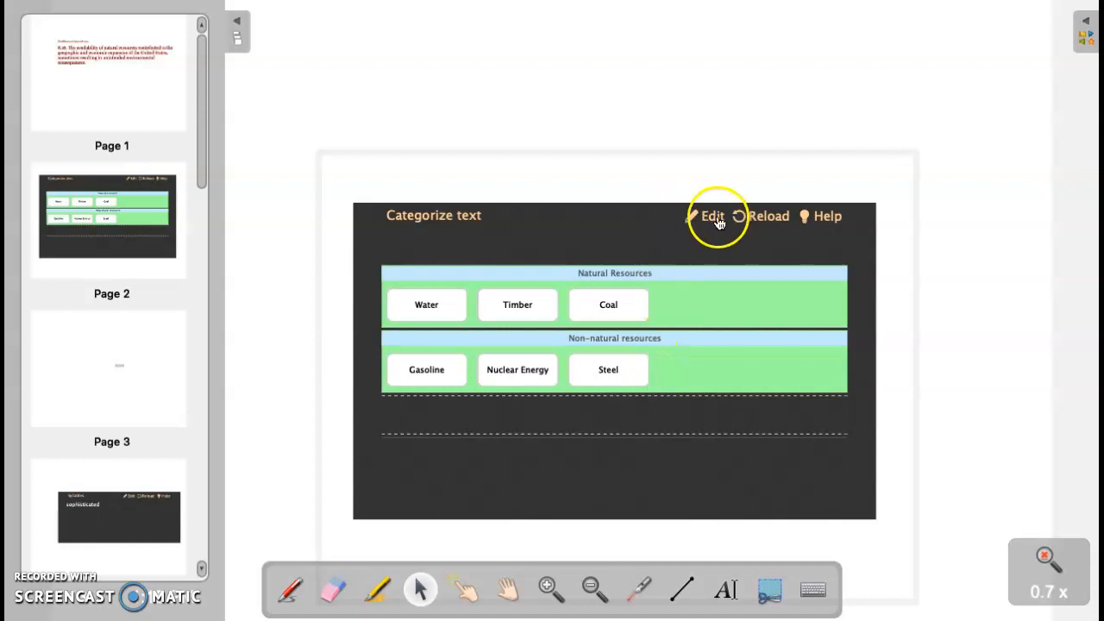
Step: On page 3, try the Canadian flag (rejected), then place the Colombian flag correctly in the drop zone
left_click(141, 361)
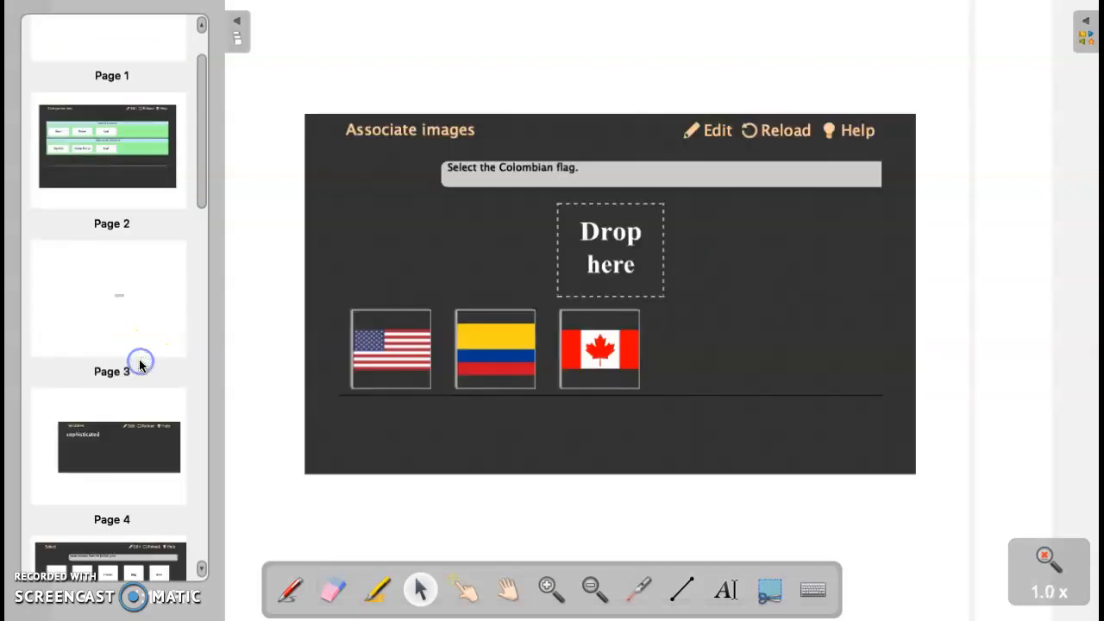
mouse_move(429, 200)
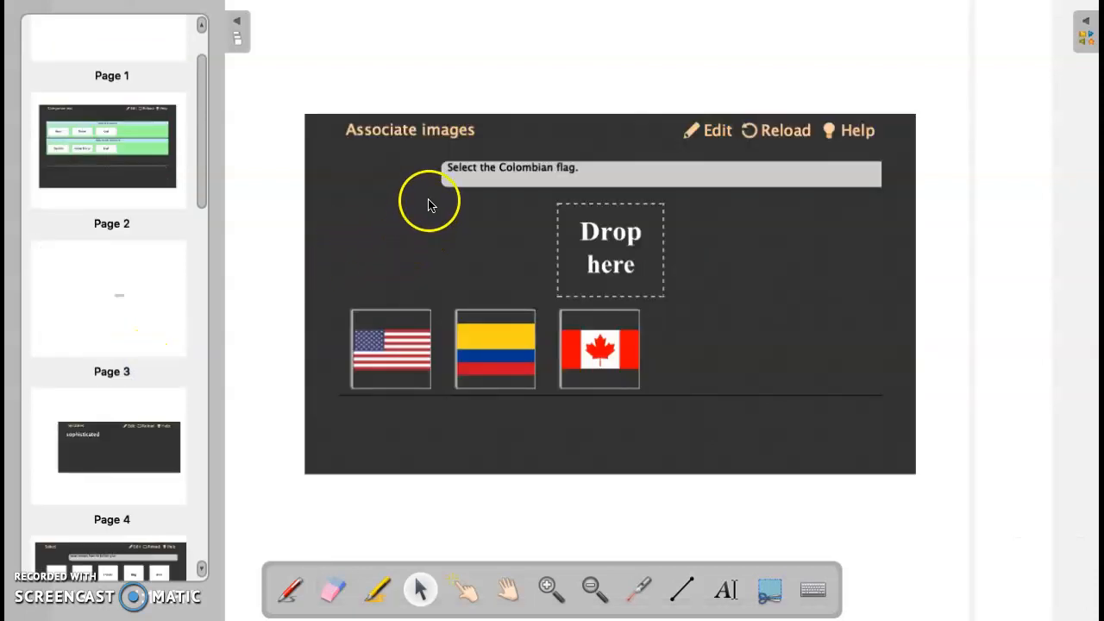
mouse_move(679, 157)
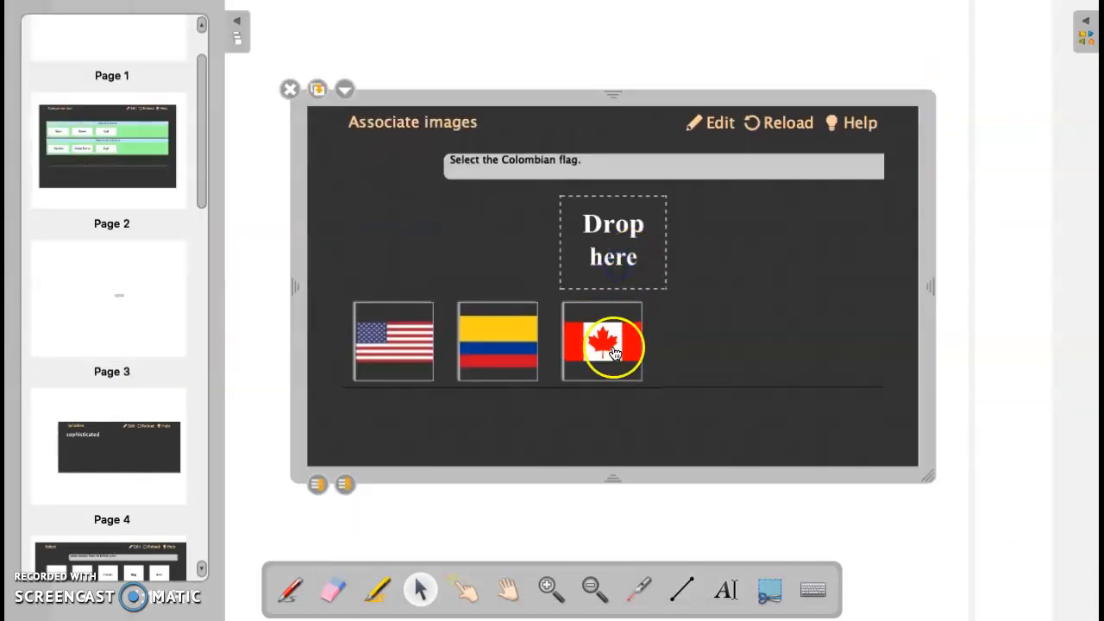
mouse_move(567, 232)
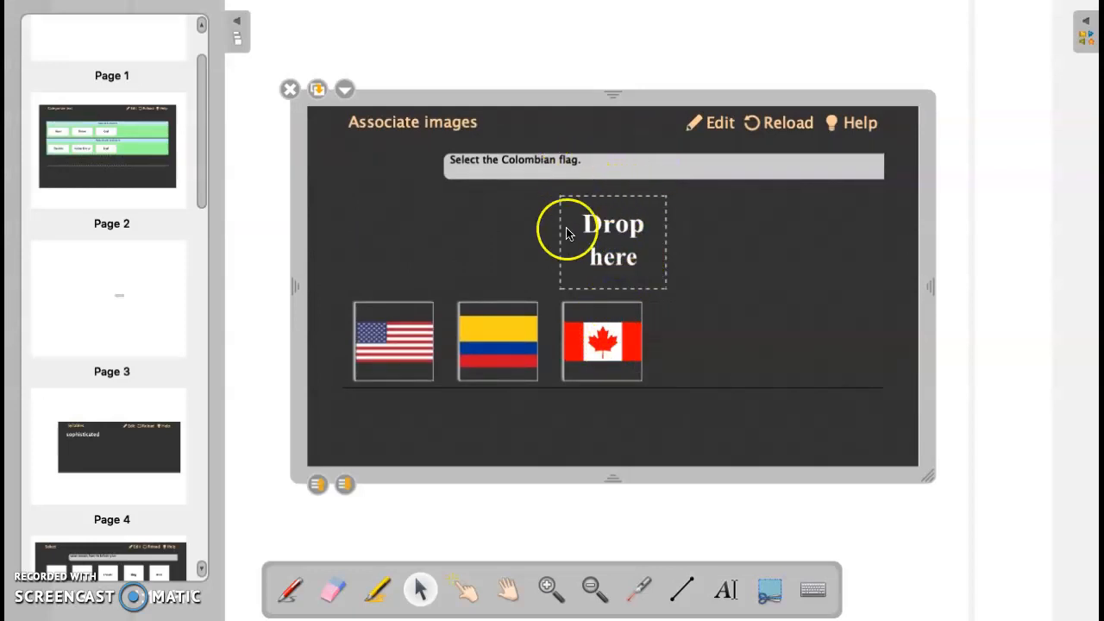
left_click_drag(600, 342, 612, 241)
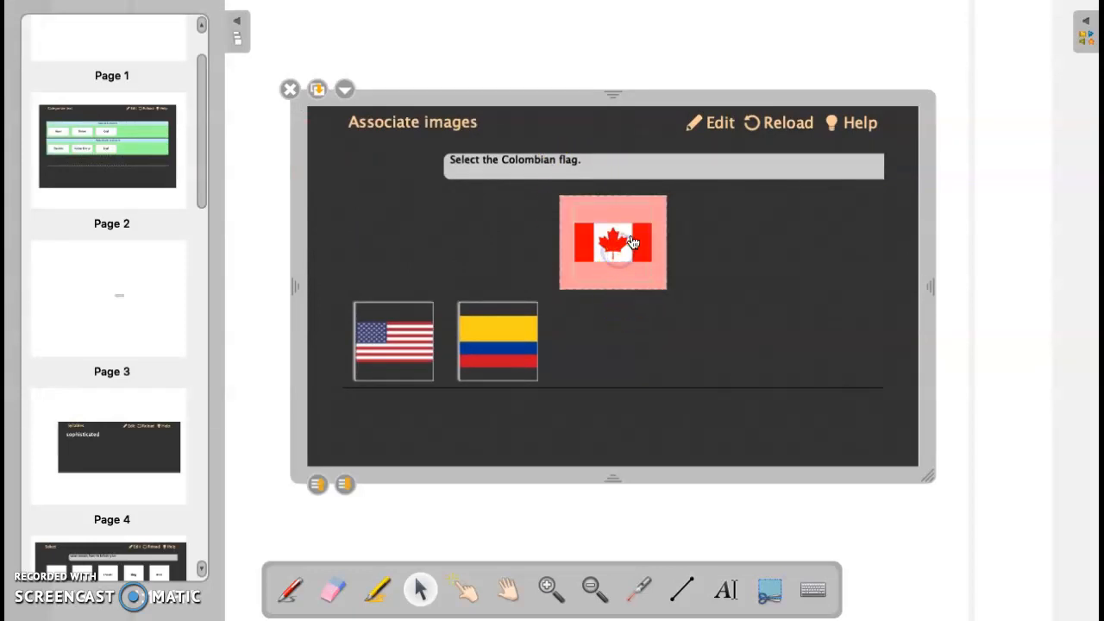
left_click_drag(612, 241, 602, 342)
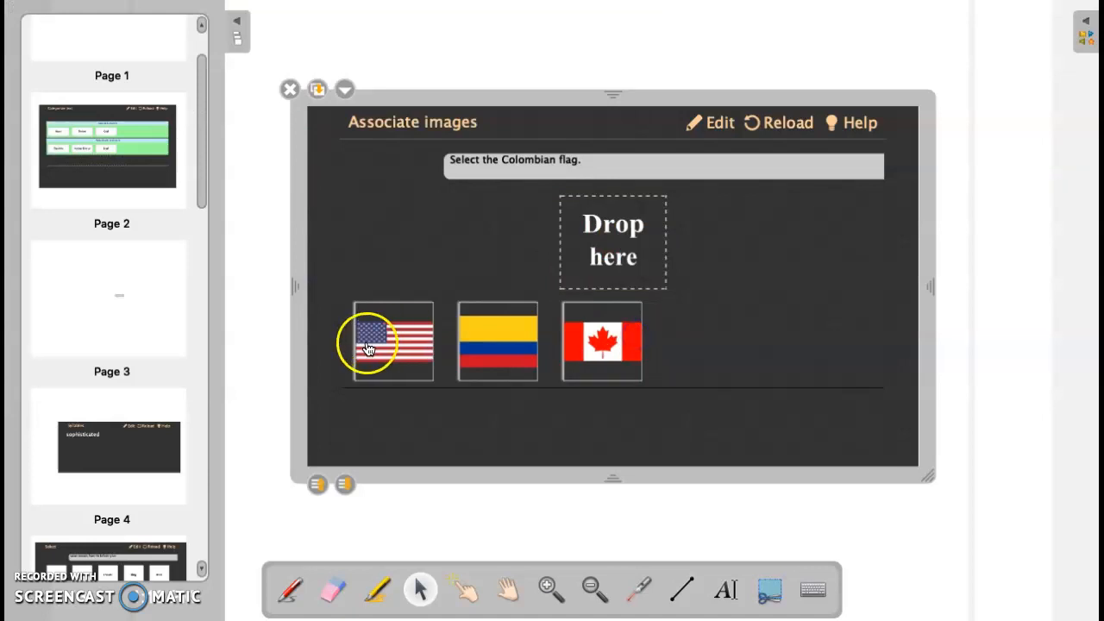
left_click_drag(496, 342, 612, 241)
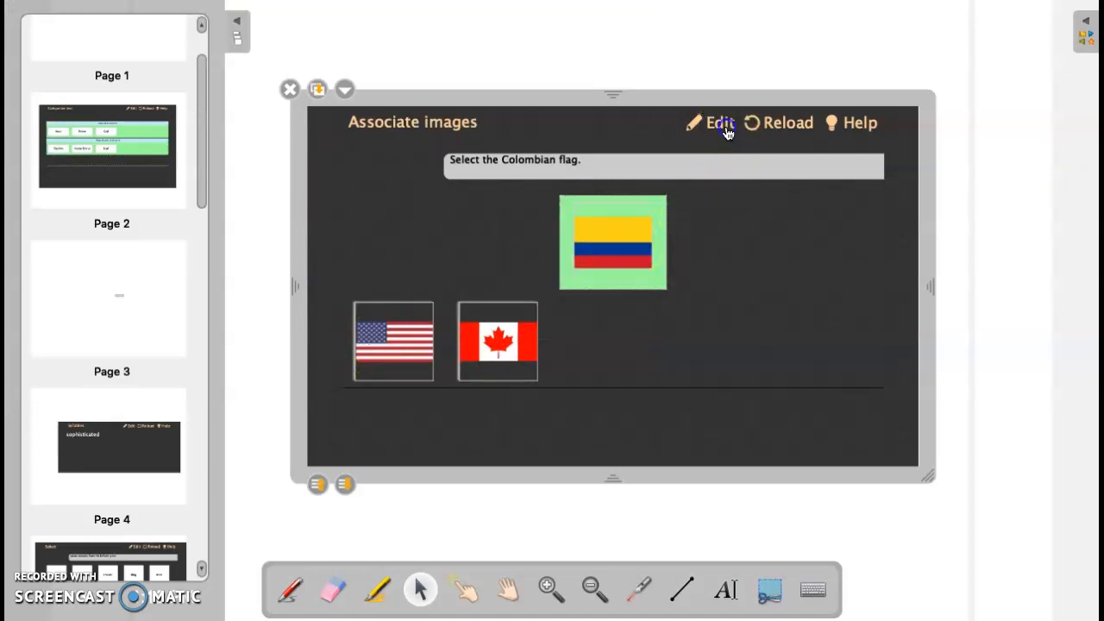
Step: Edit the Associate images widget, add an empty image slot, and browse the library's Flags folder
left_click(720, 123)
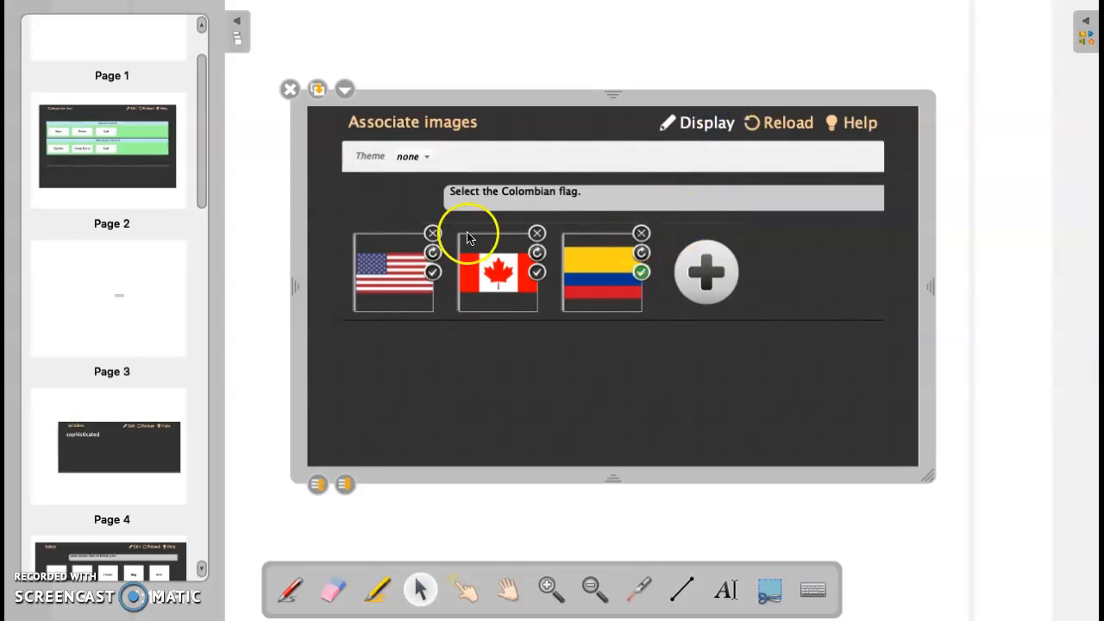
mouse_move(514, 187)
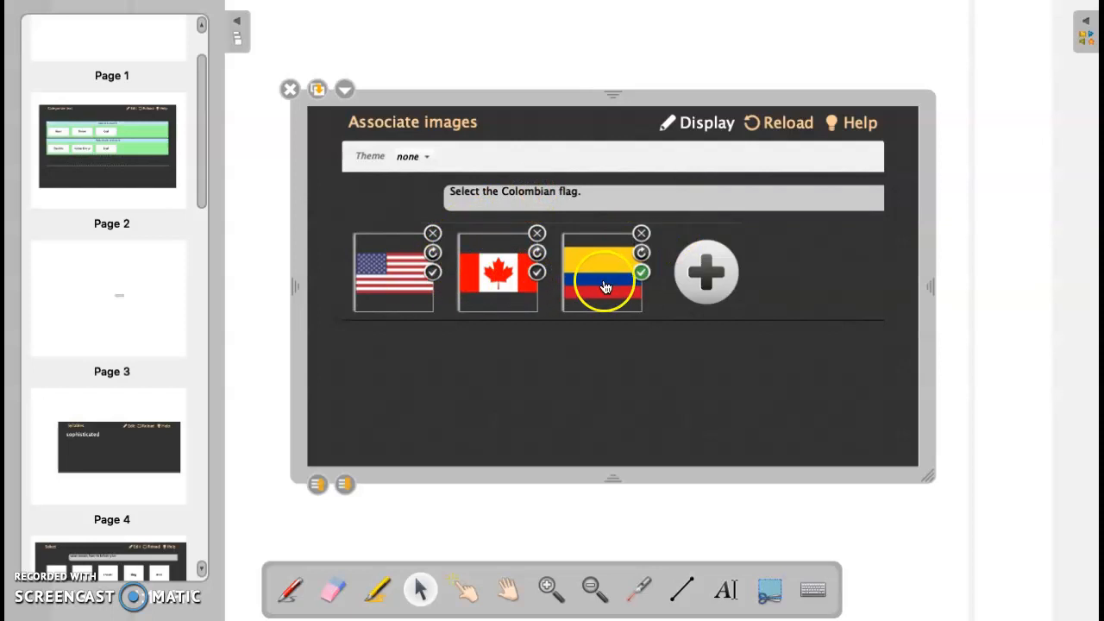
mouse_move(400, 293)
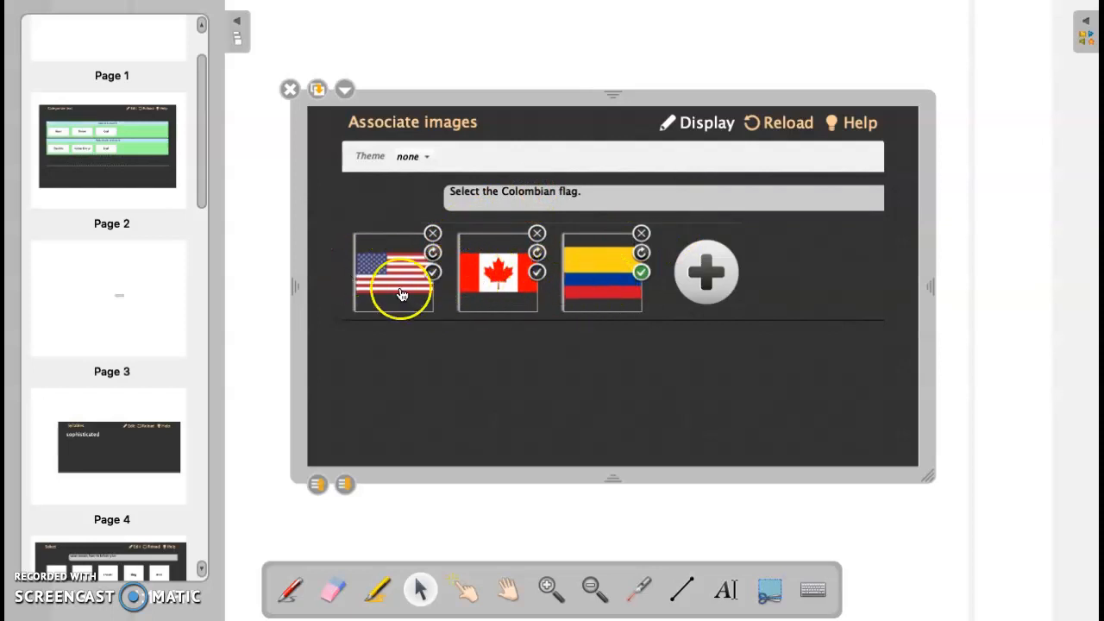
mouse_move(704, 274)
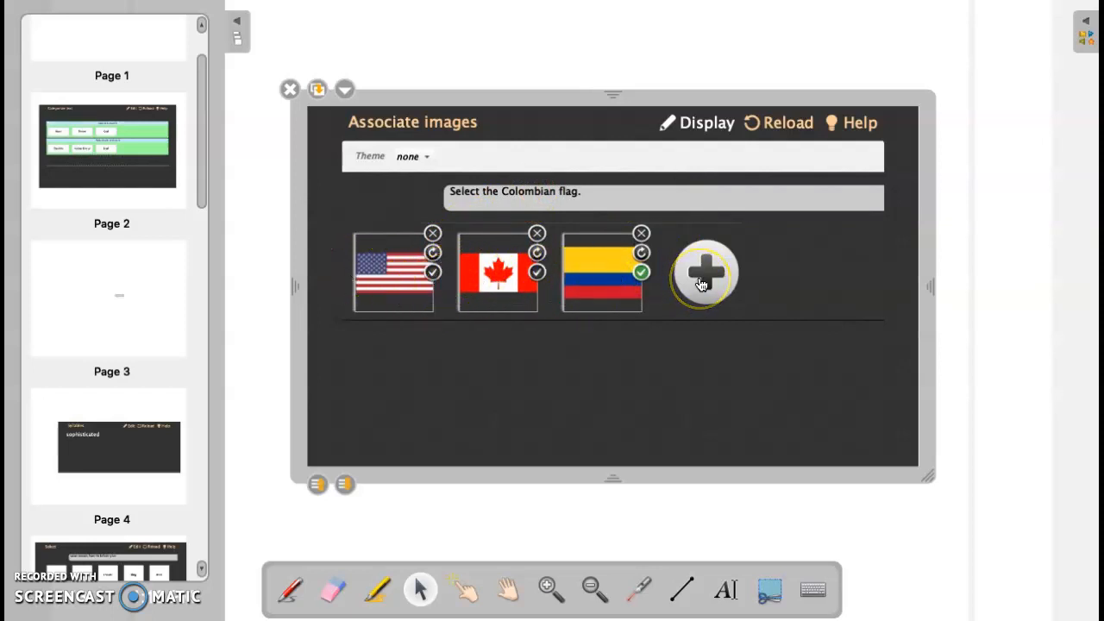
left_click(703, 273)
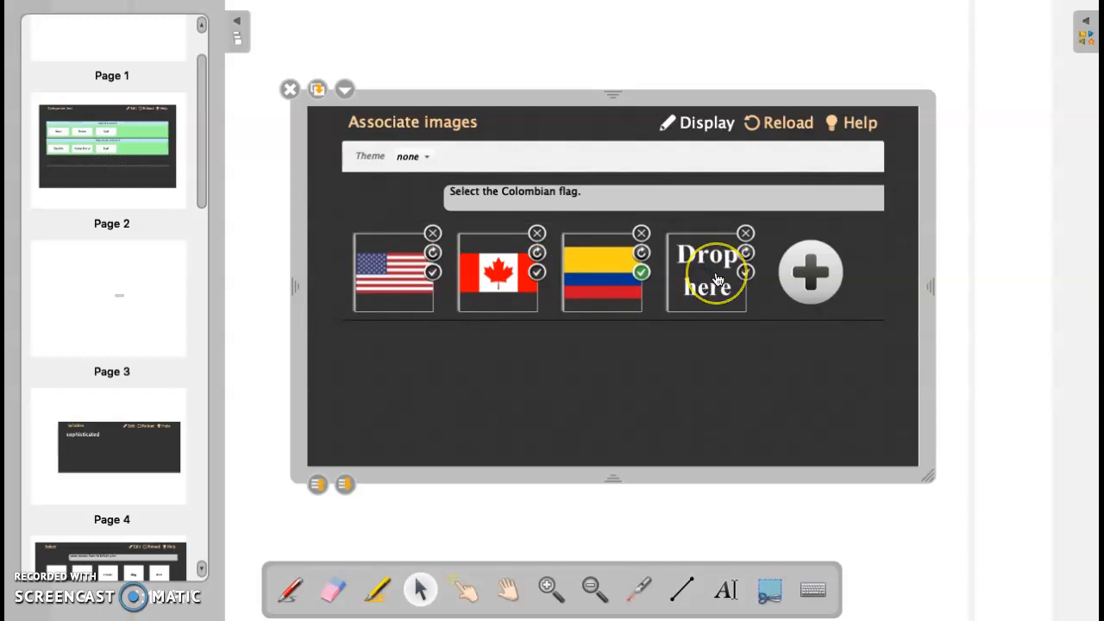
left_click(1085, 24)
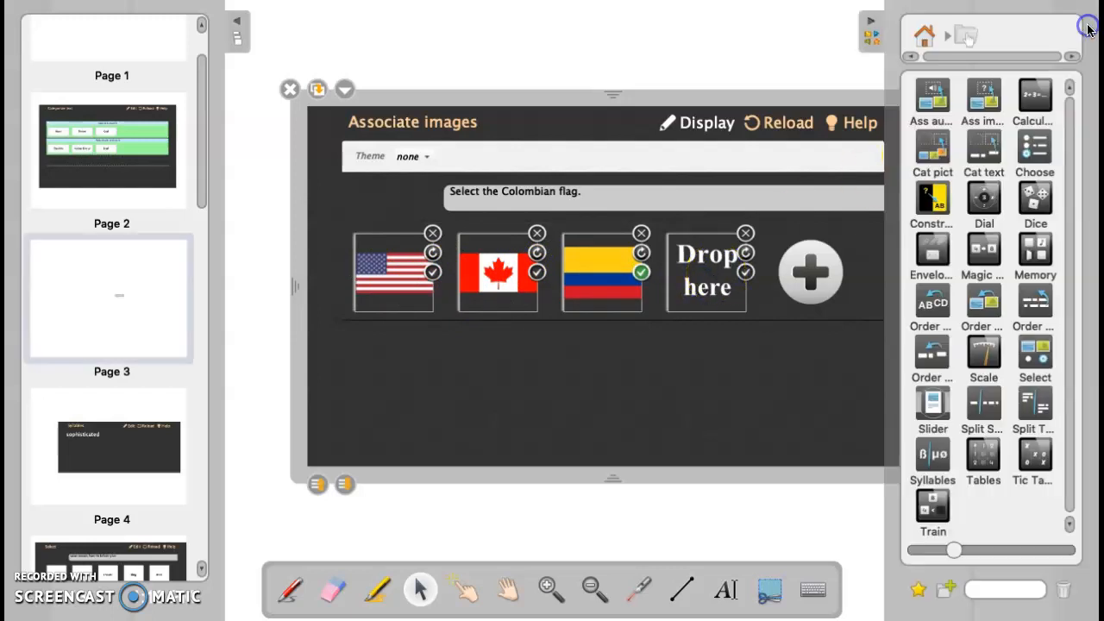
left_click(925, 35)
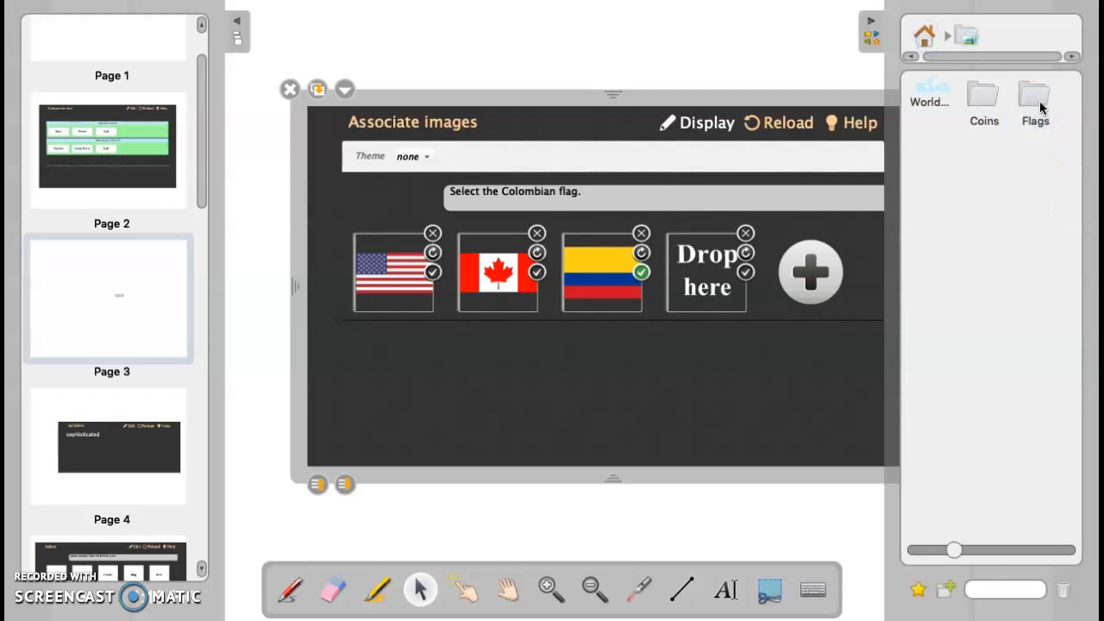
left_click(1035, 95)
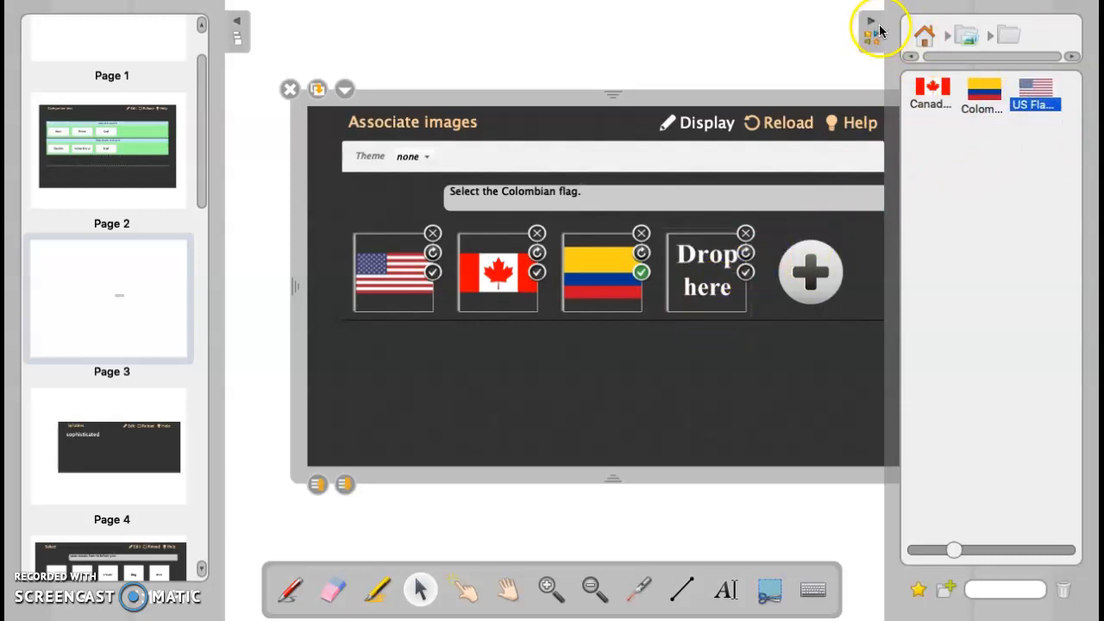
left_click(869, 20)
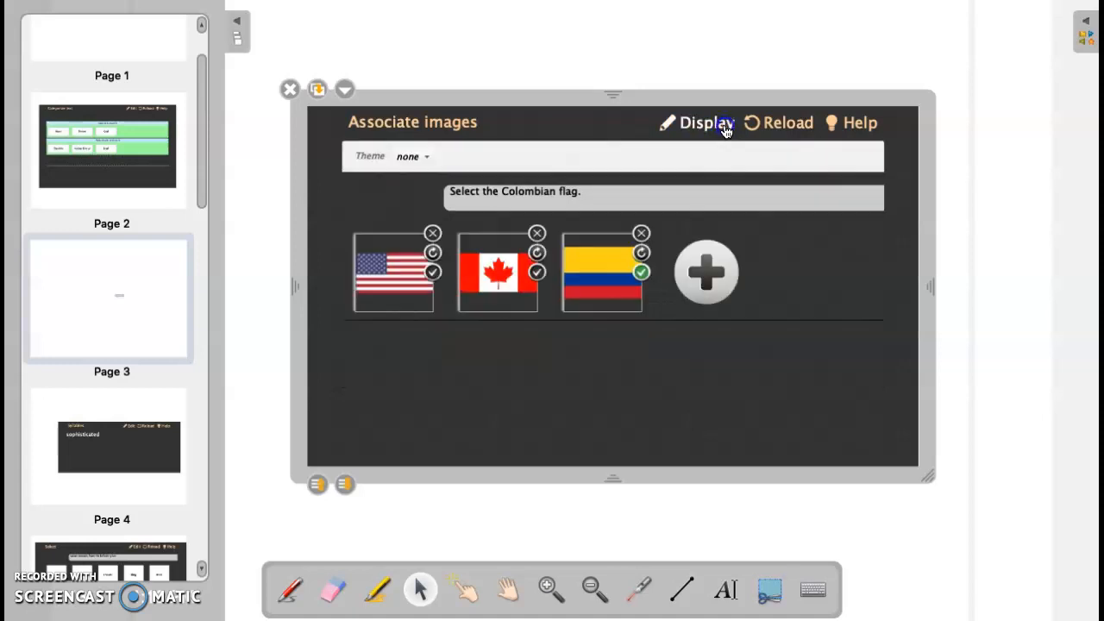
Step: Switch the Associate images widget back to Display mode with an empty drop zone
left_click(703, 122)
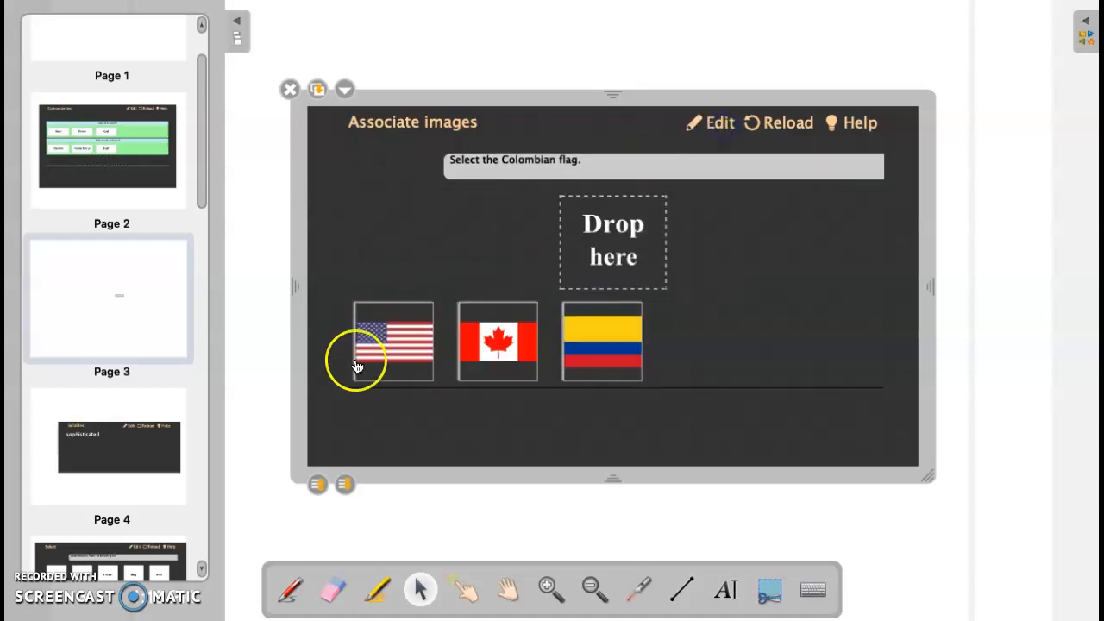
mouse_move(524, 365)
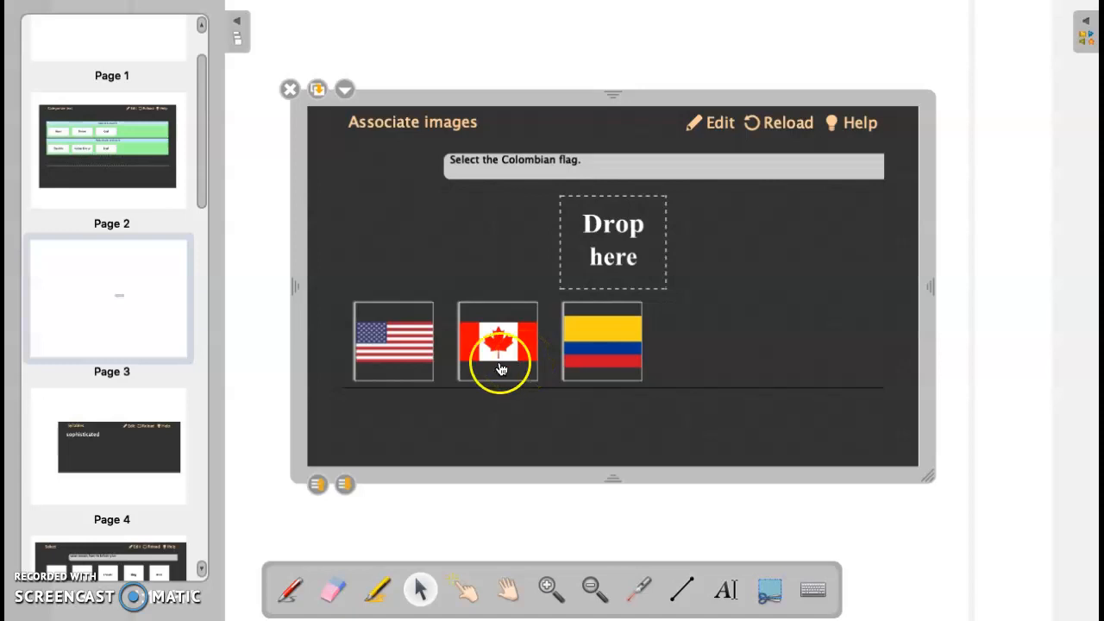
mouse_move(192, 424)
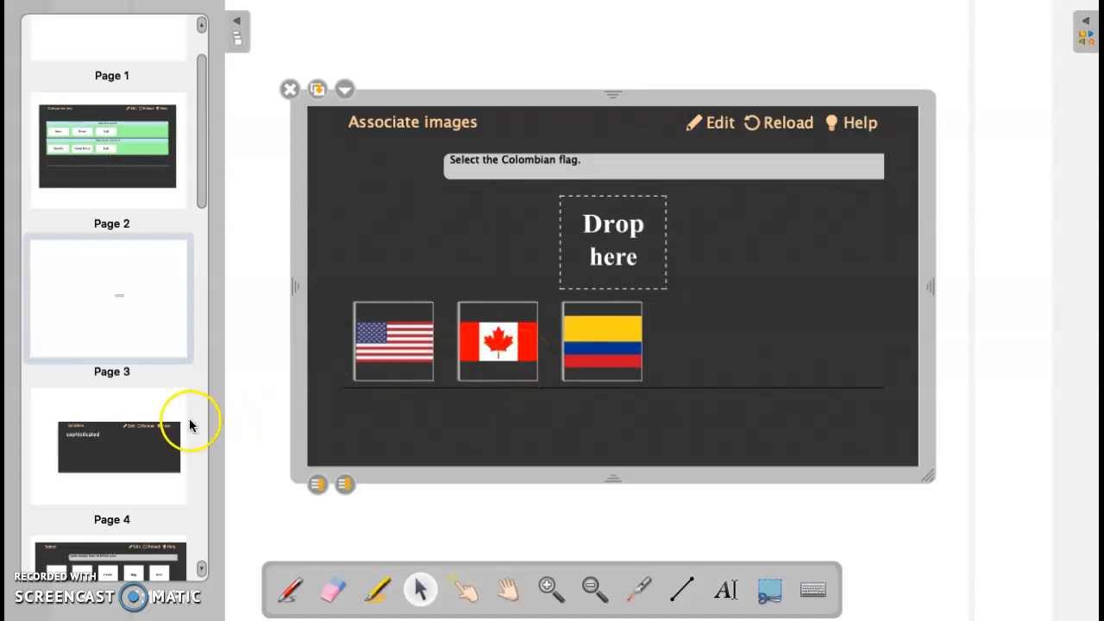
Step: Go to page 4 and show the library's Interactive activities folder beside the Syllables widget
left_click(112, 447)
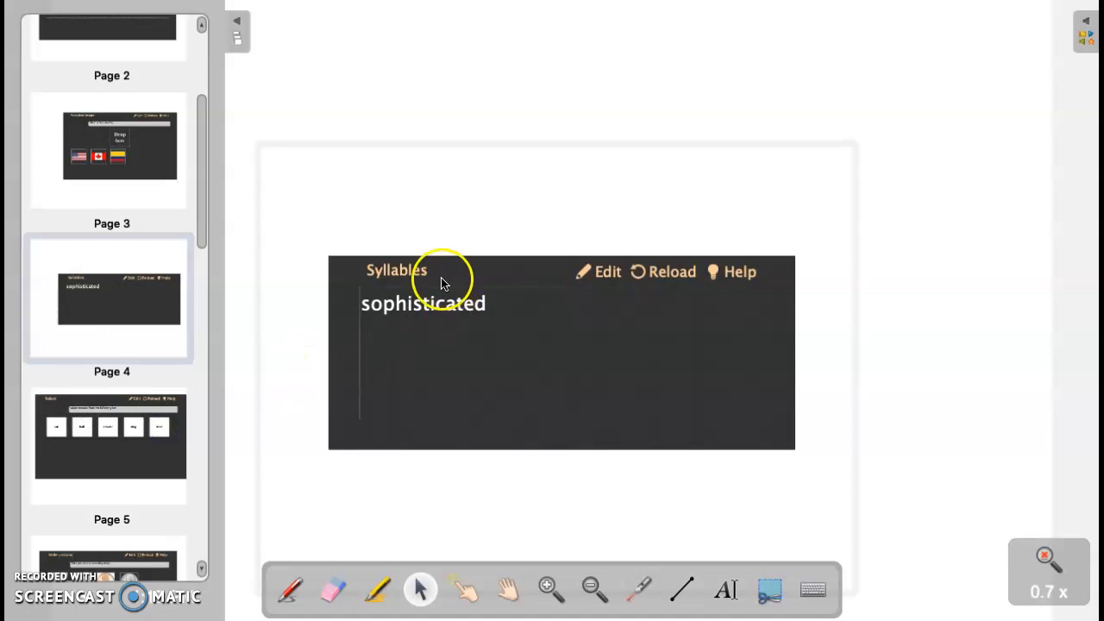
left_click(1084, 20)
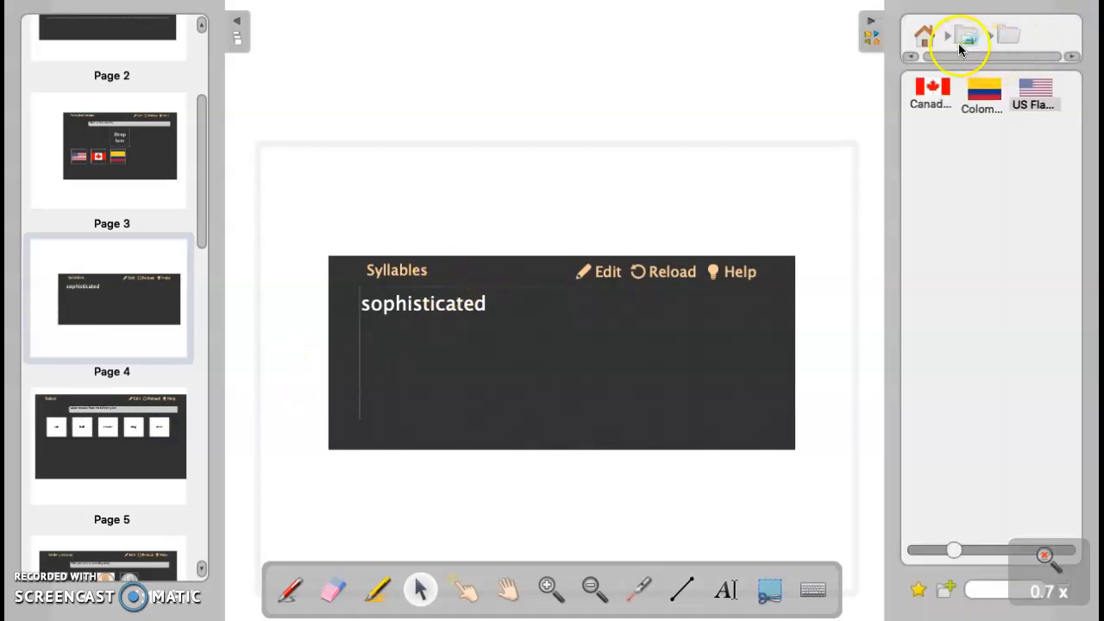
left_click(922, 36)
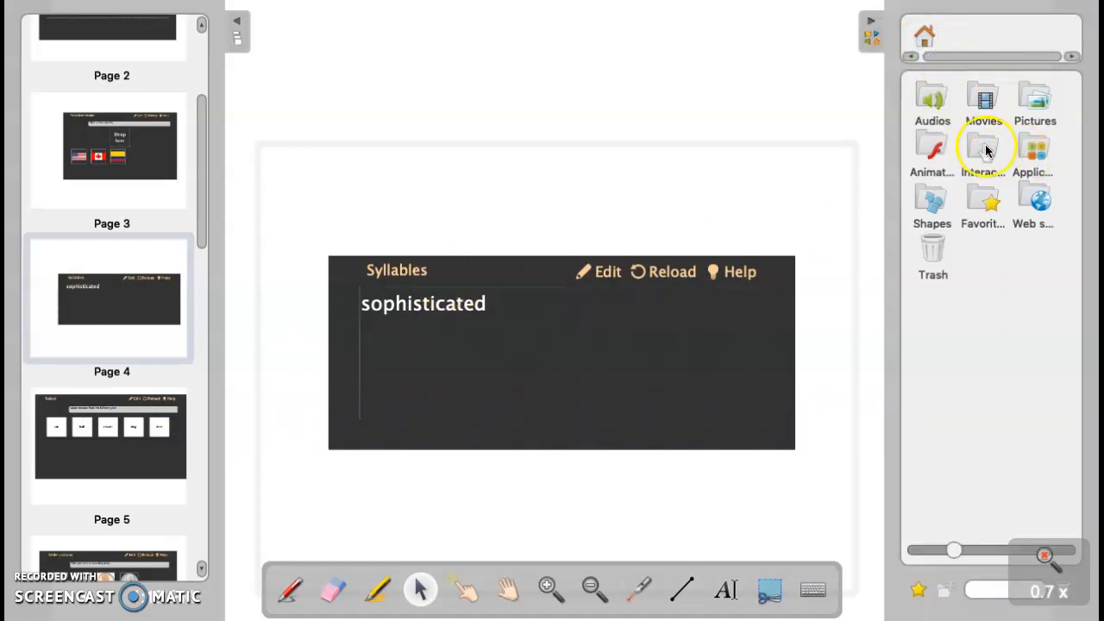
left_click(983, 147)
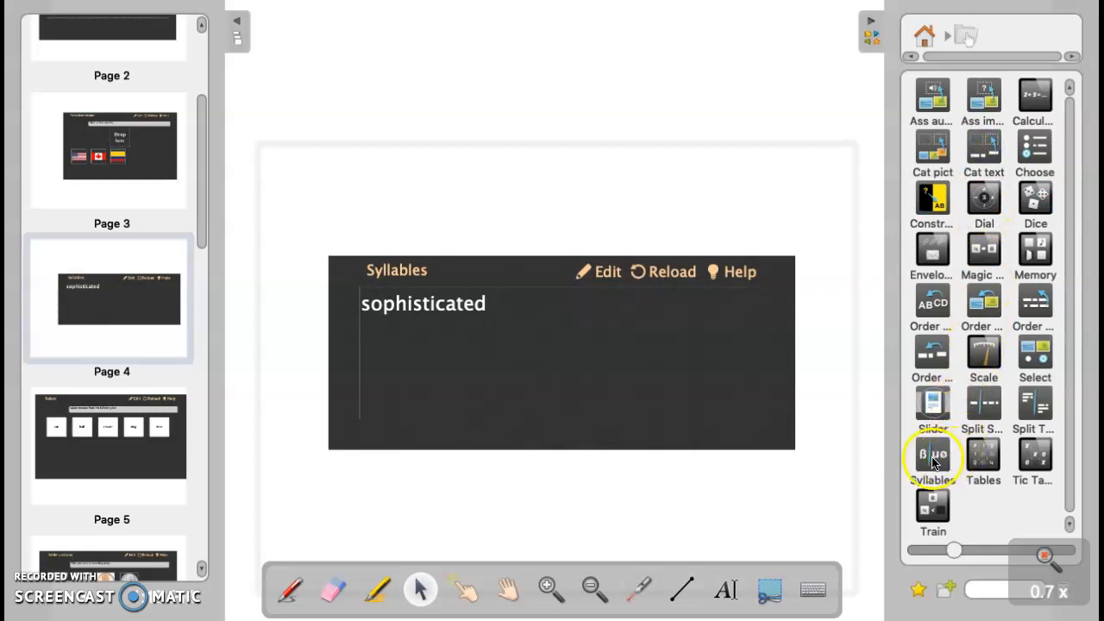
mouse_move(528, 344)
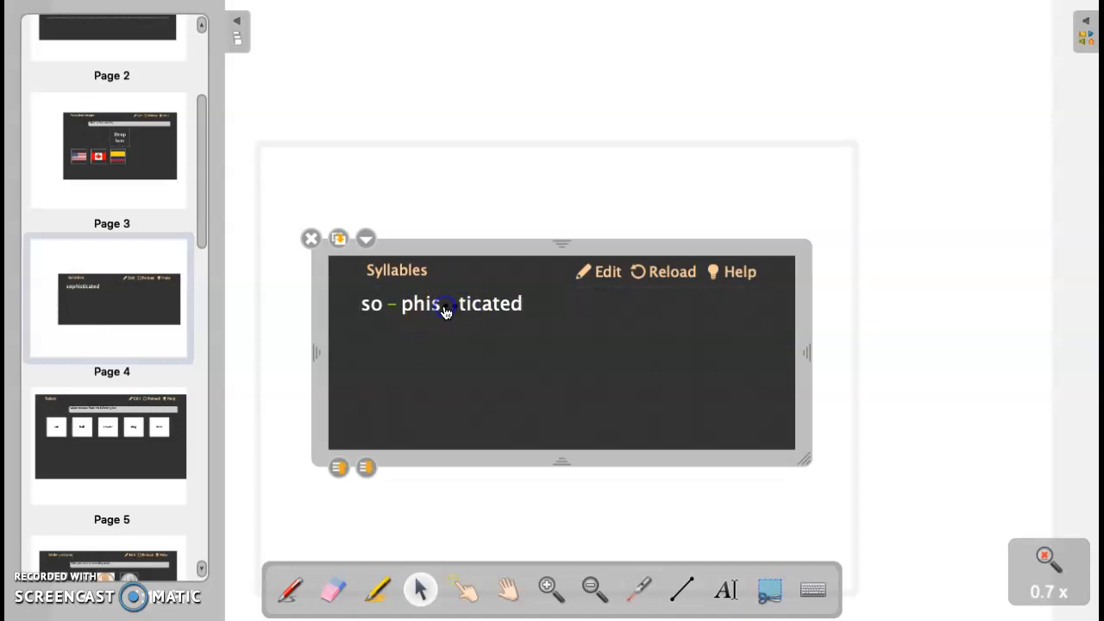
Step: Add breaks before 'ca' and 'ted' to complete so-phis-ti-ca-ted, then switch the widget to edit mode
left_click(445, 304)
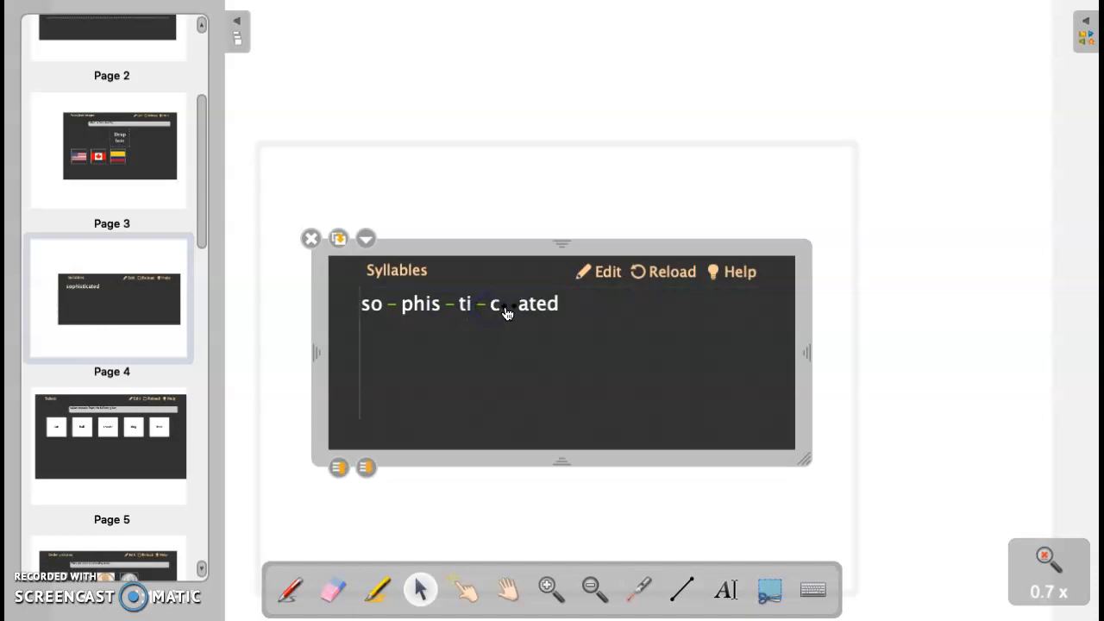
left_click(502, 303)
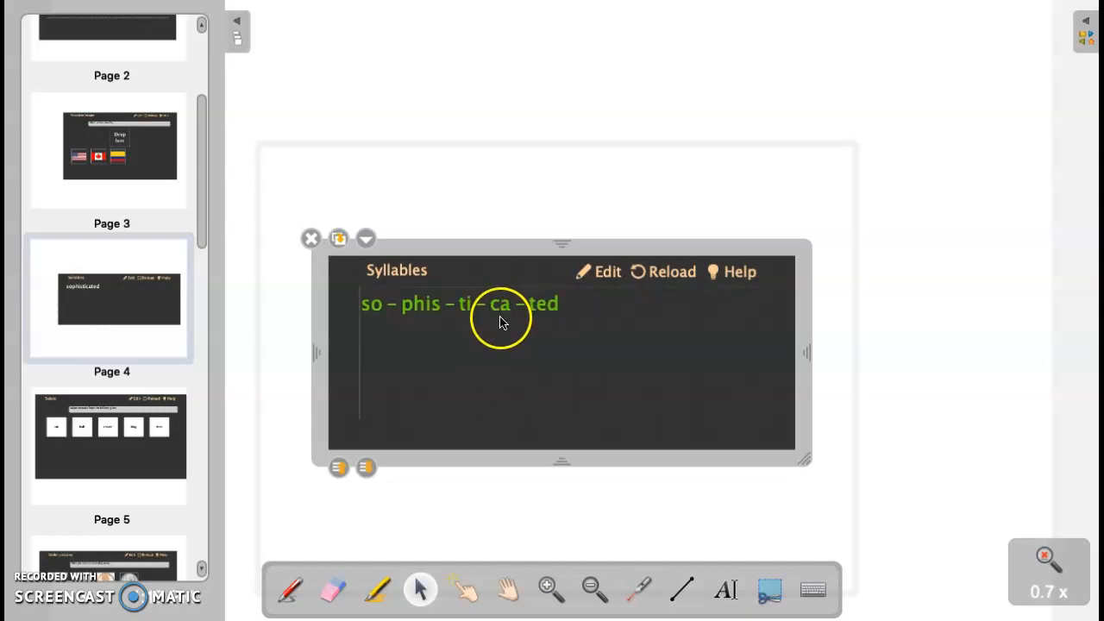
left_click(597, 272)
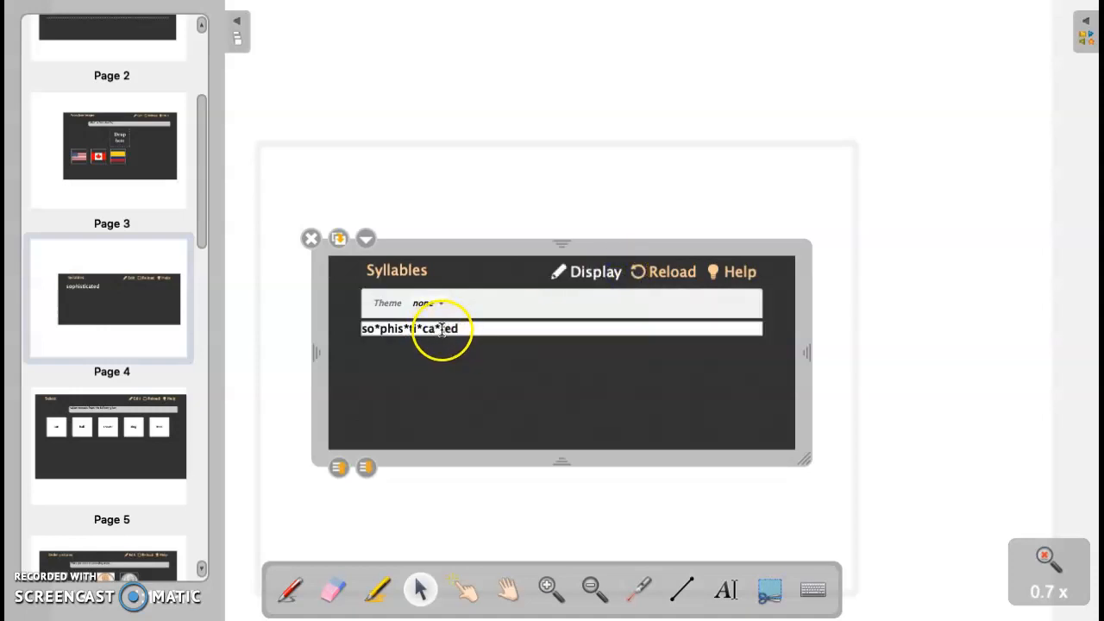
mouse_move(394, 328)
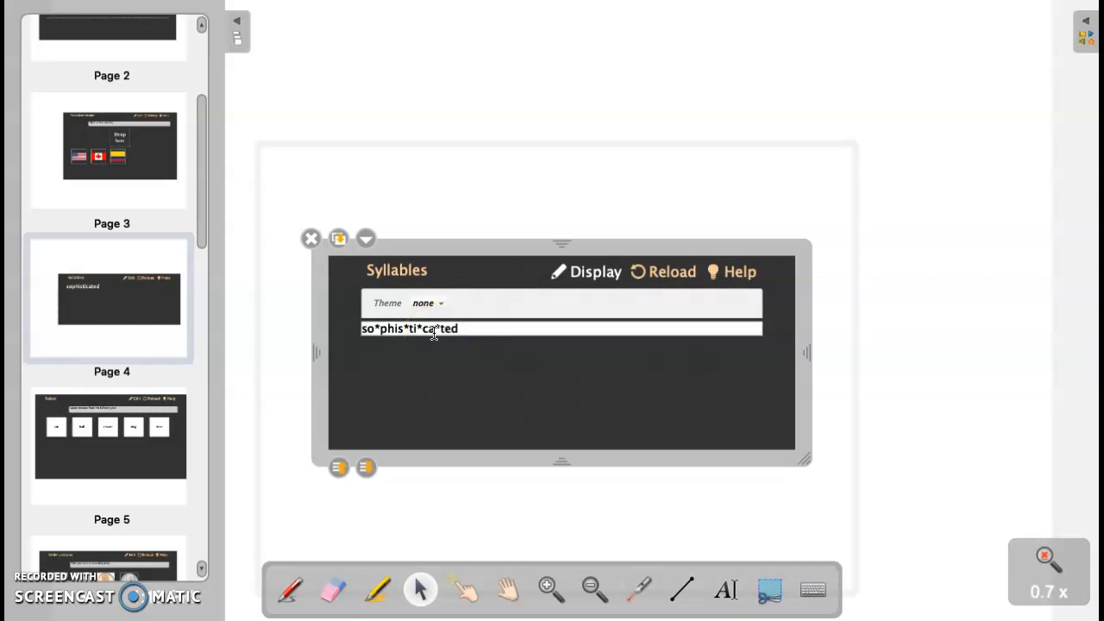
mouse_move(188, 428)
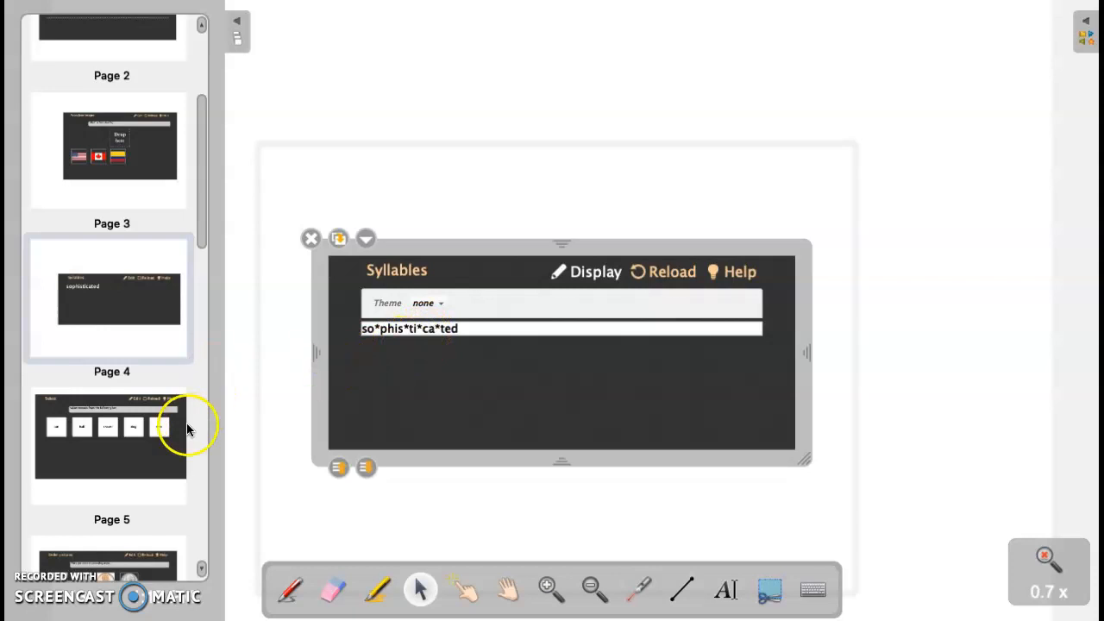
Step: On page 5, view the Select activity's answers (cat and dog correct) and return it to student display
left_click(111, 445)
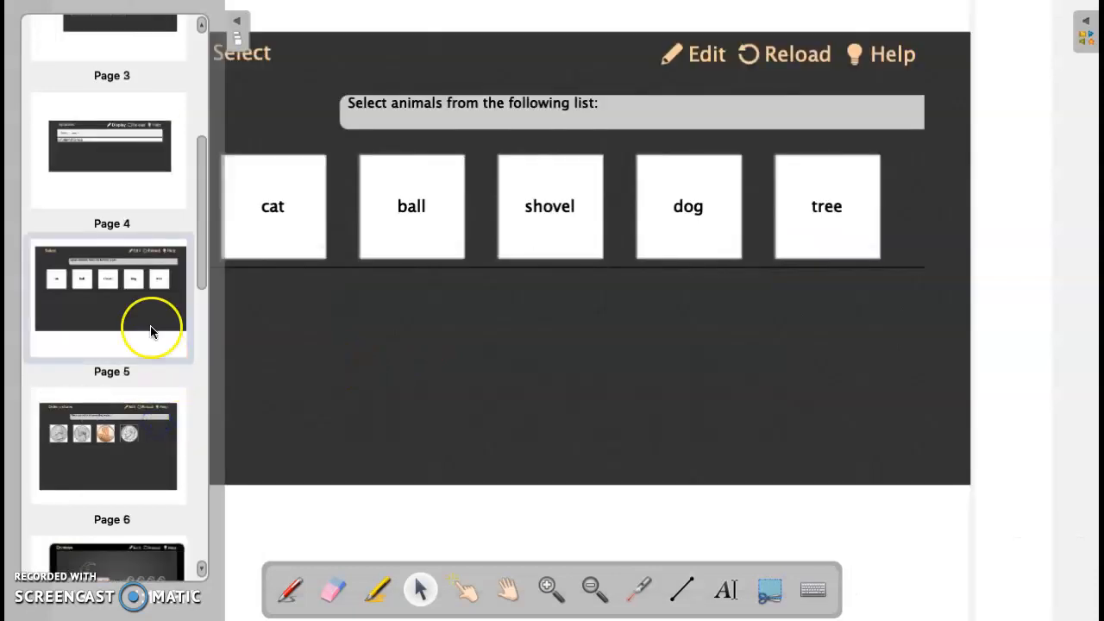
mouse_move(503, 283)
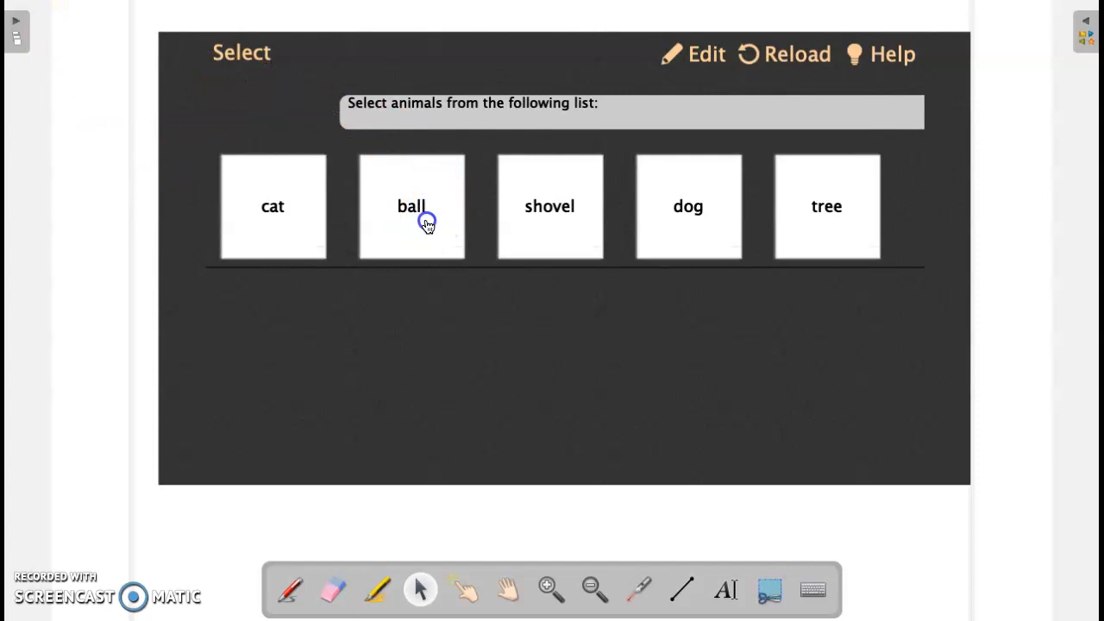
left_click(706, 53)
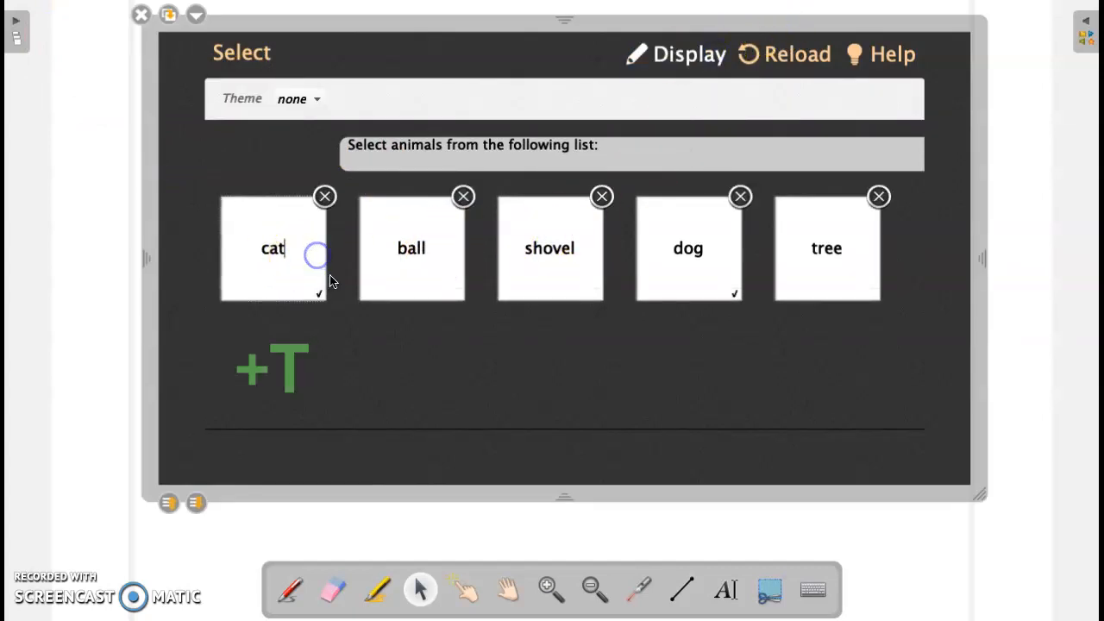
mouse_move(707, 96)
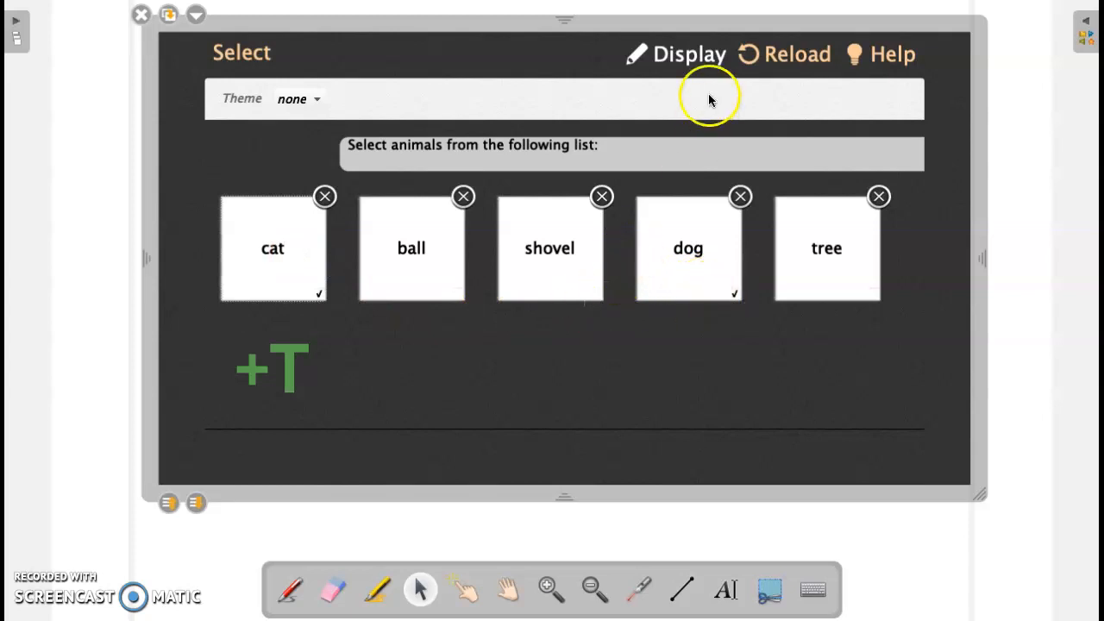
left_click(688, 54)
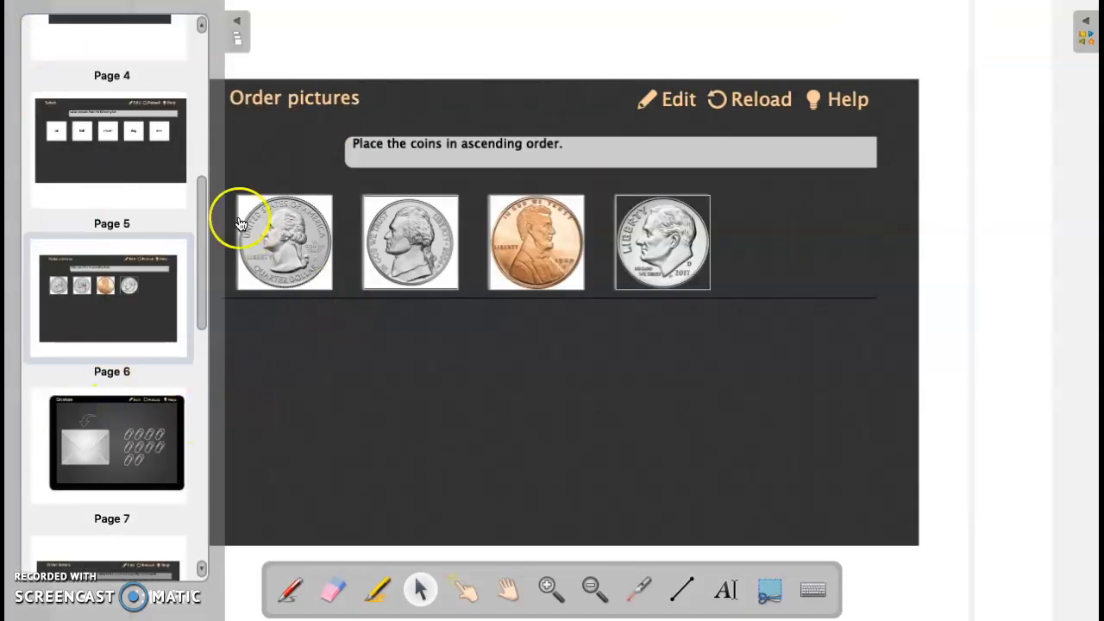
Step: Hide the page thumbnails and show the interactive activities library beside the coin activity
left_click(1086, 24)
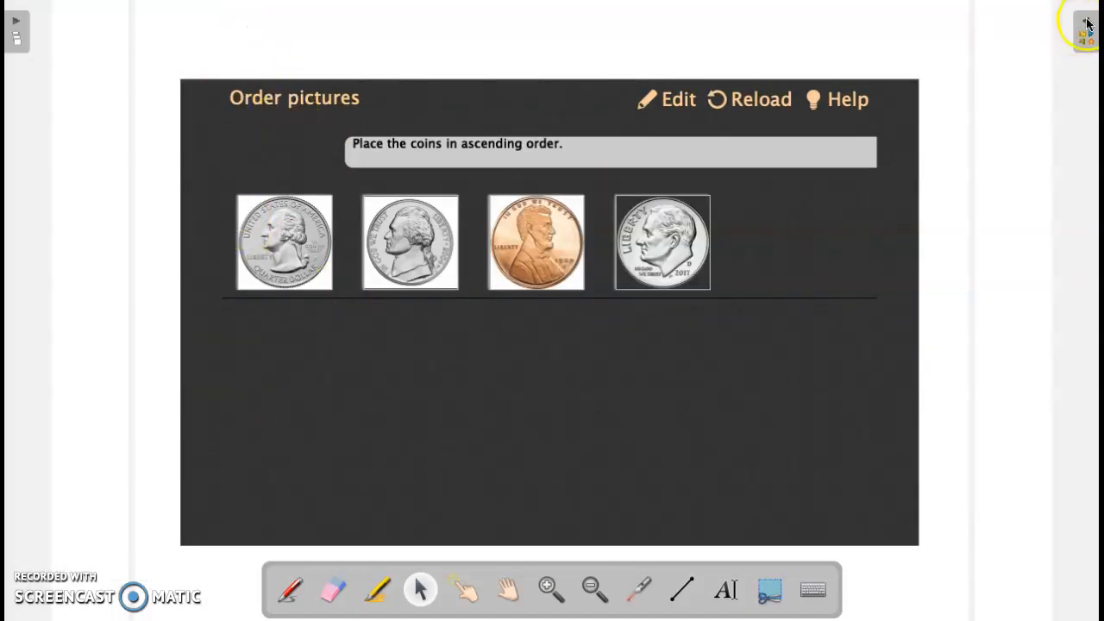
left_click(1087, 24)
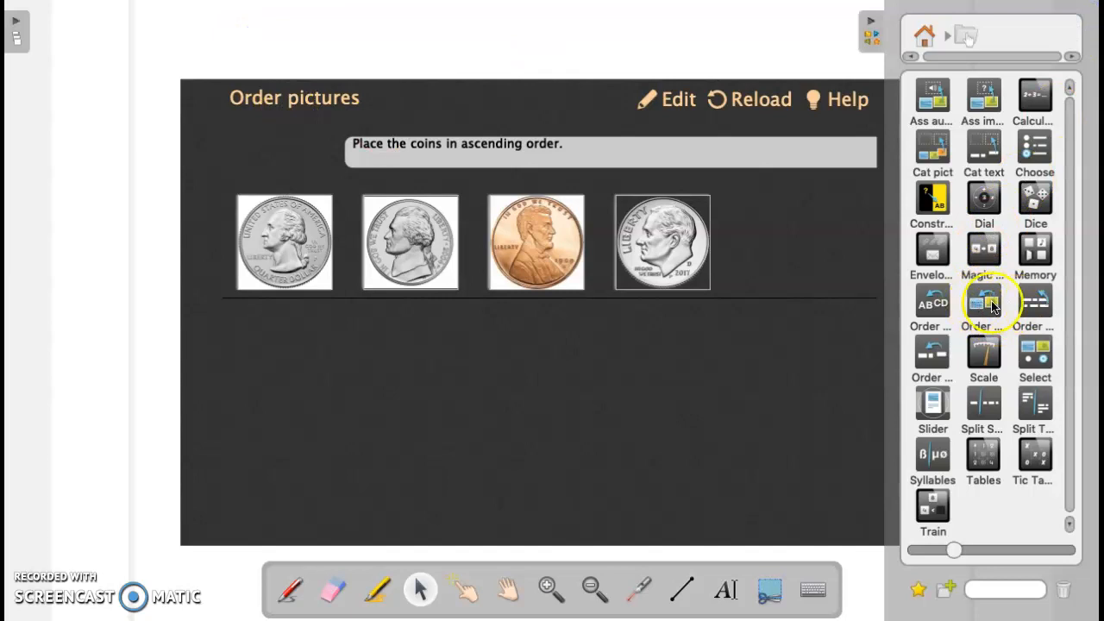
mouse_move(983, 307)
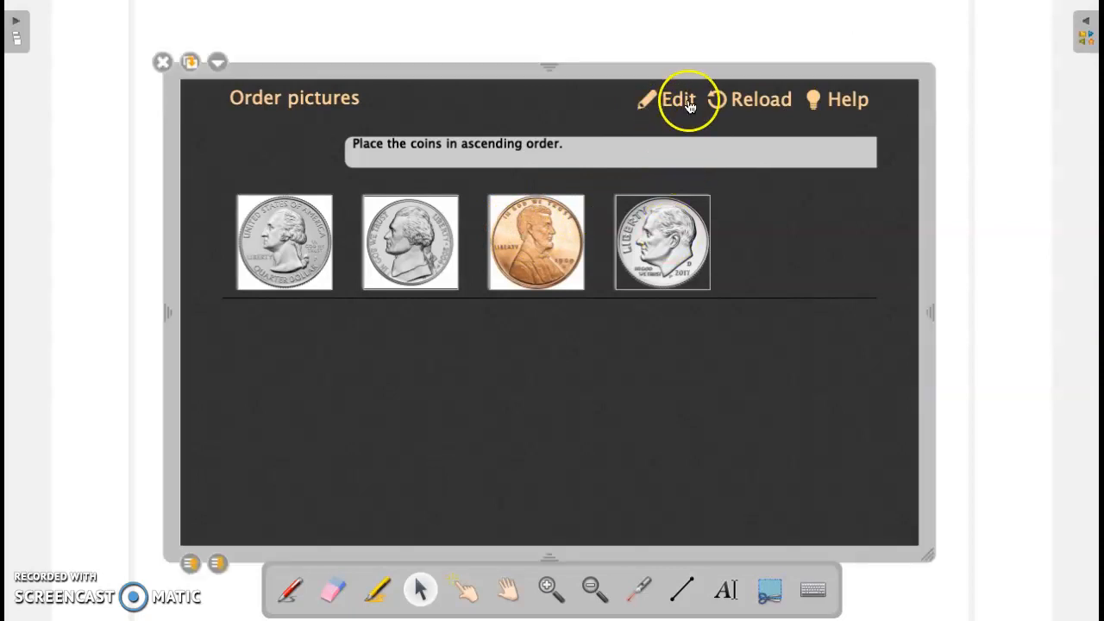
Step: In the coin activity's editor, add an empty fifth picture slot and browse the library for a picture
left_click(680, 98)
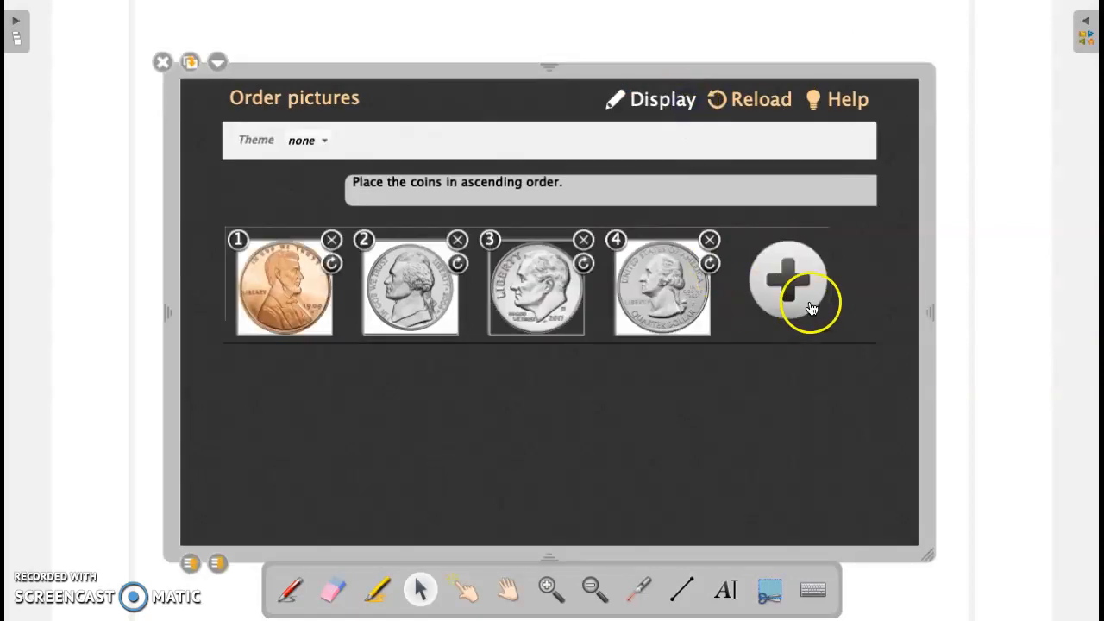
left_click(787, 279)
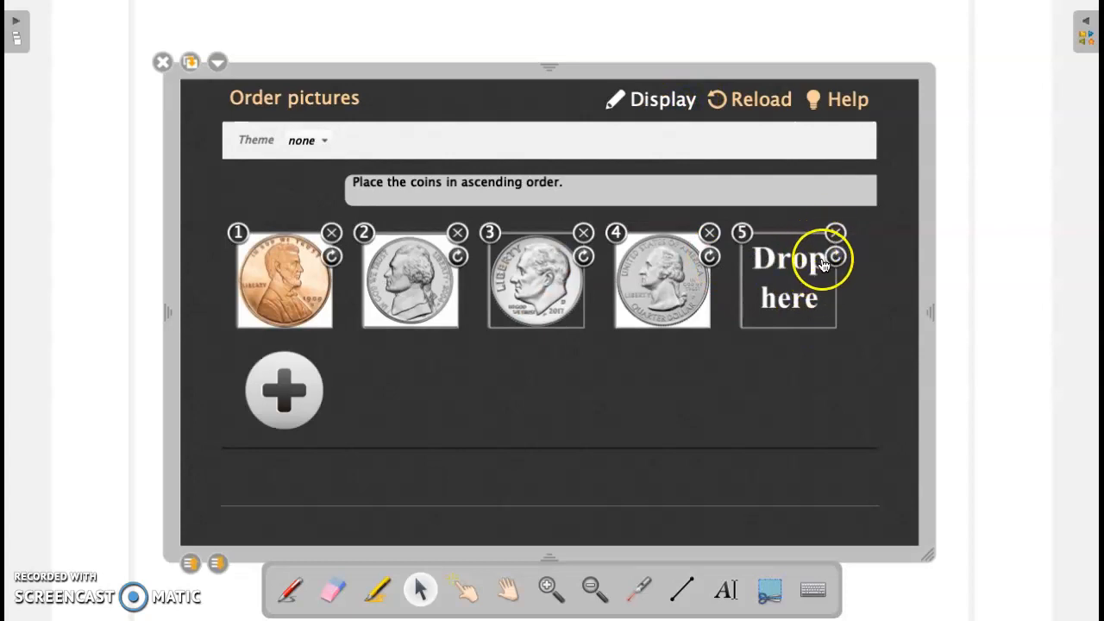
mouse_move(831, 233)
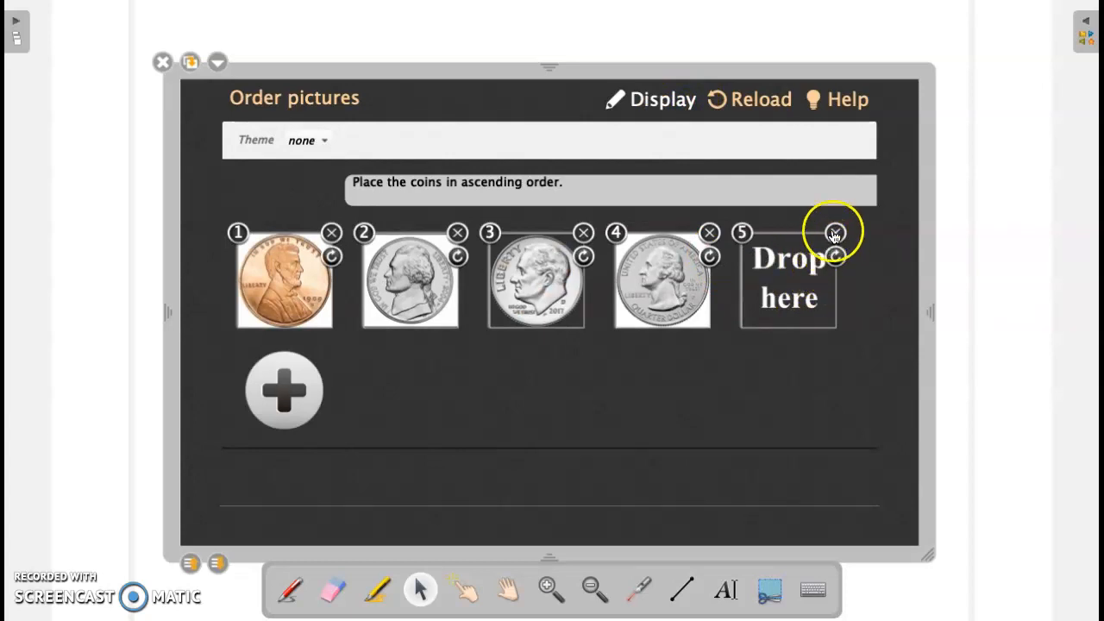
left_click(1085, 33)
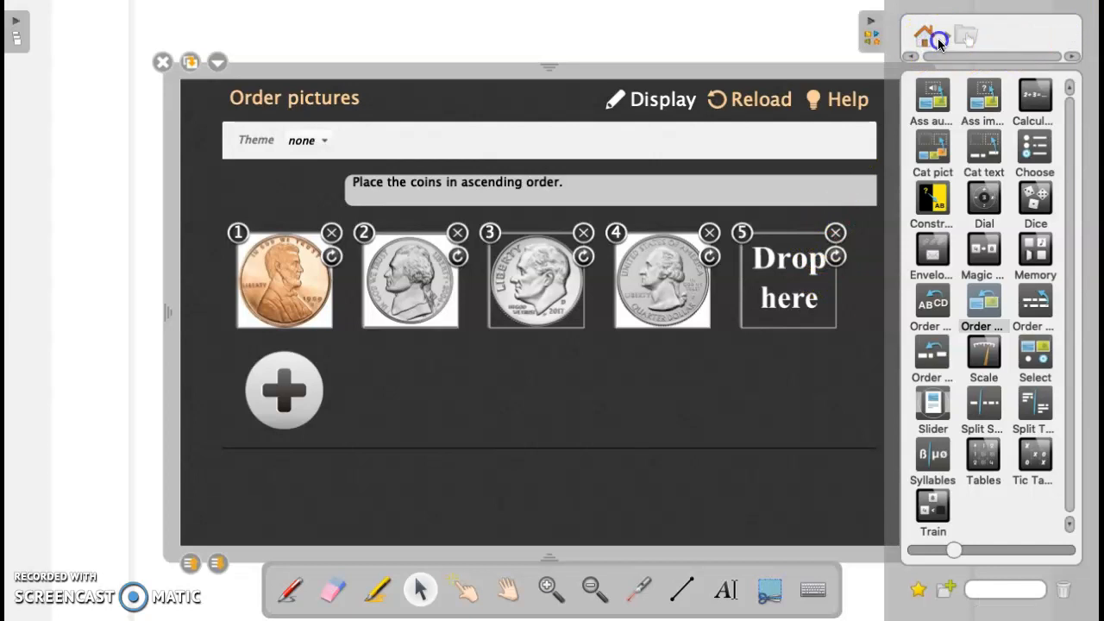
left_click(921, 34)
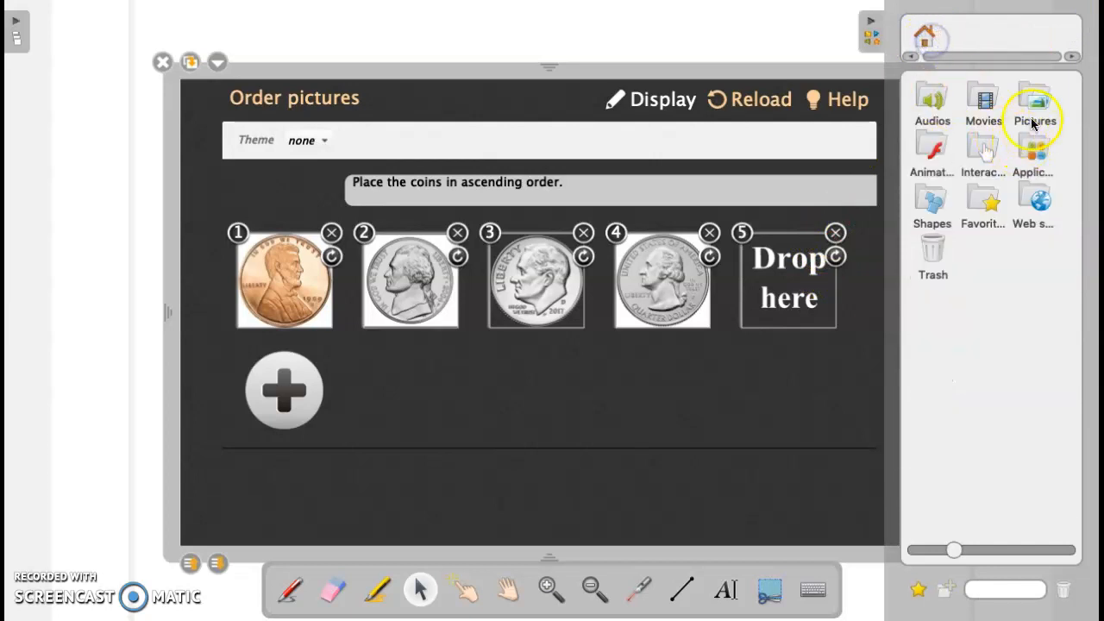
left_click(1035, 99)
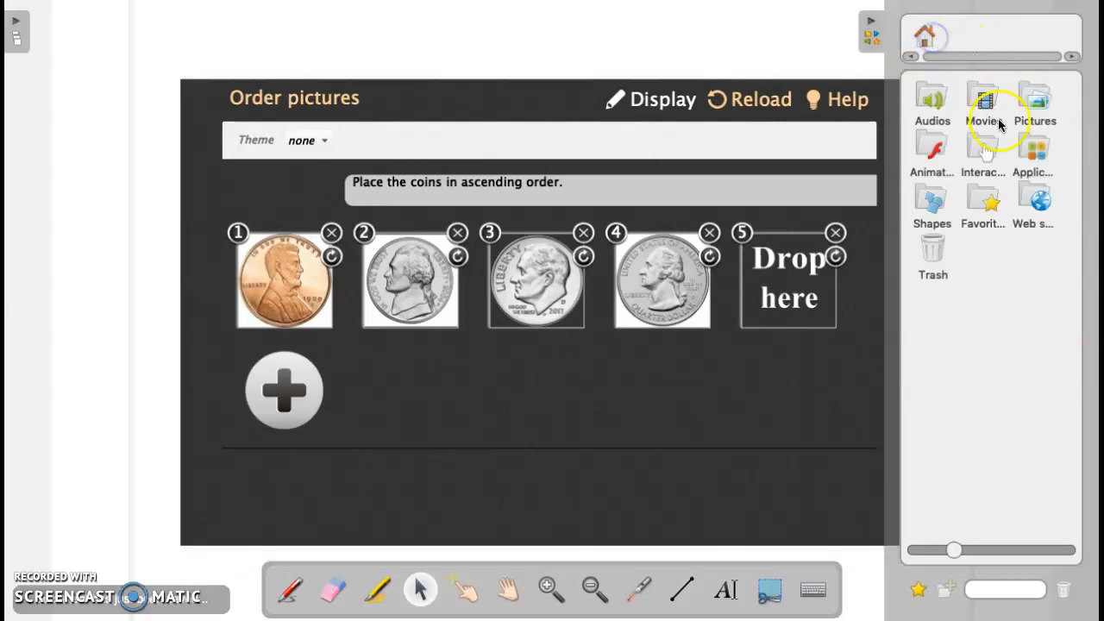
left_click(1034, 98)
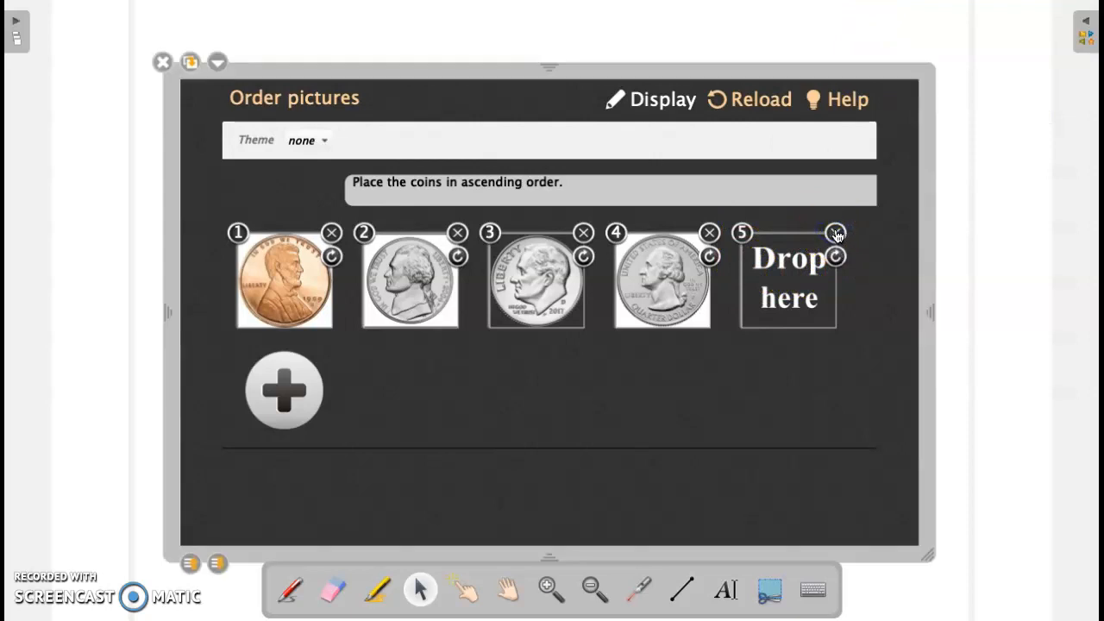
Step: Remove the empty fifth slot, leaving penny, nickel, dime, quarter, and return to student display
left_click(835, 233)
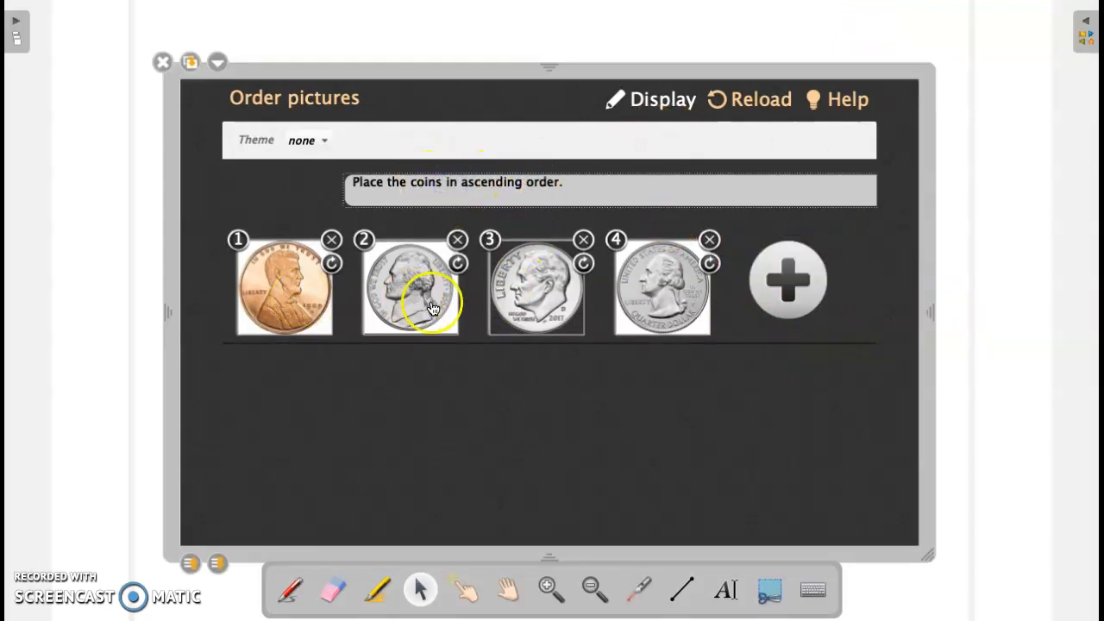
mouse_move(652, 101)
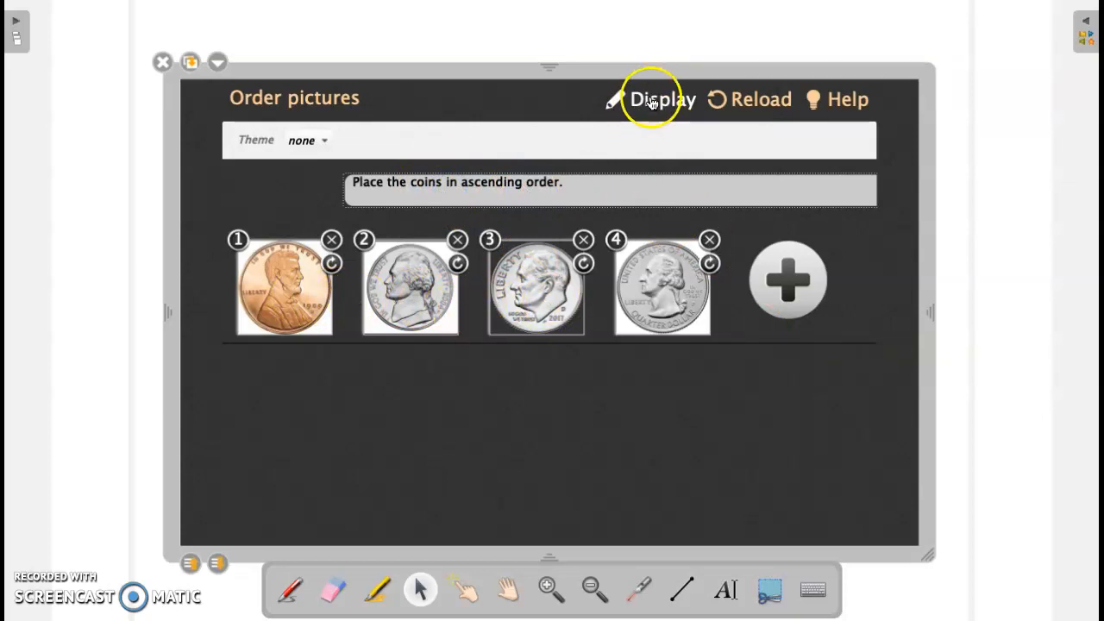
left_click(662, 98)
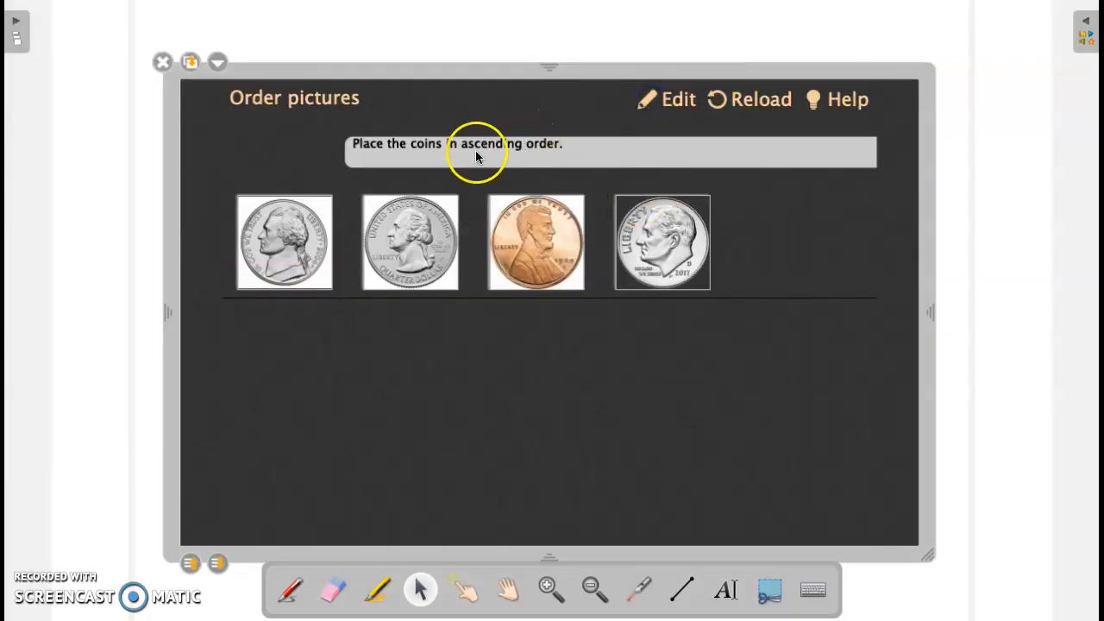
mouse_move(459, 155)
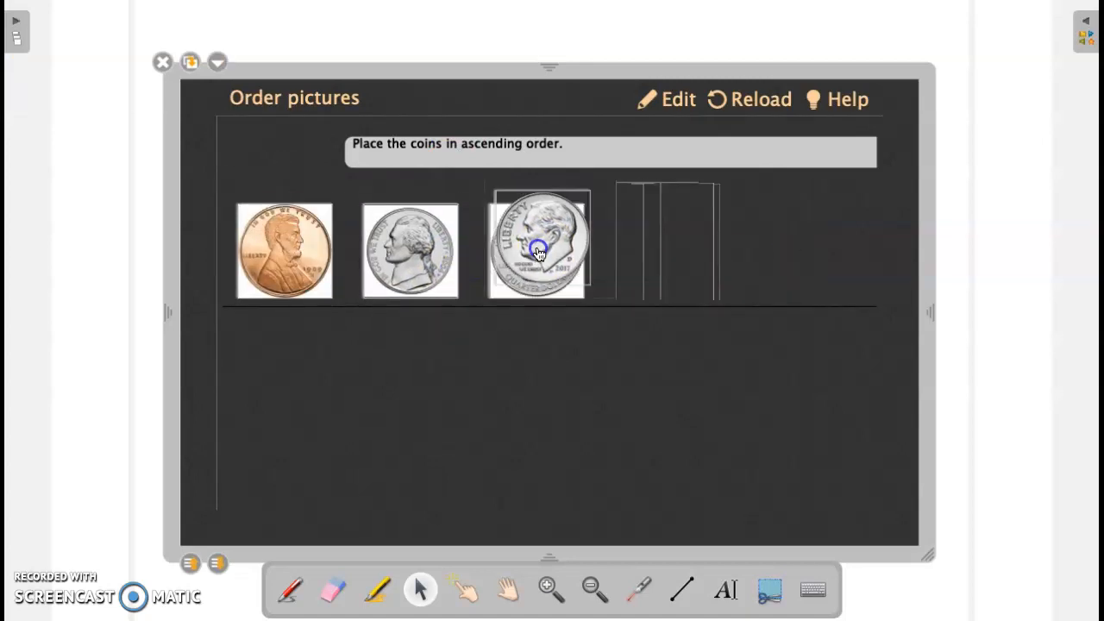
Step: Move the dime into third place after the nickel to order the coins by value
left_click_drag(538, 245, 663, 241)
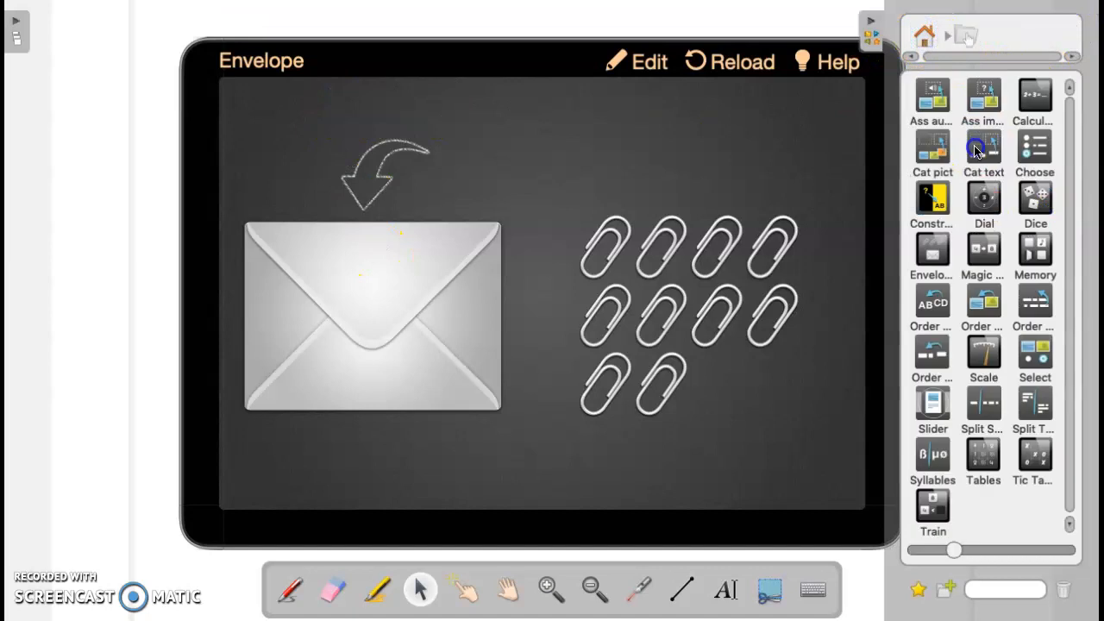
mouse_move(931, 255)
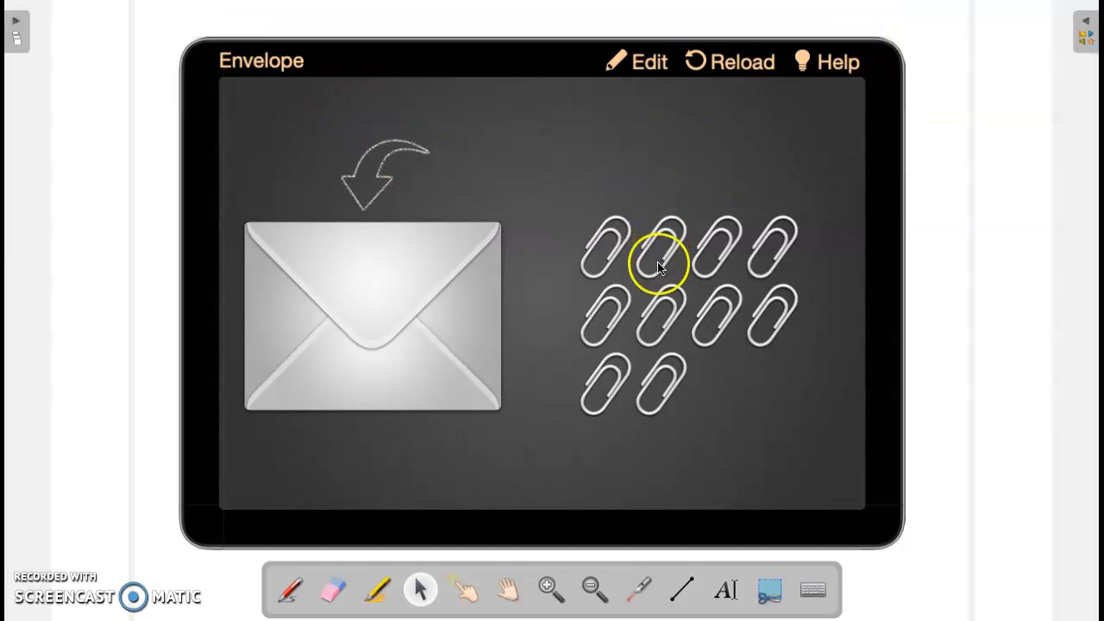
Step: Pick up a paperclip to place into the envelope
left_click(649, 61)
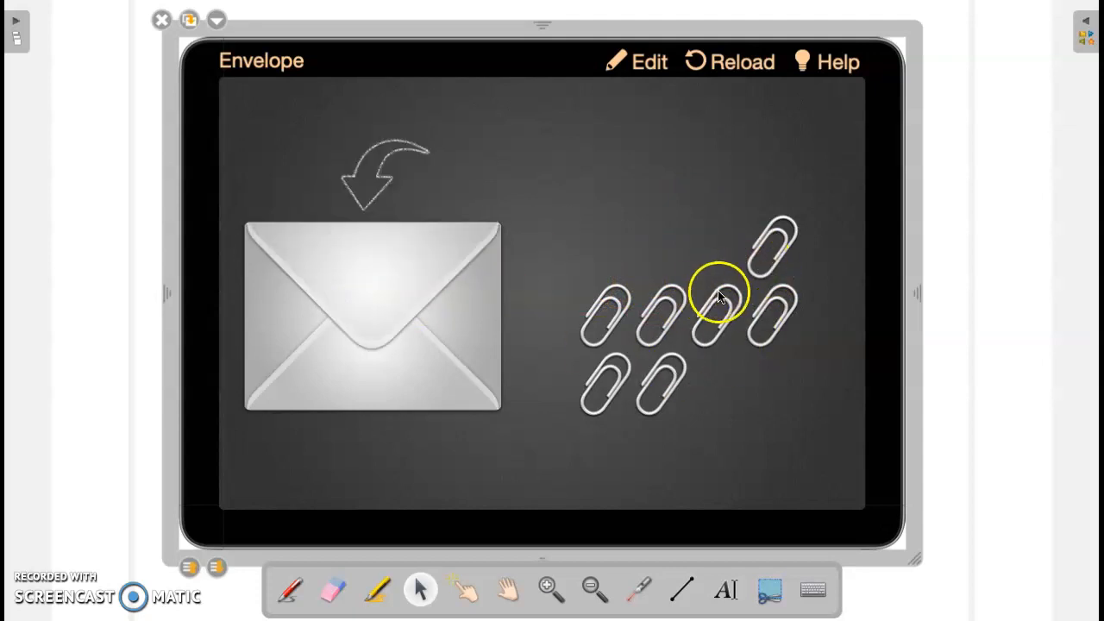
mouse_move(689, 328)
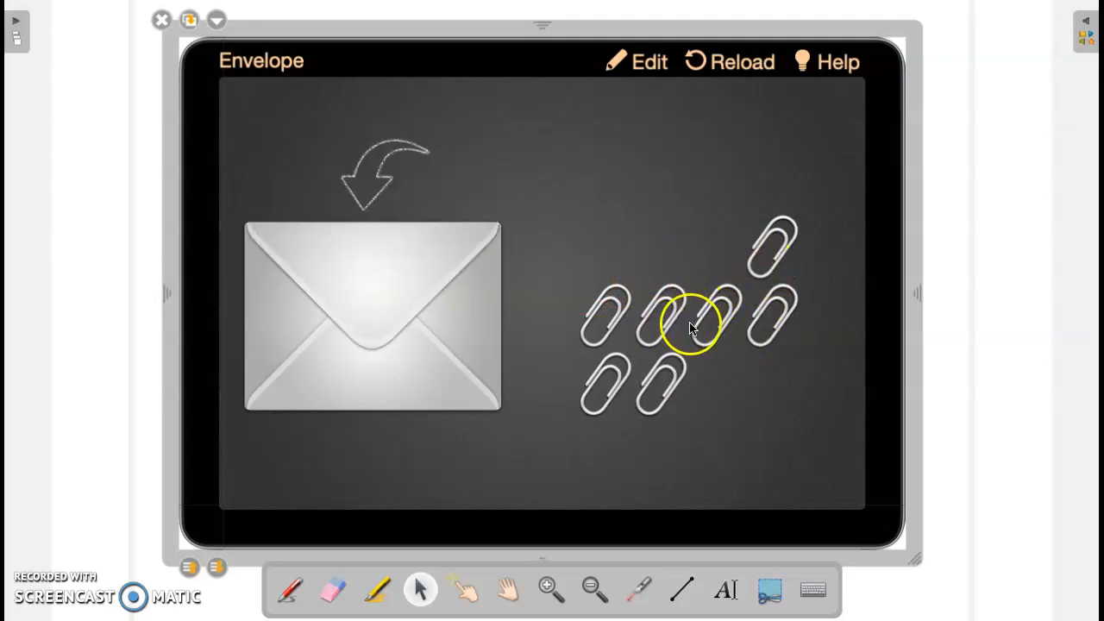
mouse_move(431, 296)
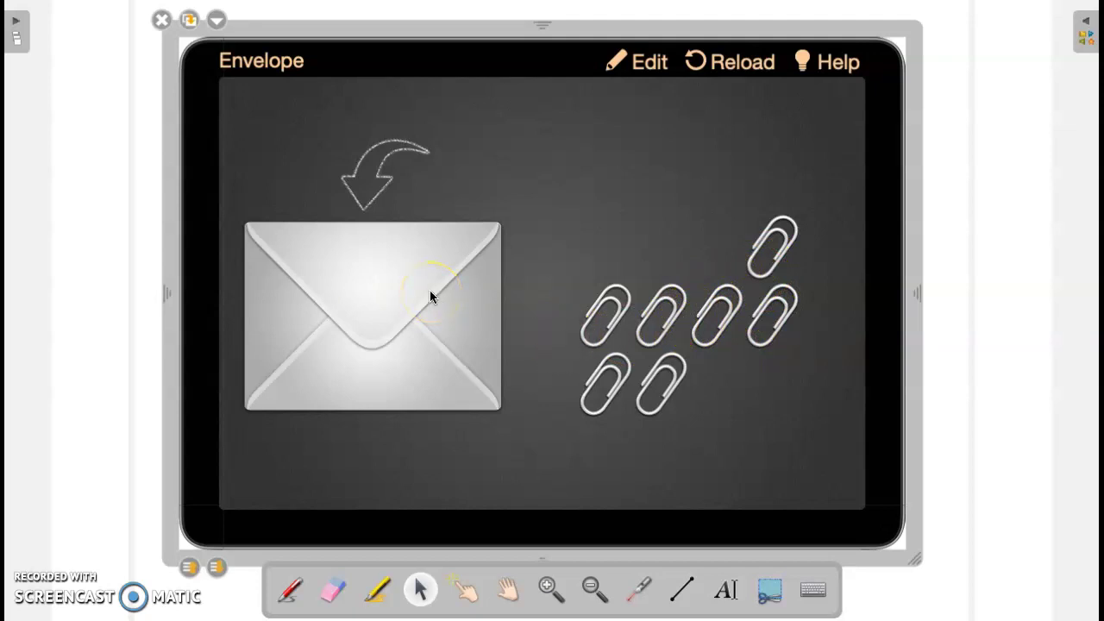
mouse_move(123, 121)
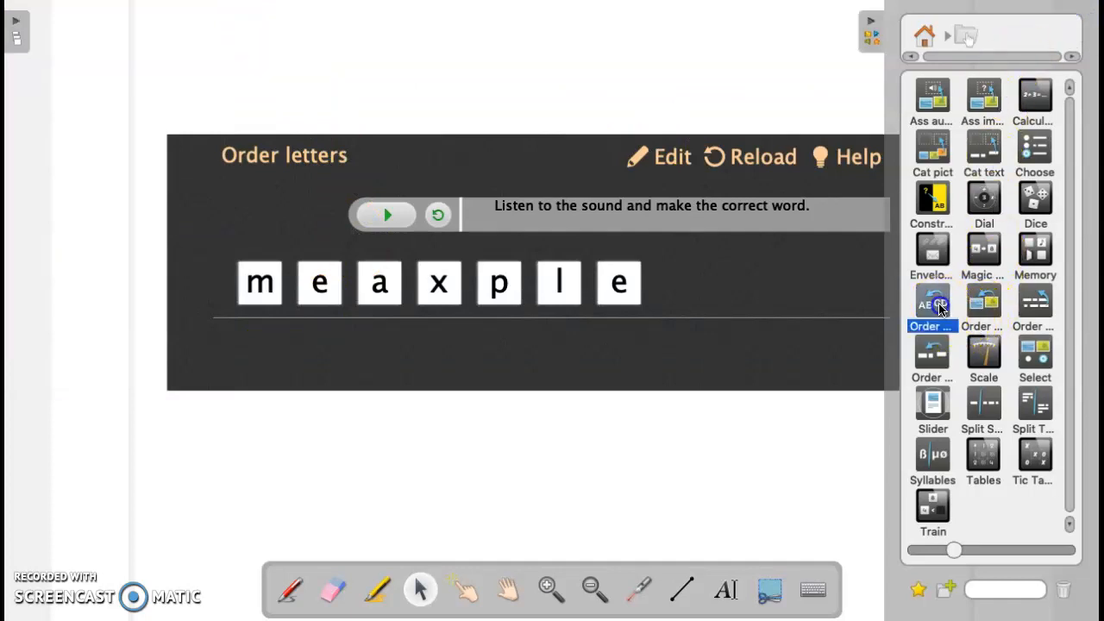
mouse_move(497, 248)
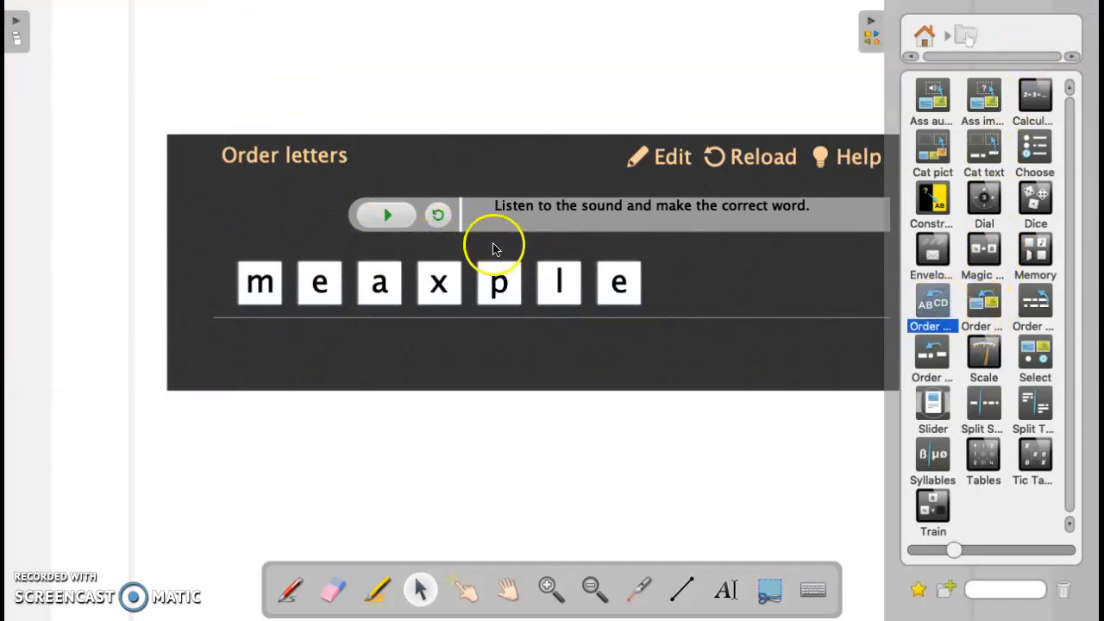
mouse_move(876, 21)
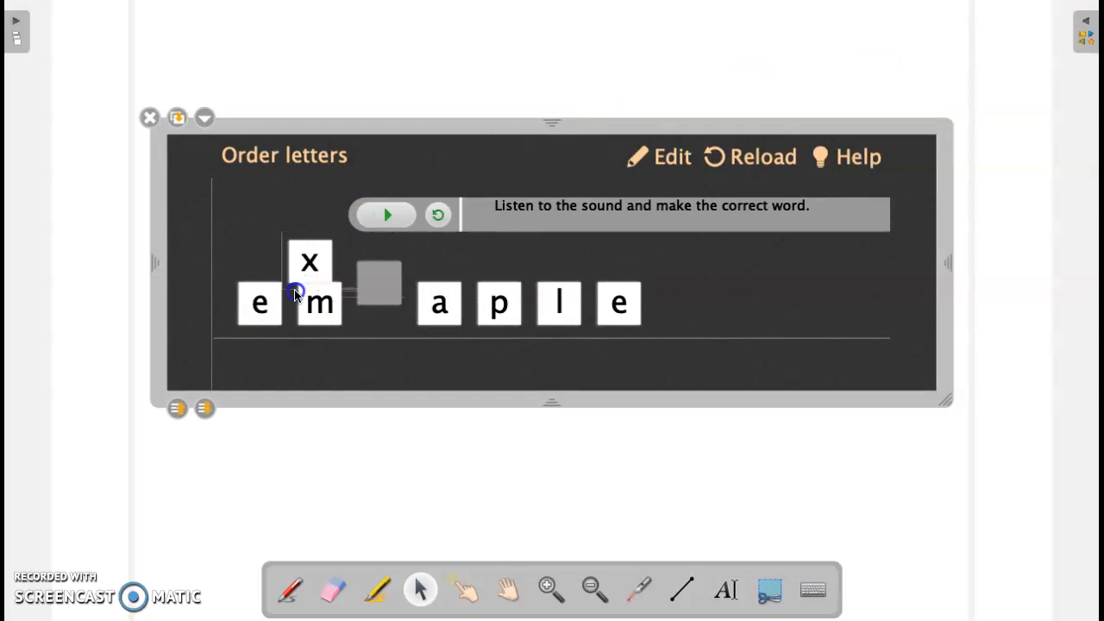
Step: Move the letter x toward spelling 'example' and play, stop and replay the word's sound clue
left_click_drag(309, 262, 318, 283)
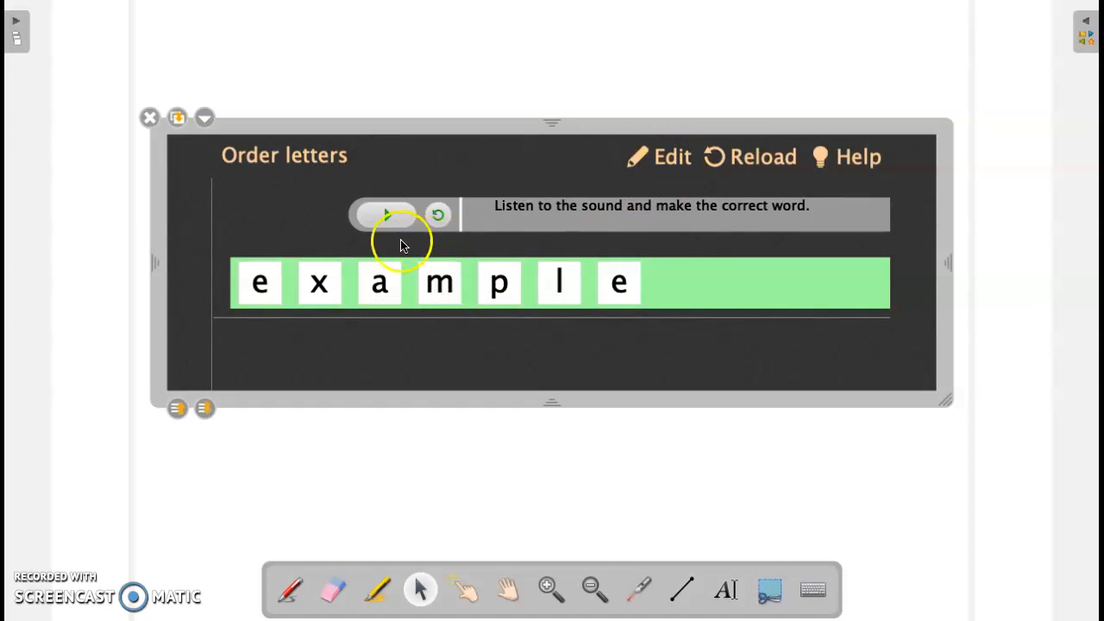
left_click(387, 214)
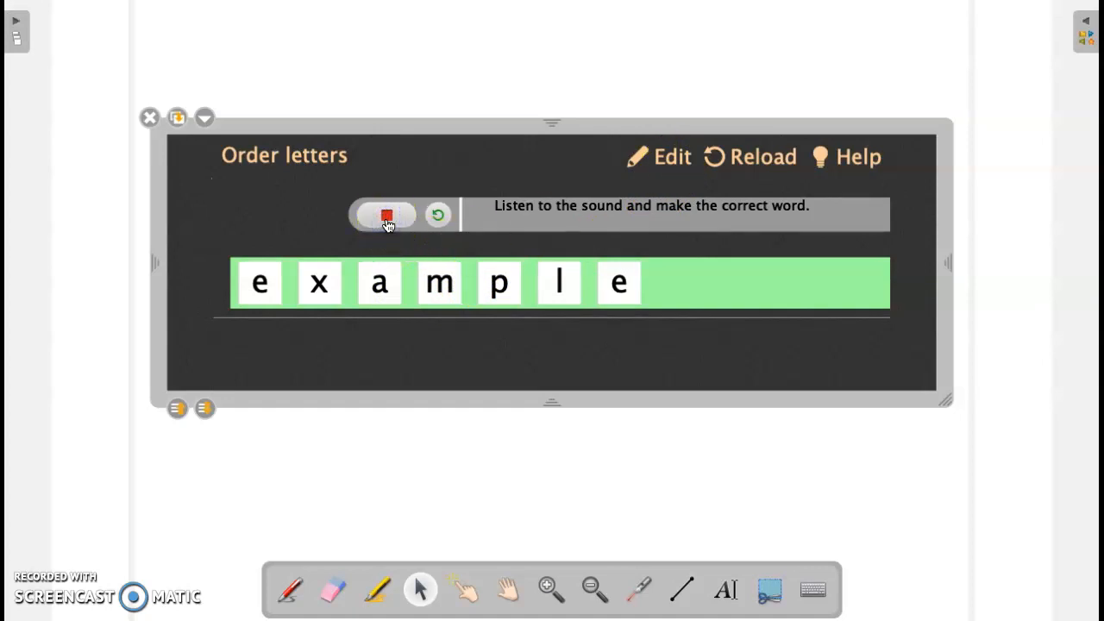
left_click(386, 214)
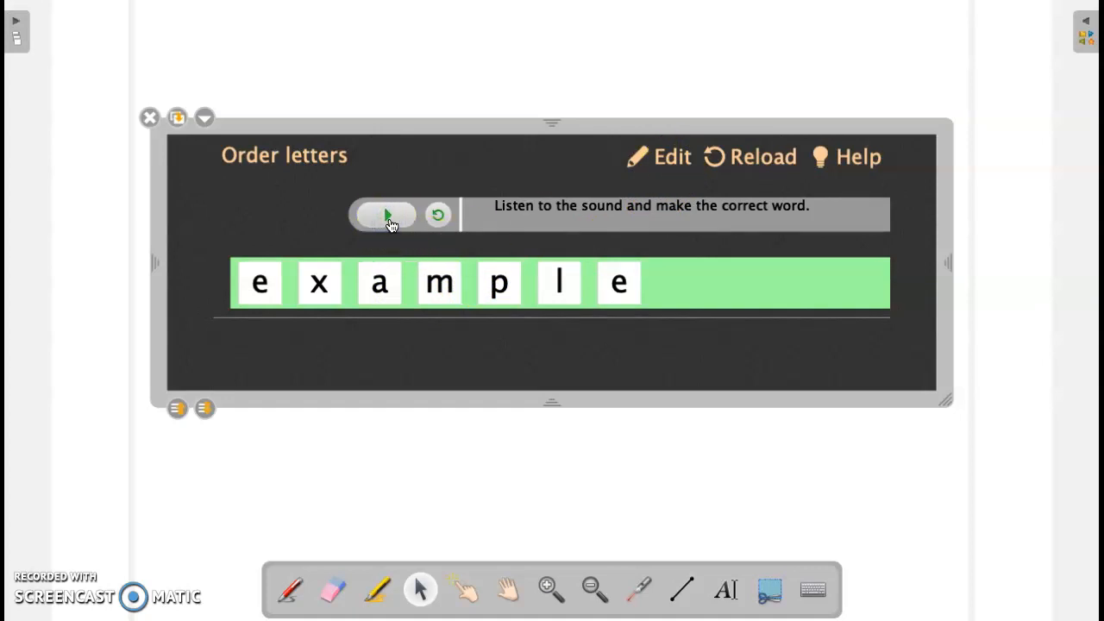
left_click(672, 155)
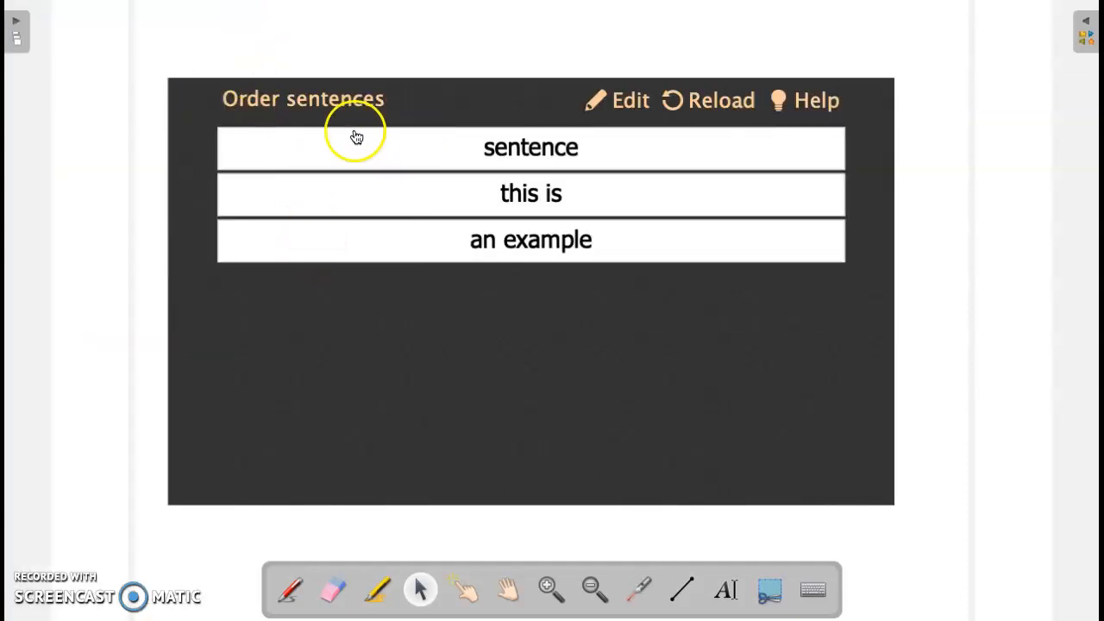
mouse_move(338, 196)
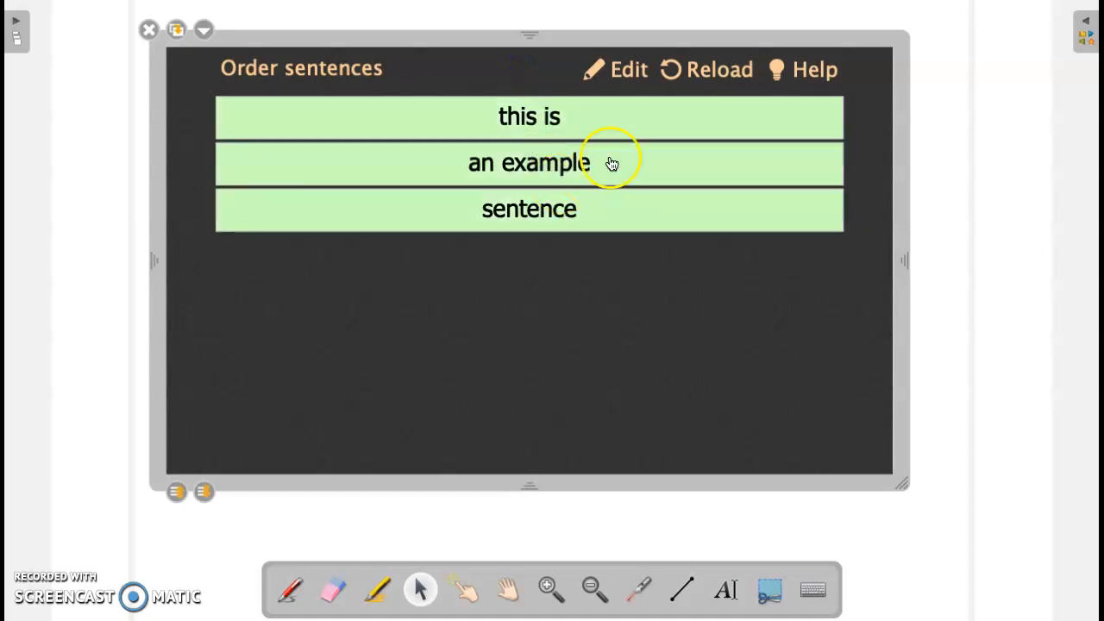
Step: View the source sentence 'this is an example sentence' twice, leaving the puzzle freshly shuffled
left_click(614, 69)
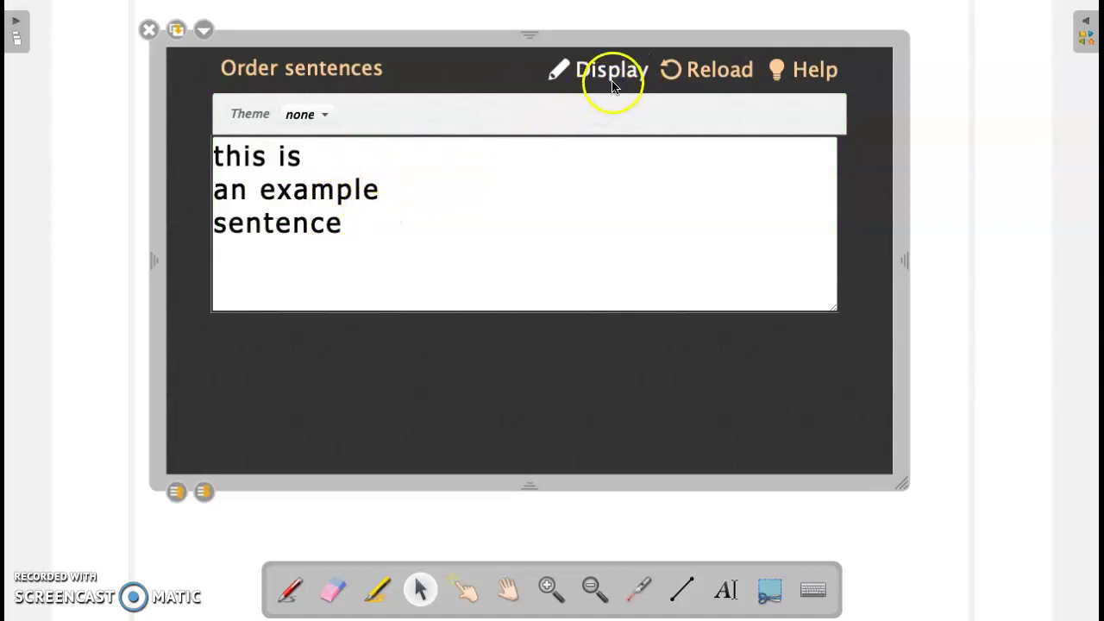
left_click(611, 69)
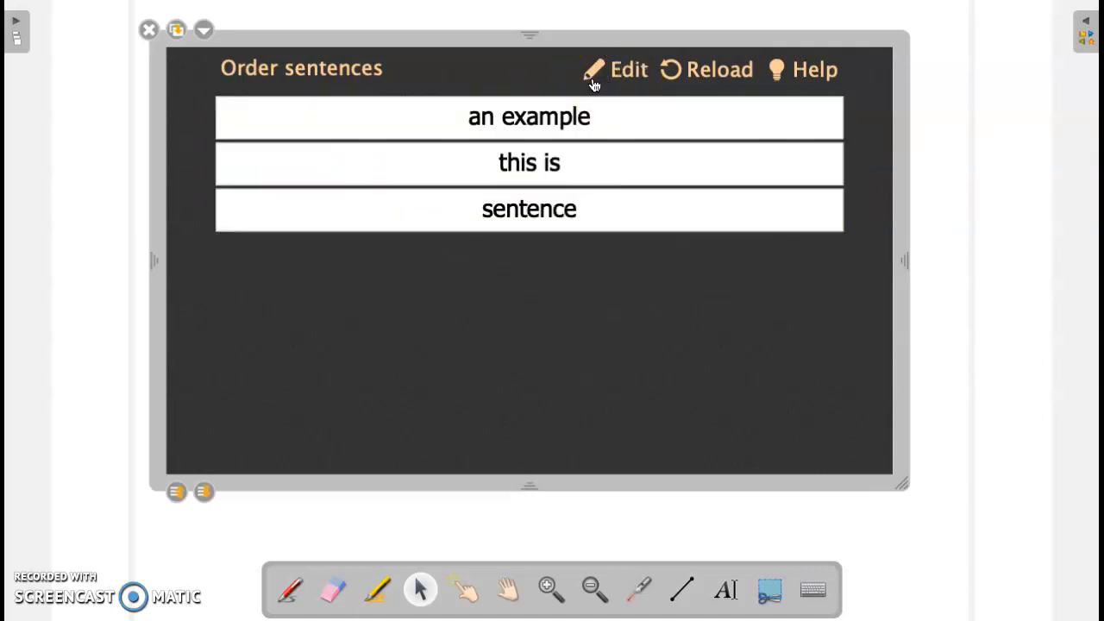
left_click(628, 69)
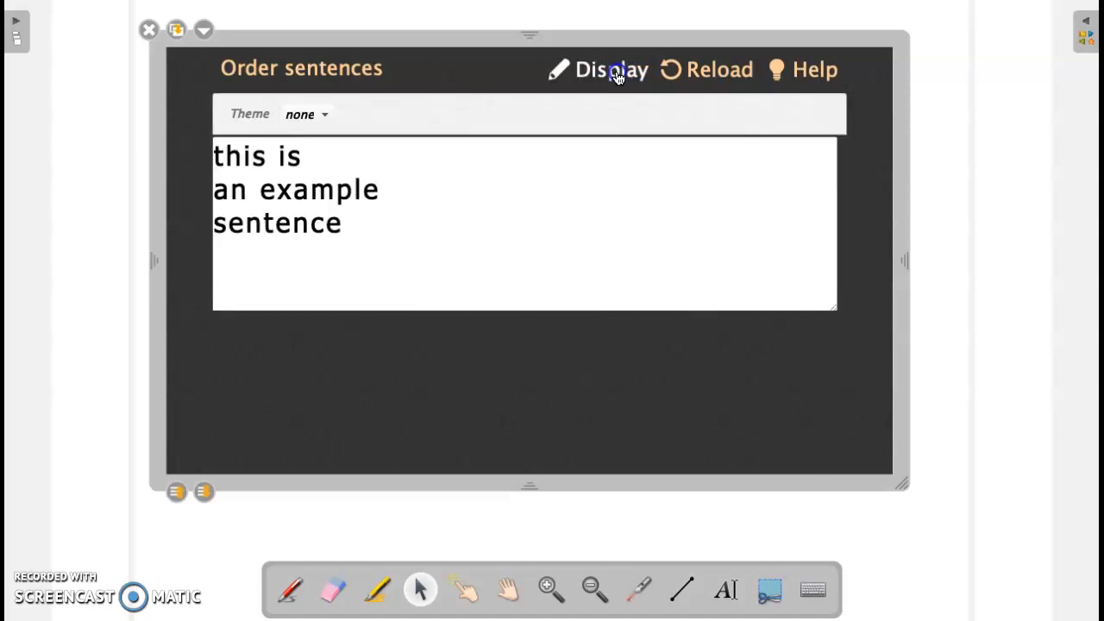
left_click(610, 69)
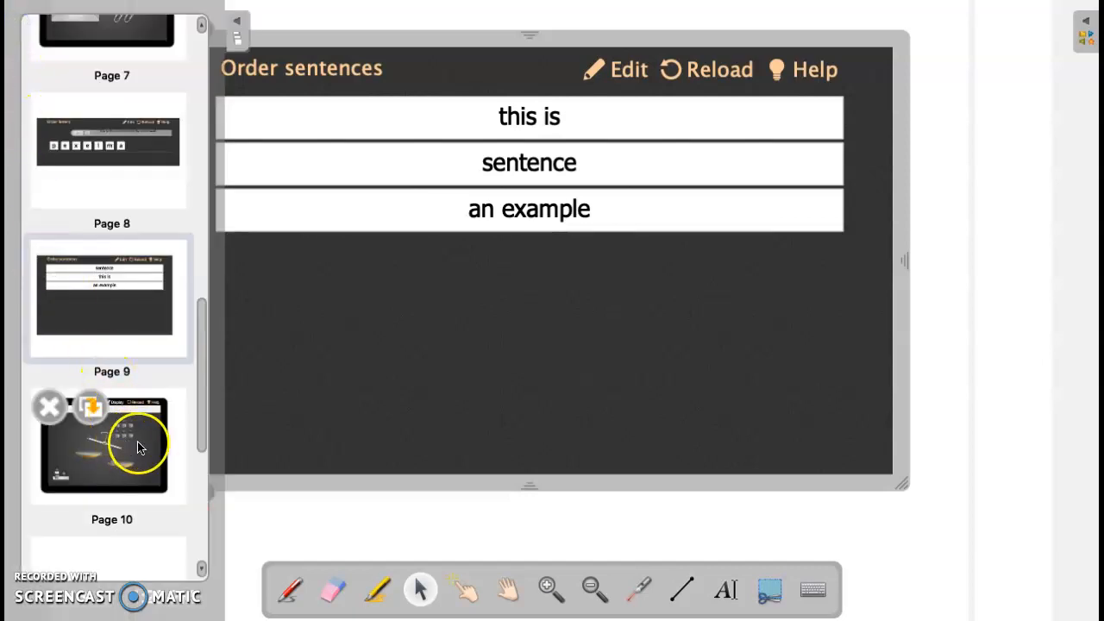
Step: On page 10, change the Scale activity's left weight to 10 and drag it toward the balance
left_click(103, 445)
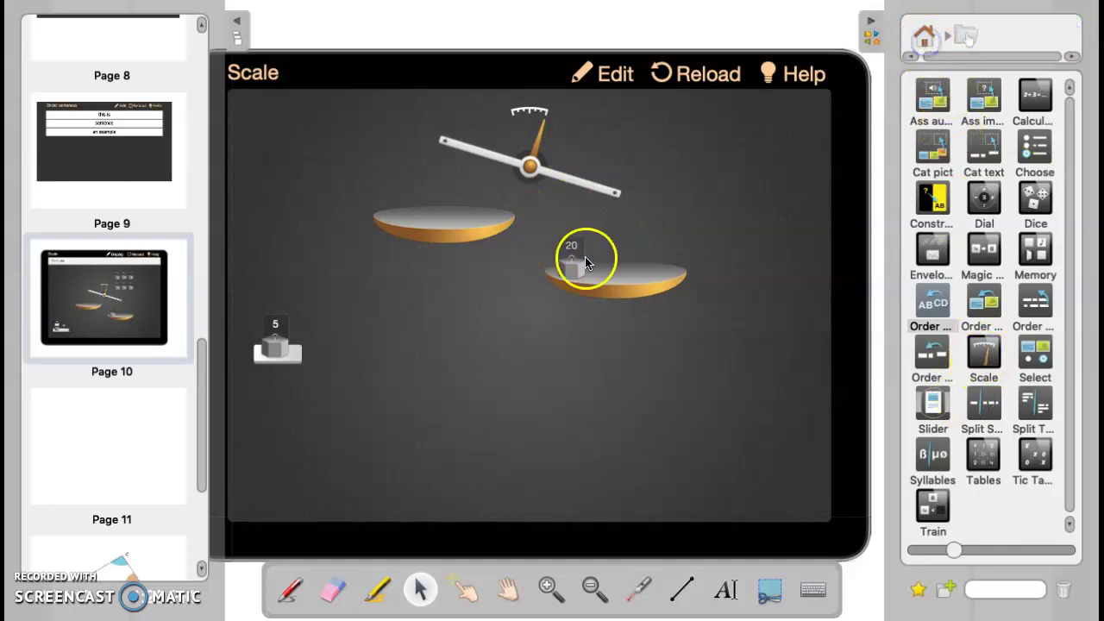
left_click(604, 72)
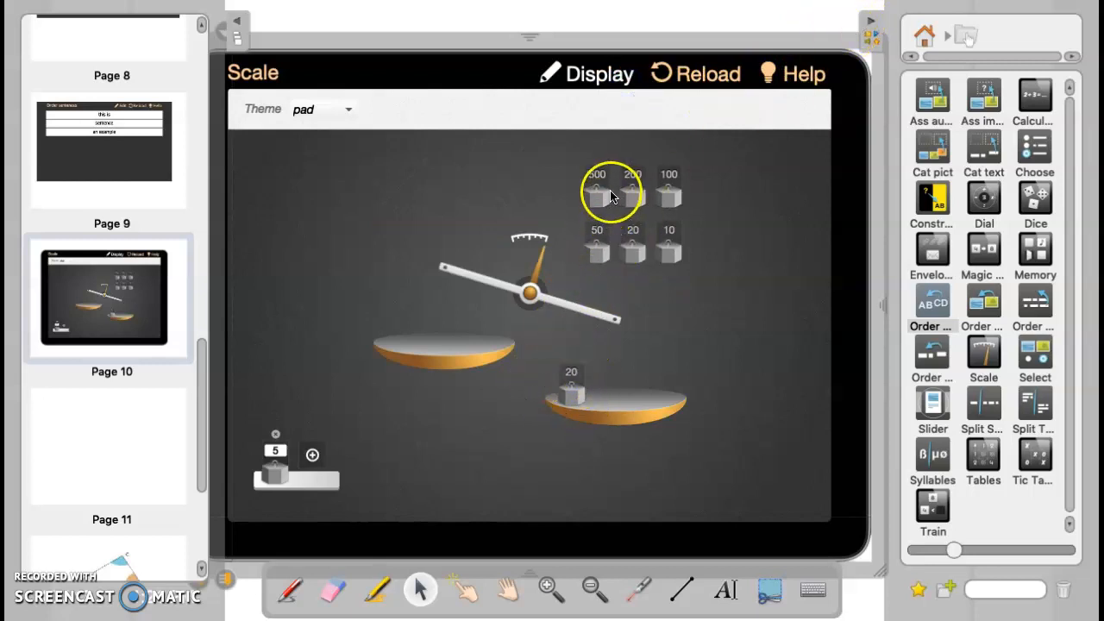
mouse_move(293, 479)
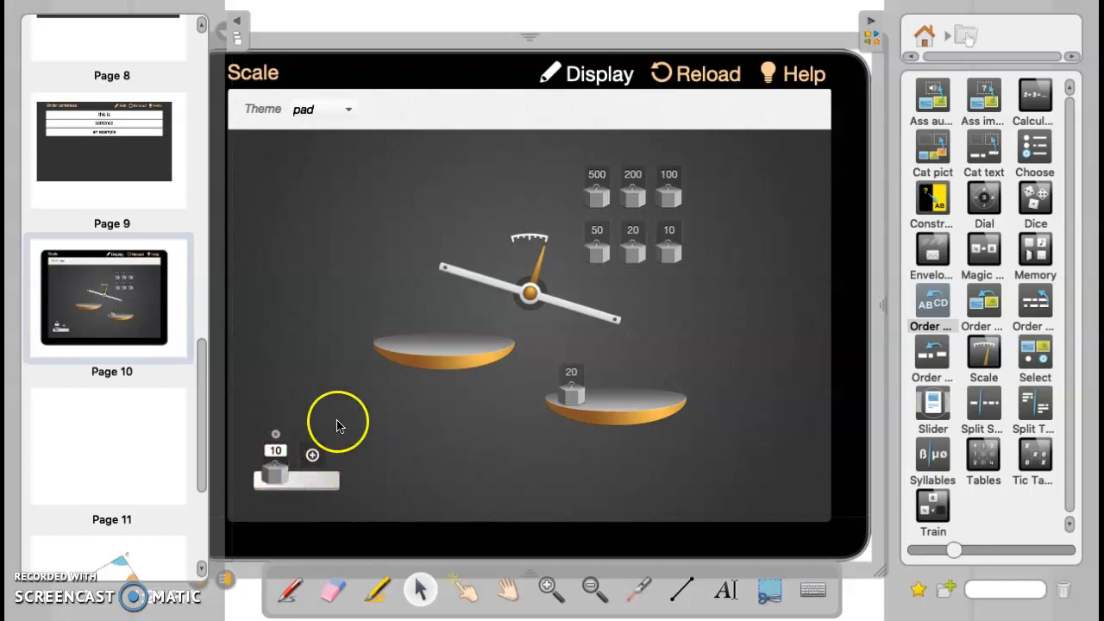
left_click(600, 72)
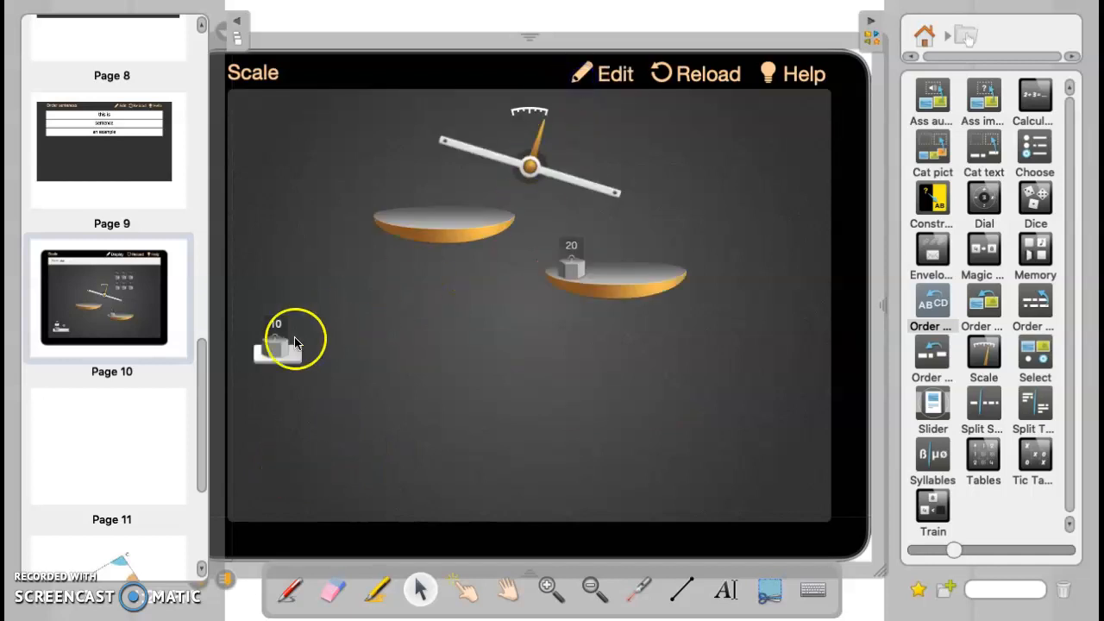
left_click_drag(276, 345, 400, 210)
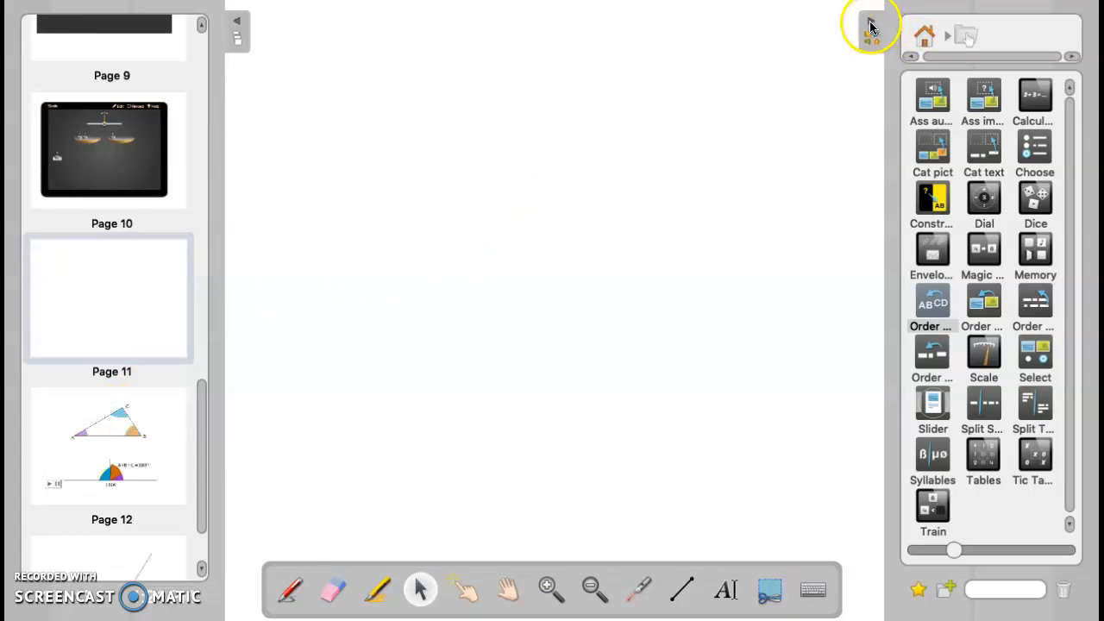
Step: Choose the plain white page background for blank page 11
left_click(869, 26)
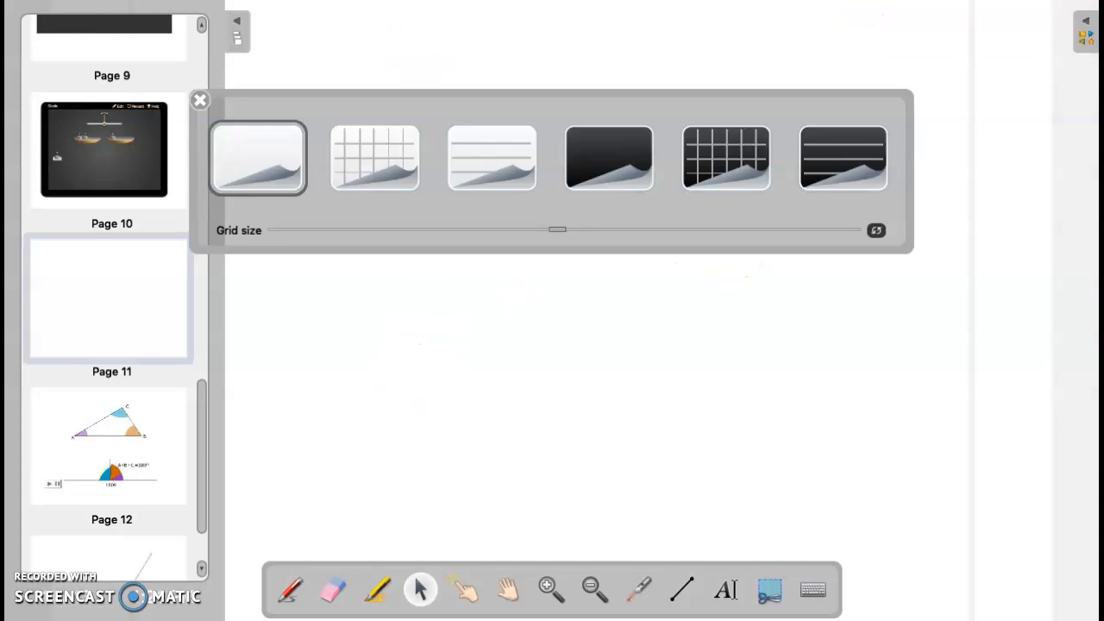
mouse_move(317, 214)
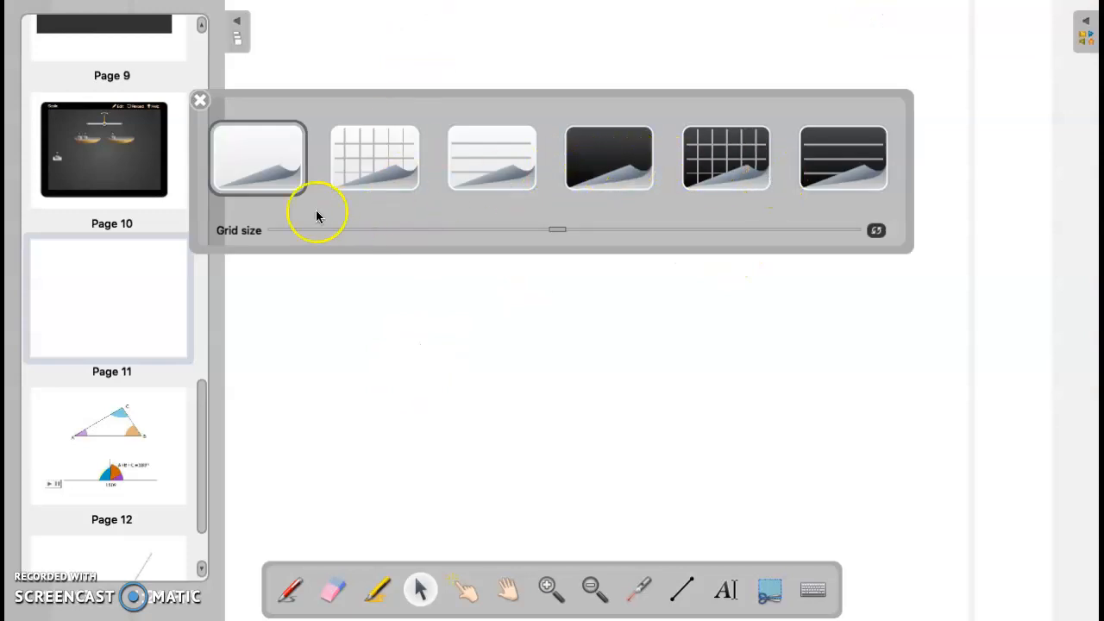
left_click(257, 157)
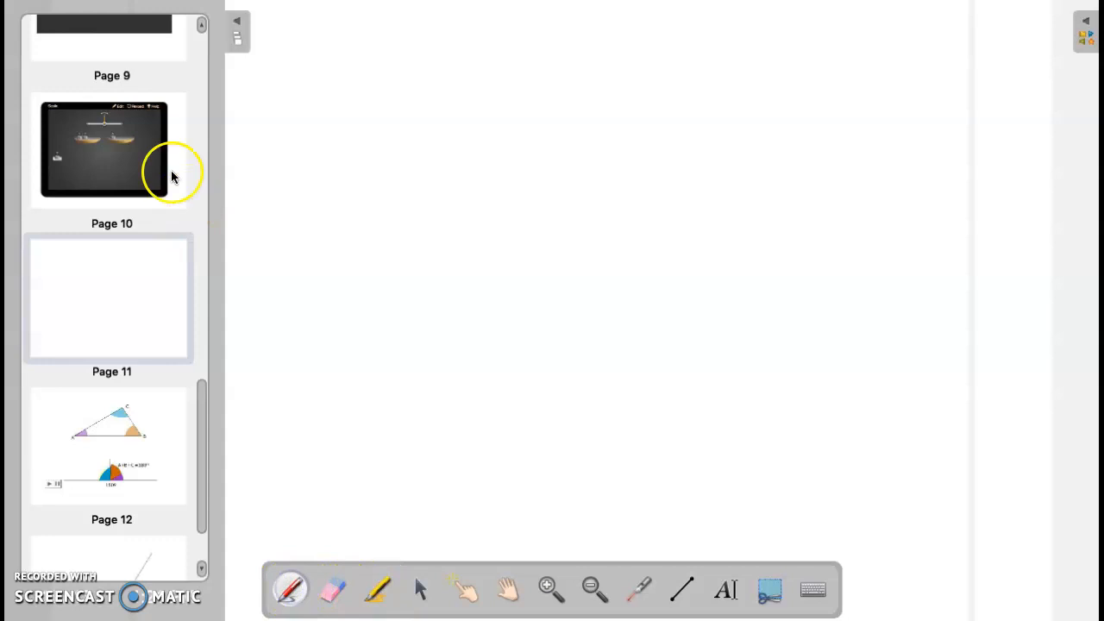
mouse_move(369, 127)
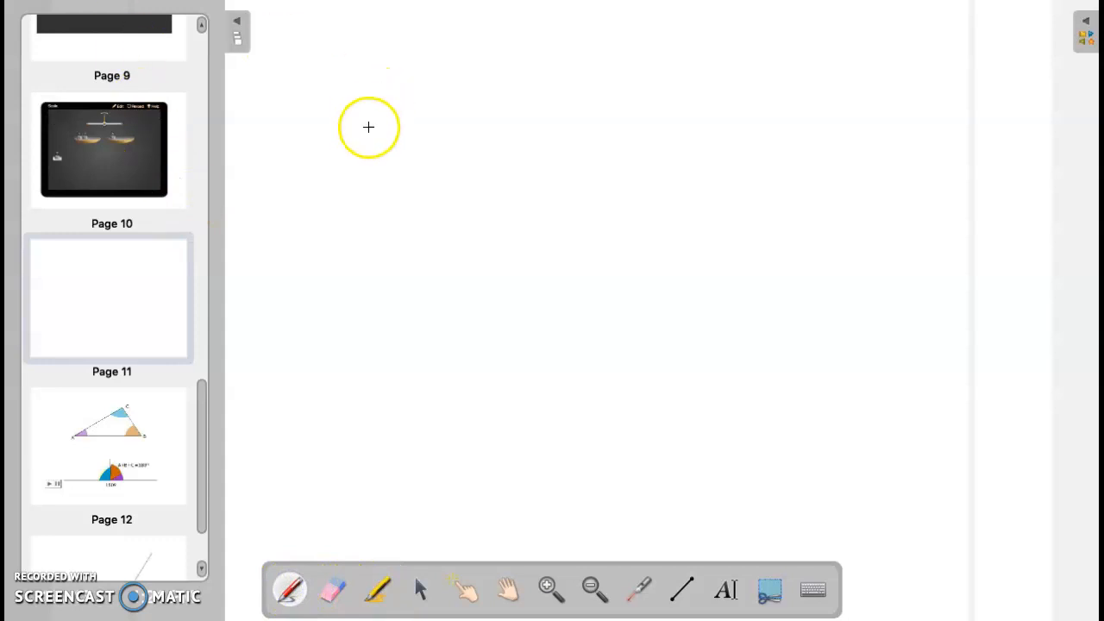
Step: Write 'Hello' in cursive pen strokes across page 11
left_click_drag(365, 138, 452, 256)
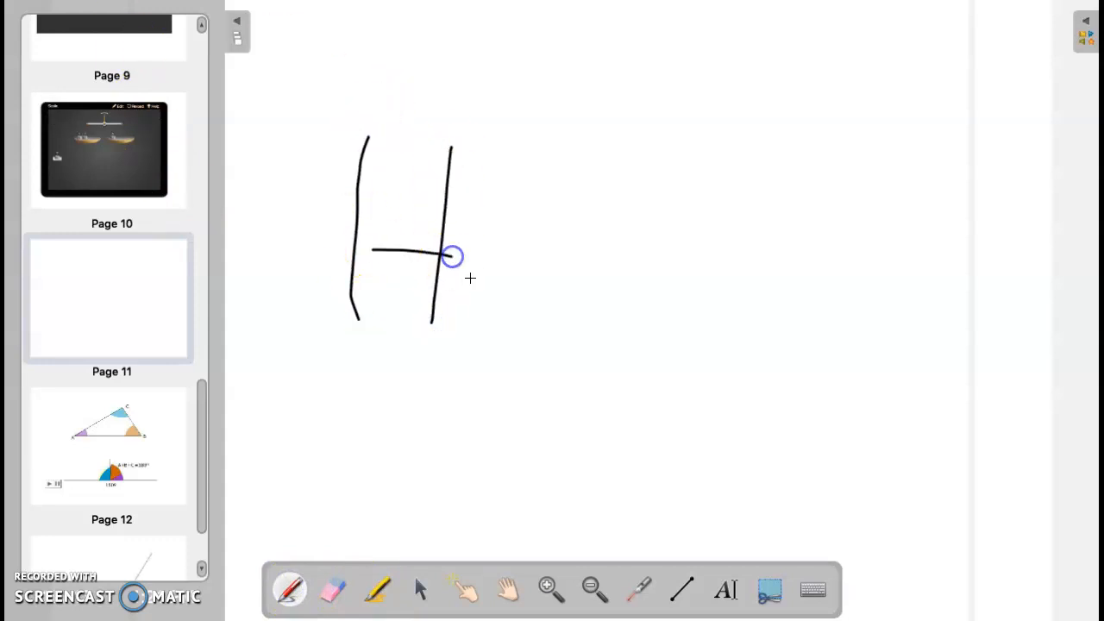
left_click_drag(451, 257, 711, 186)
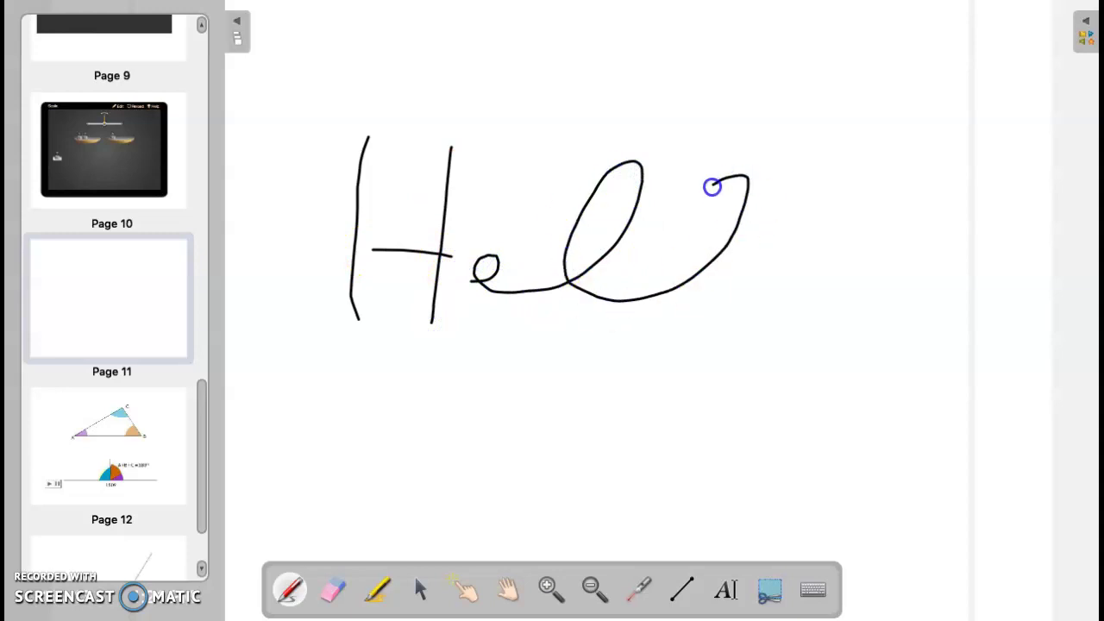
left_click_drag(712, 187, 756, 302)
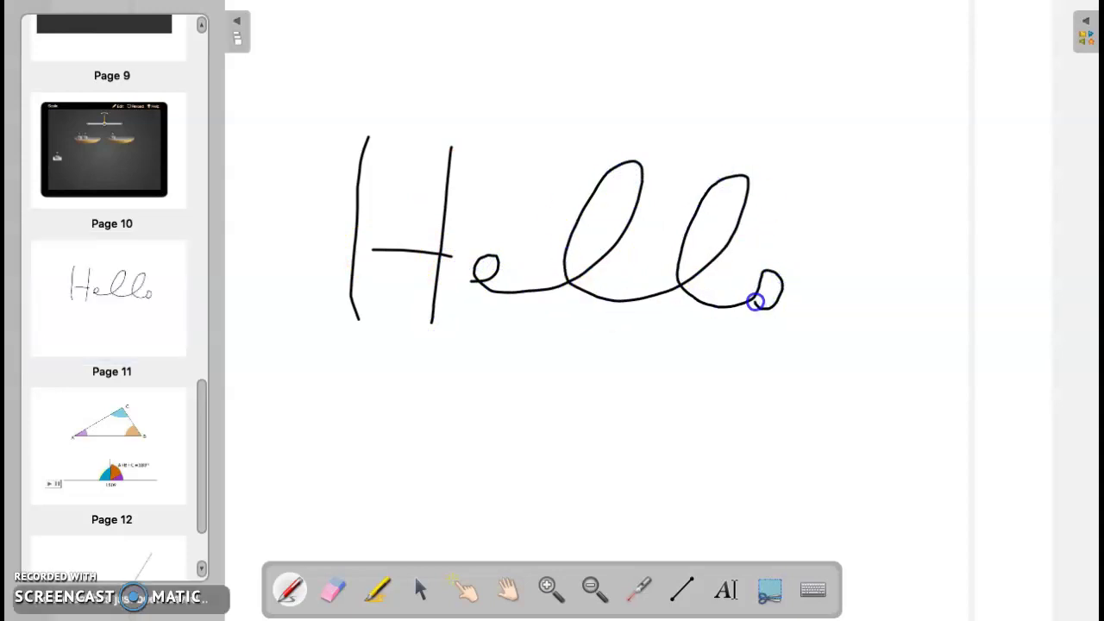
mouse_move(435, 324)
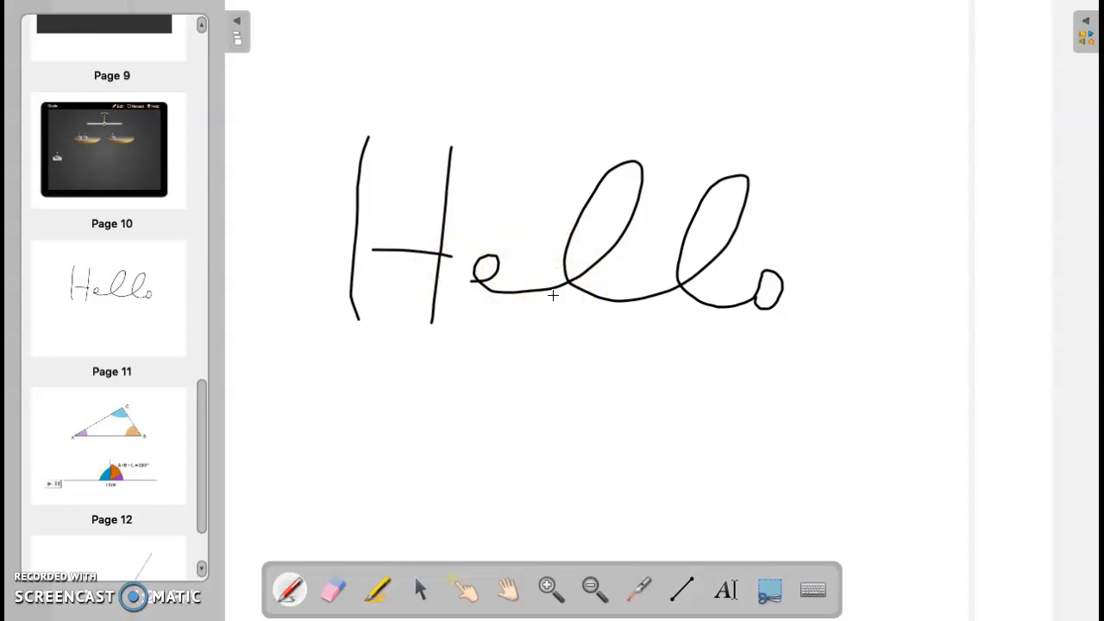
left_click(396, 312)
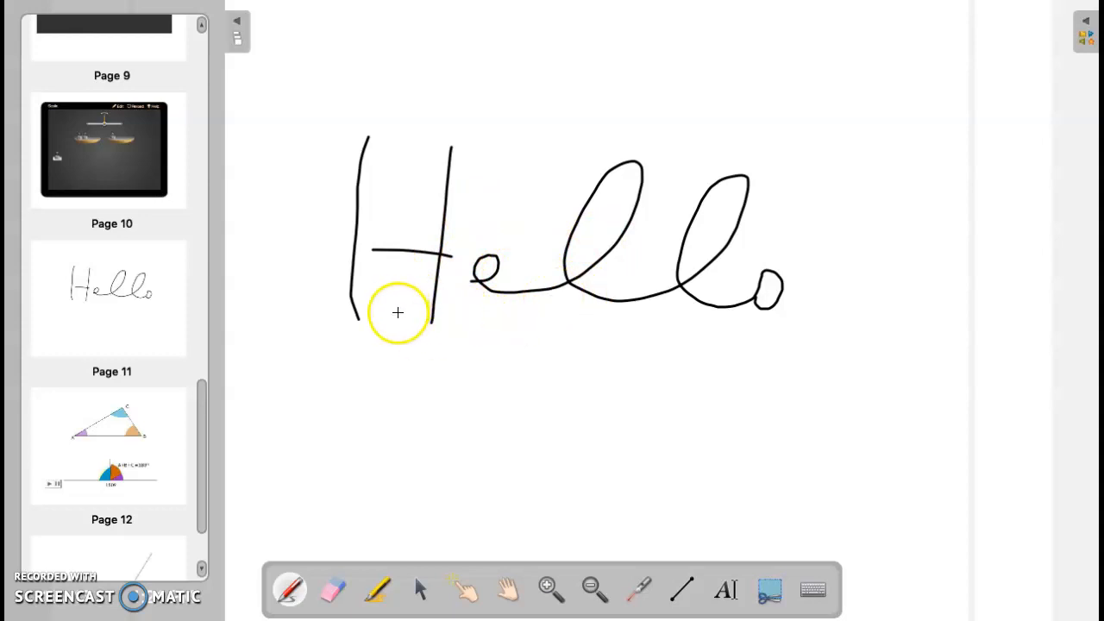
scroll("down", 3)
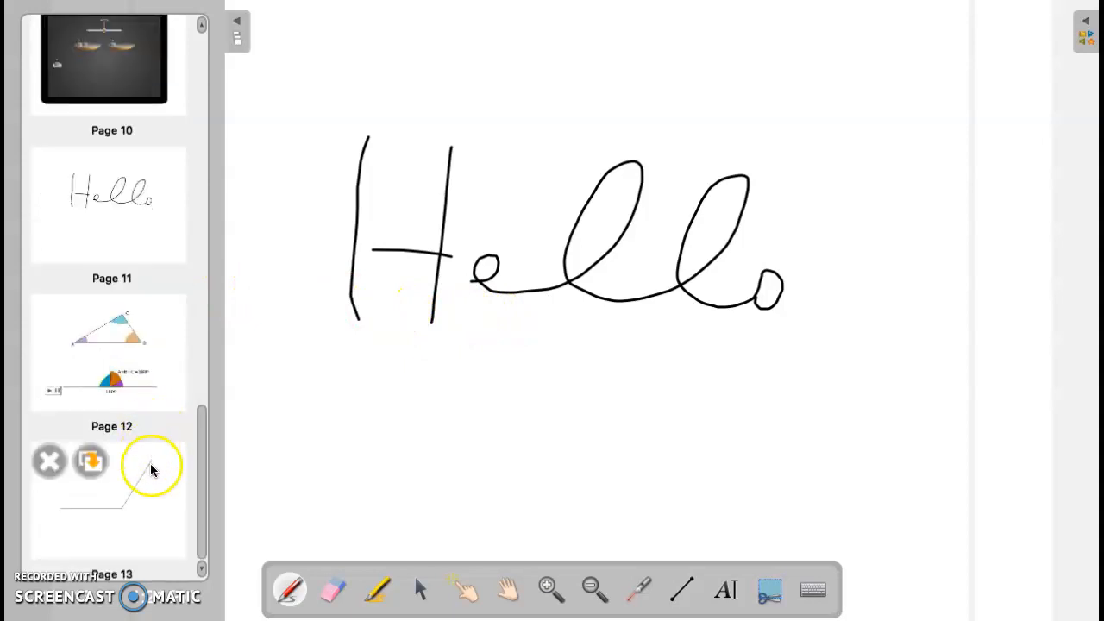
Step: Switch to page 13 with the drawn angle and show the tools library
left_click(107, 500)
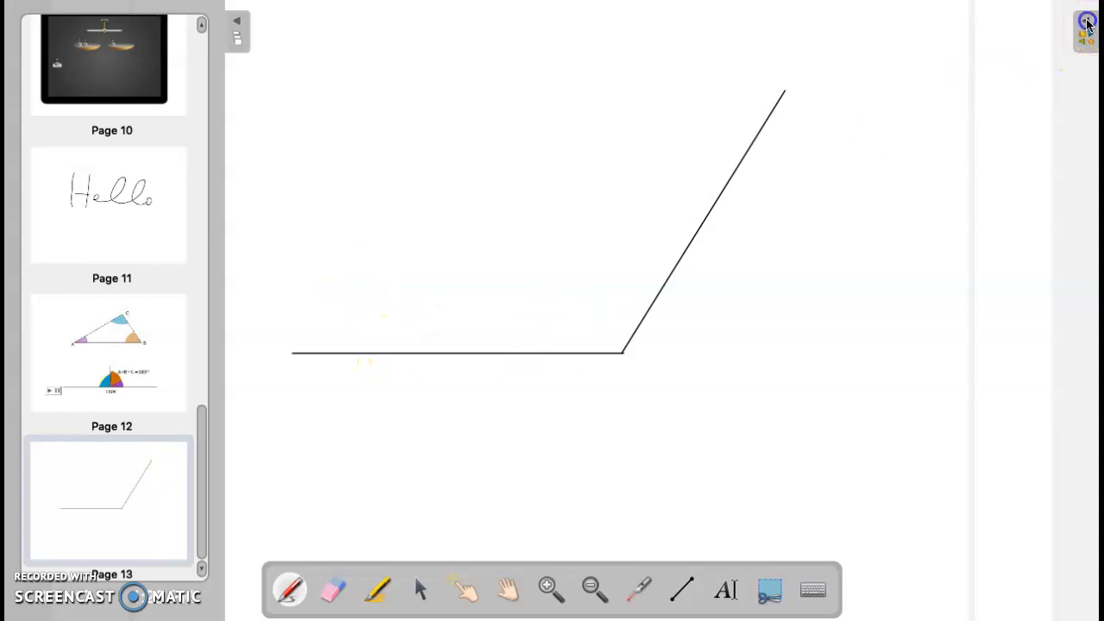
left_click(1087, 24)
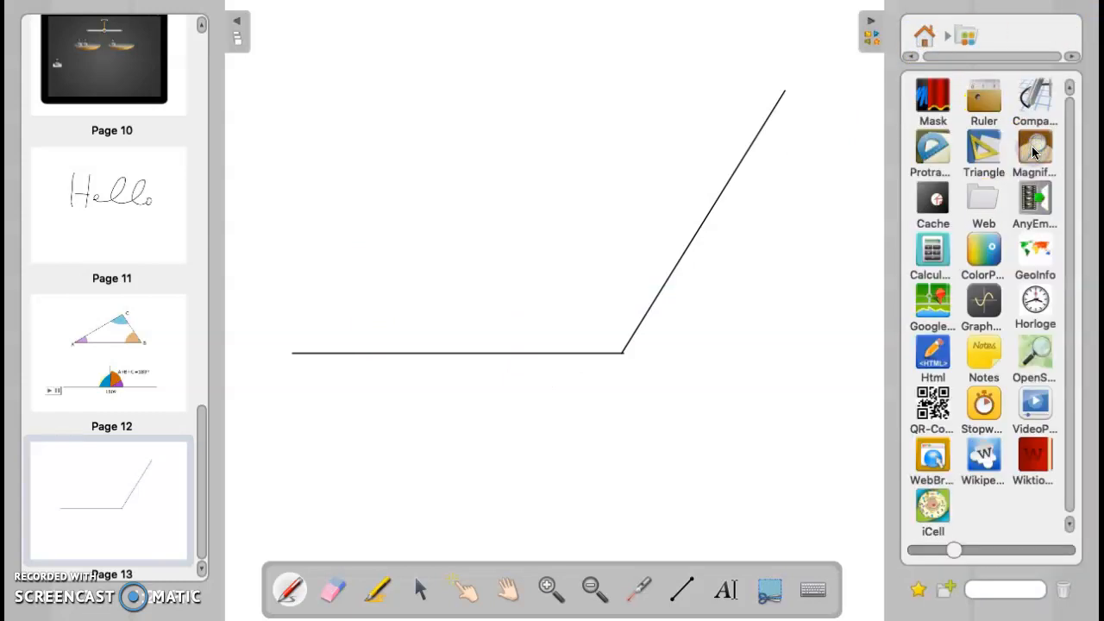
mouse_move(997, 175)
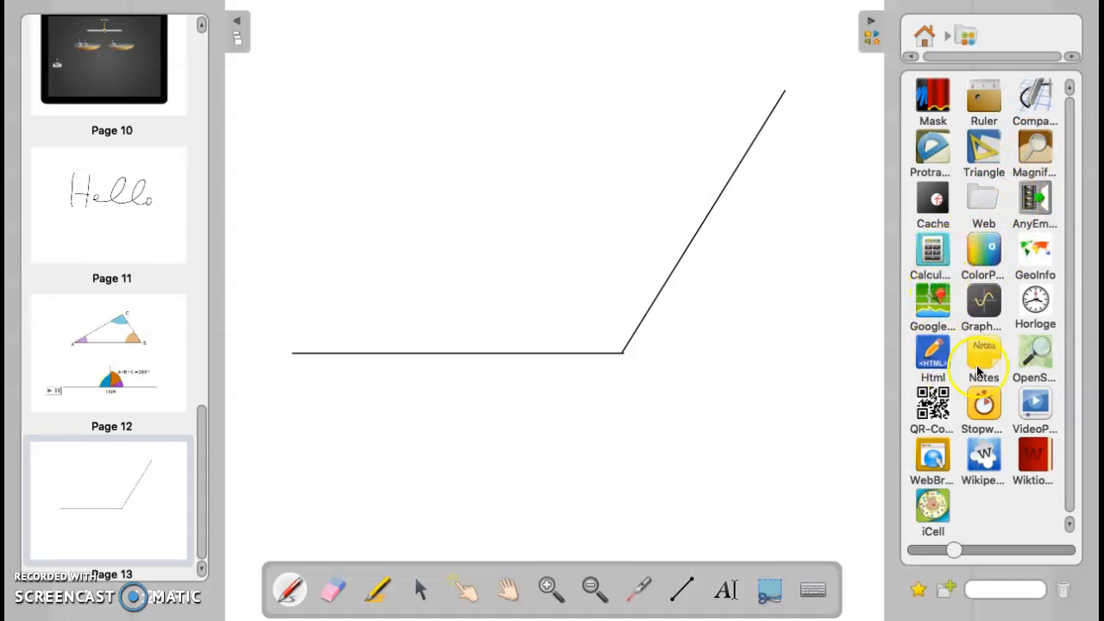
Step: Place the protractor over the angle and swing its marker along the slanted line
left_click_drag(931, 147, 682, 272)
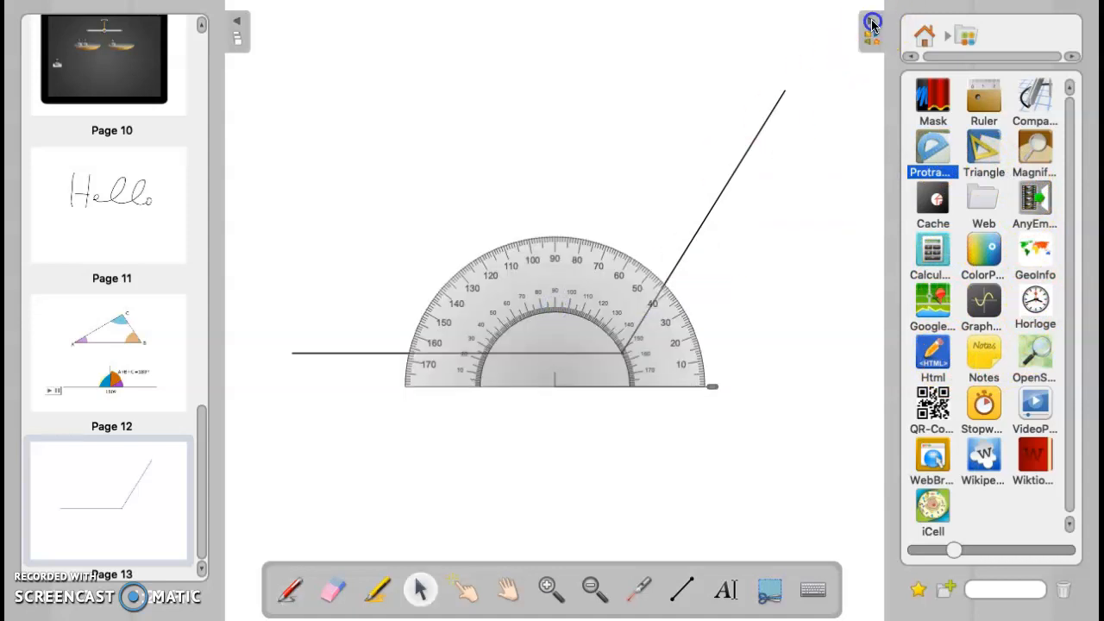
left_click(872, 24)
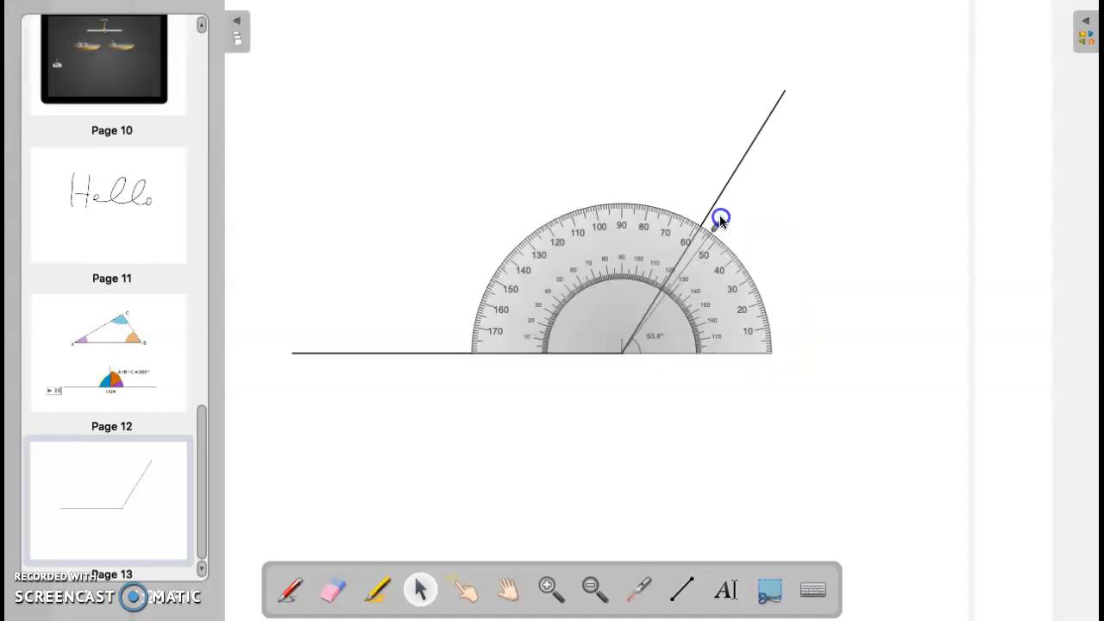
left_click_drag(721, 217, 716, 214)
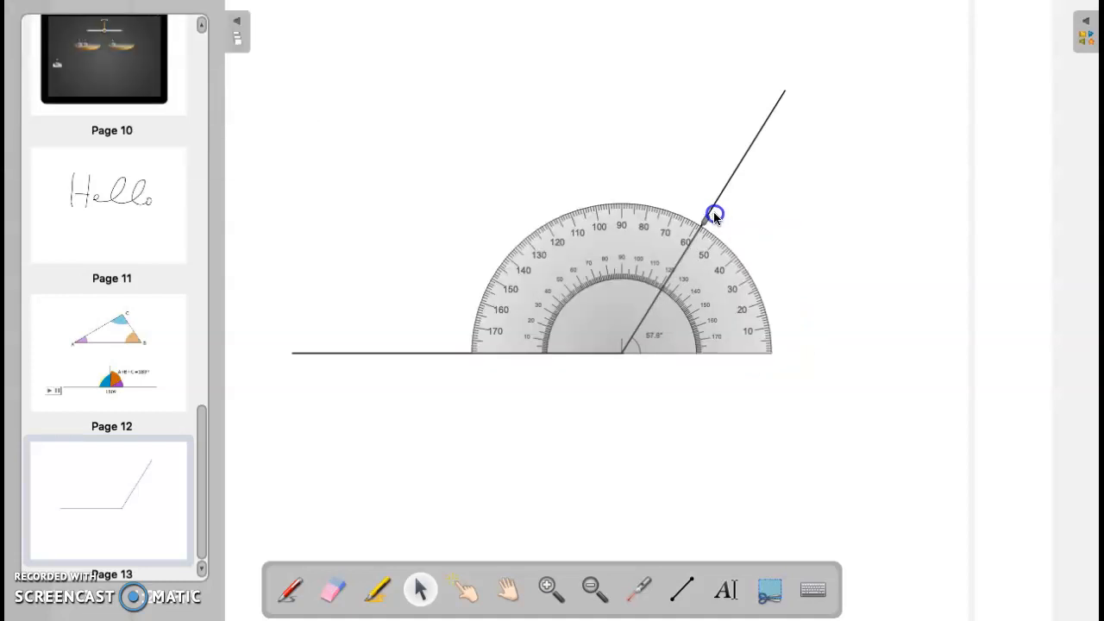
left_click_drag(714, 214, 784, 354)
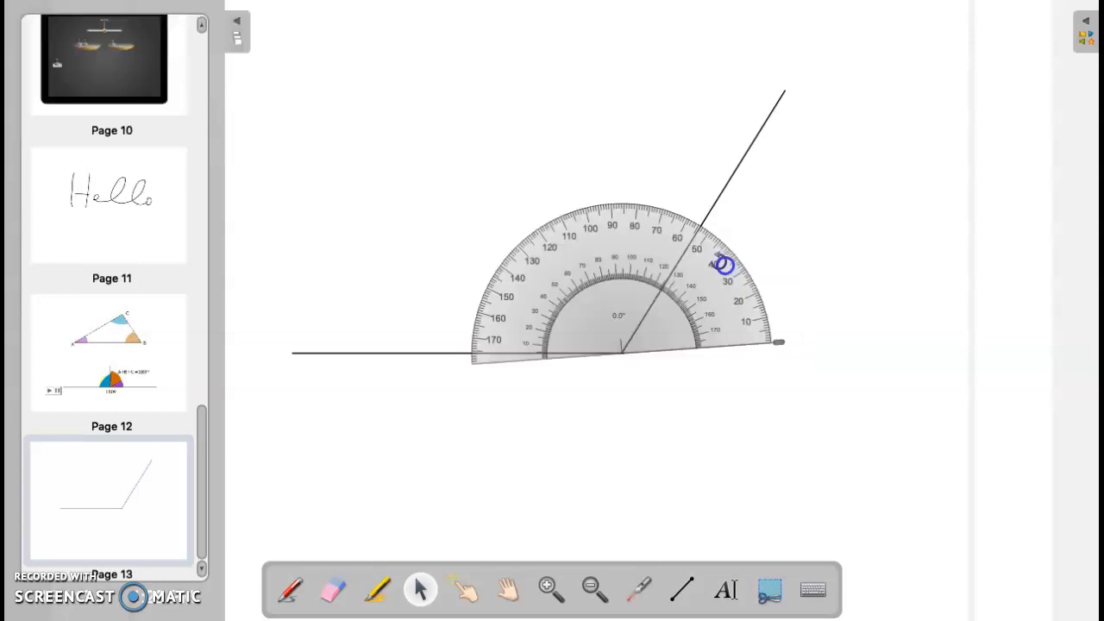
Step: Rotate the protractor to align its base, then move to page 12's triangle diagram
left_click_drag(722, 262, 621, 204)
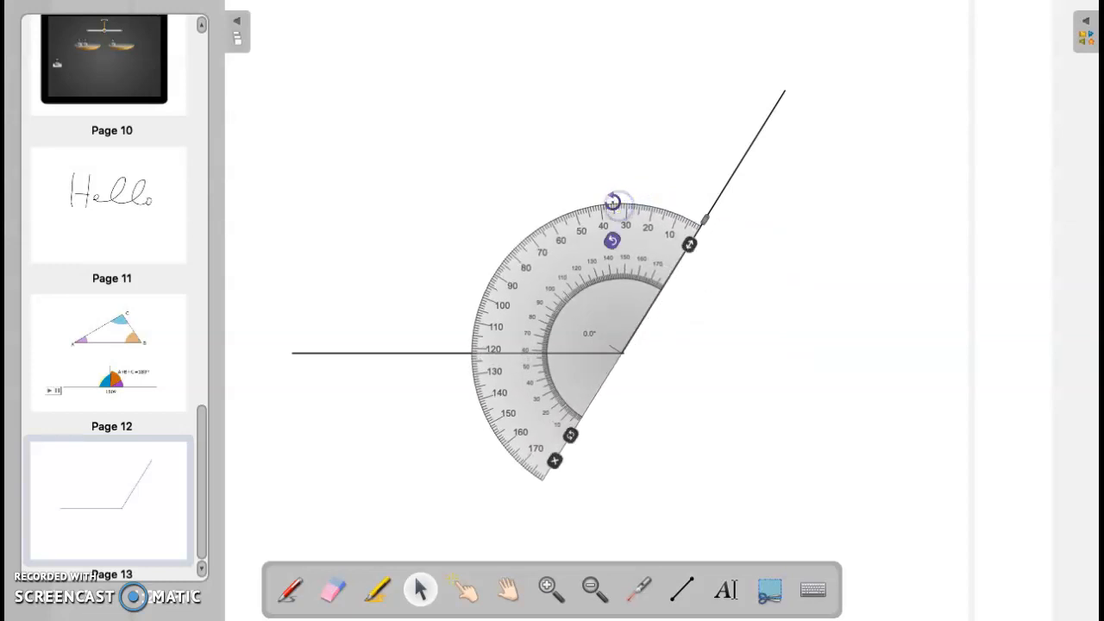
left_click_drag(612, 200, 652, 214)
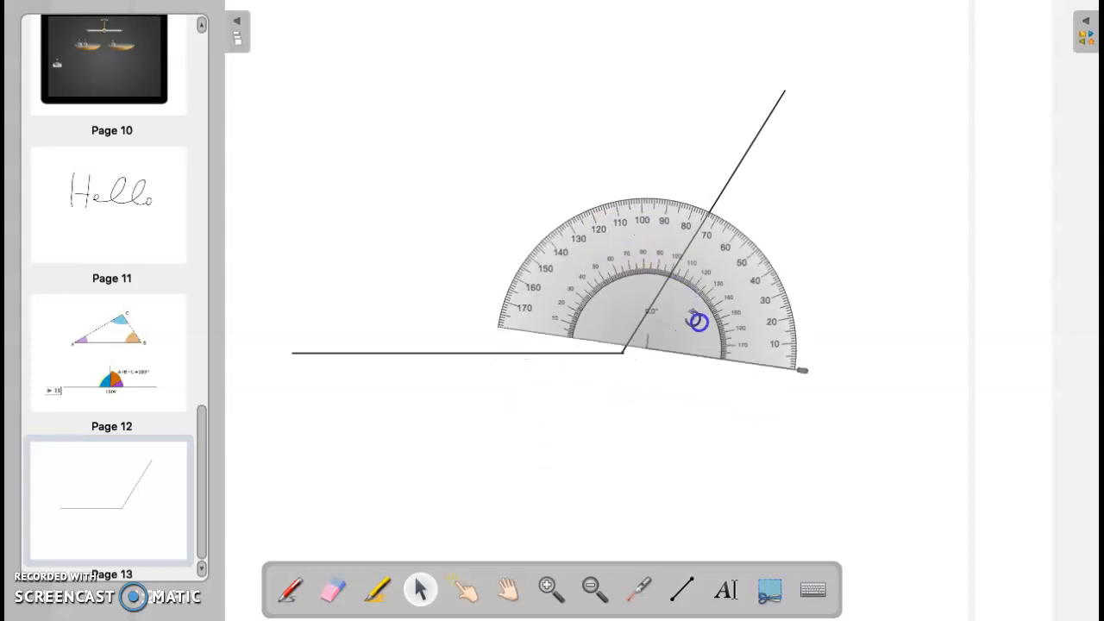
left_click(107, 352)
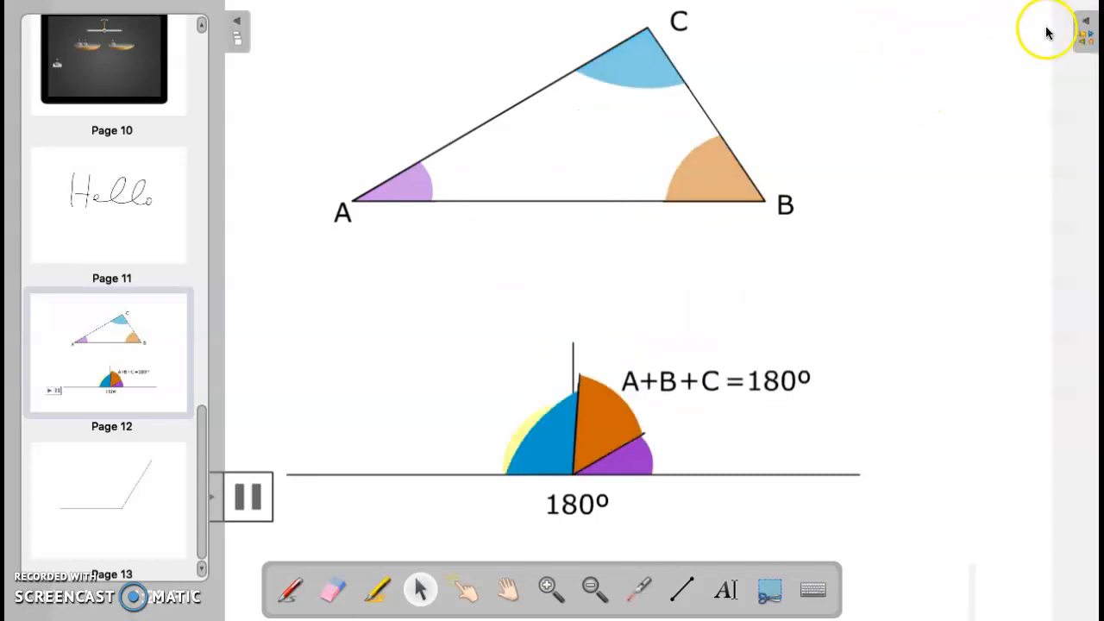
Step: Show the interactive widgets library beside page 12's triangle diagram
left_click(1085, 21)
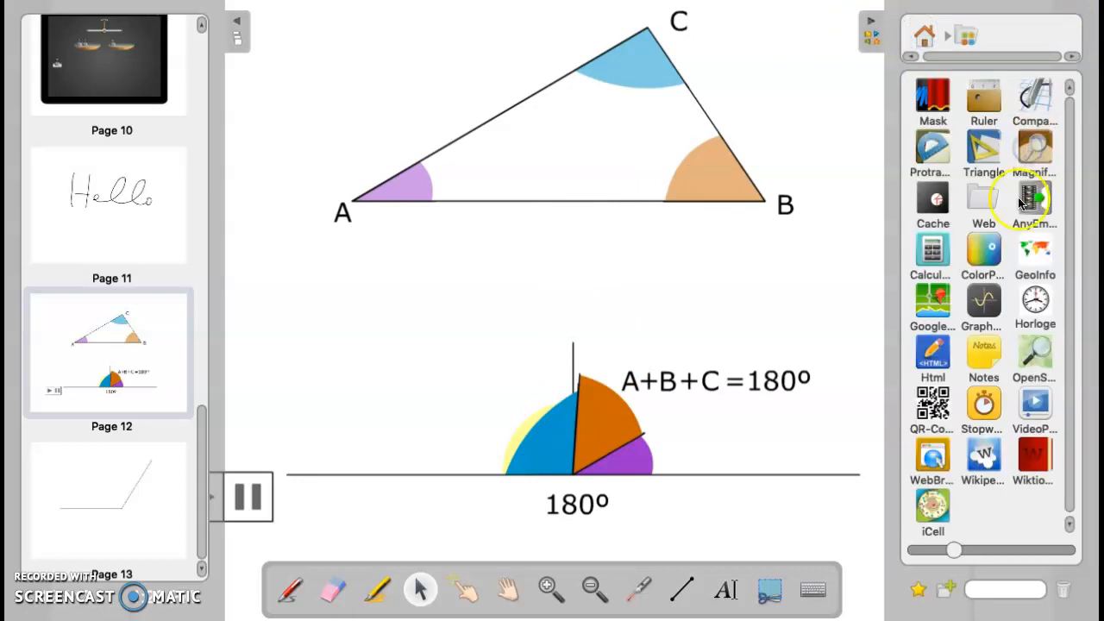
mouse_move(932, 204)
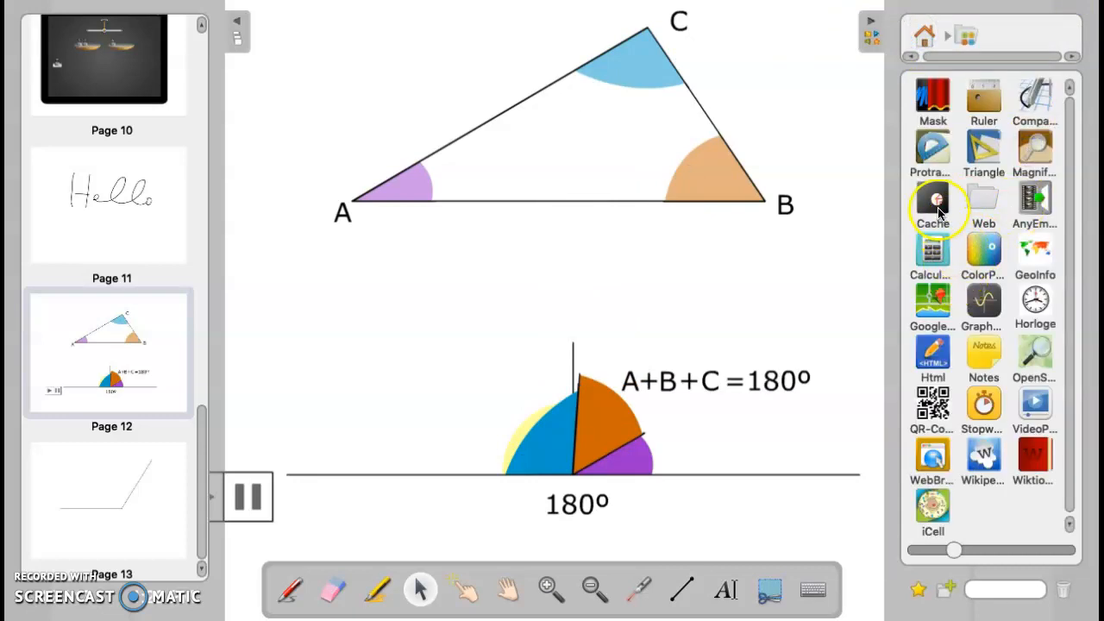
mouse_move(983, 152)
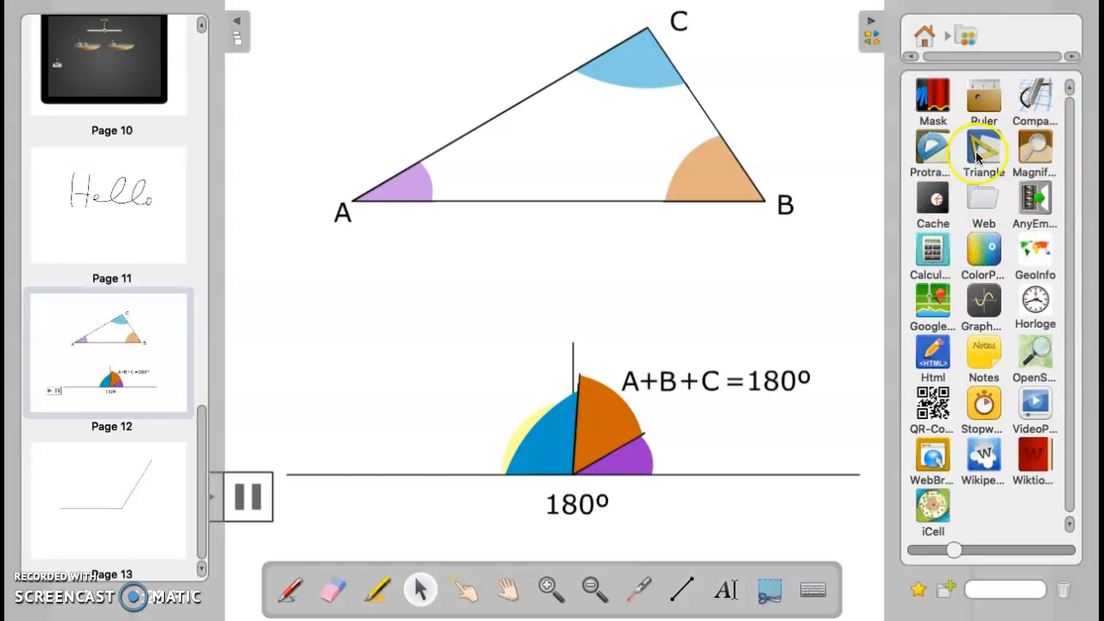
mouse_move(697, 289)
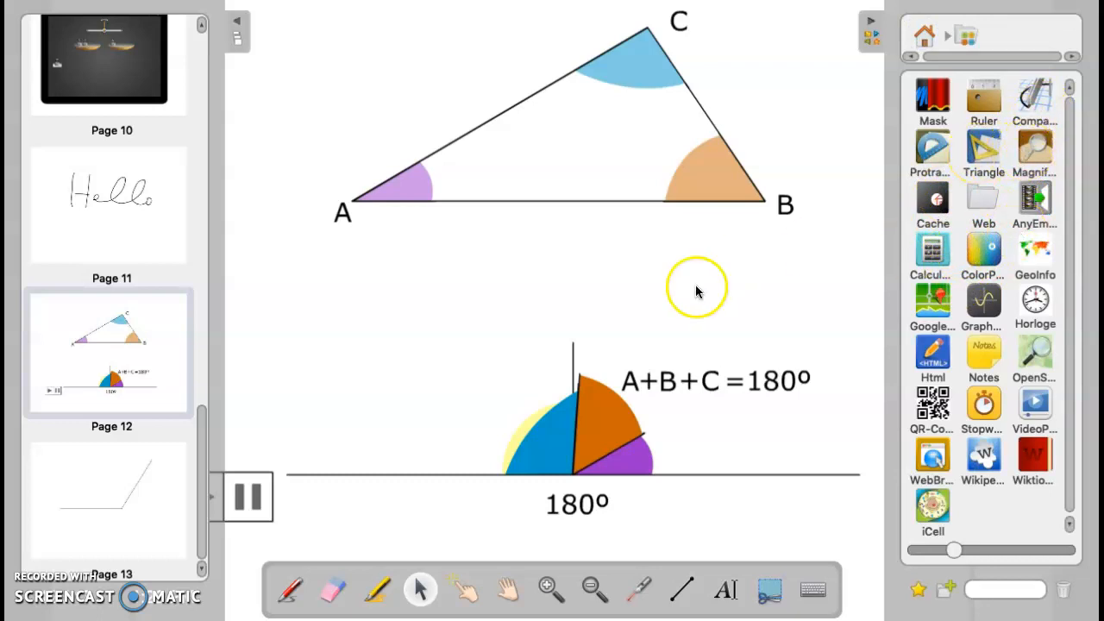
mouse_move(624, 263)
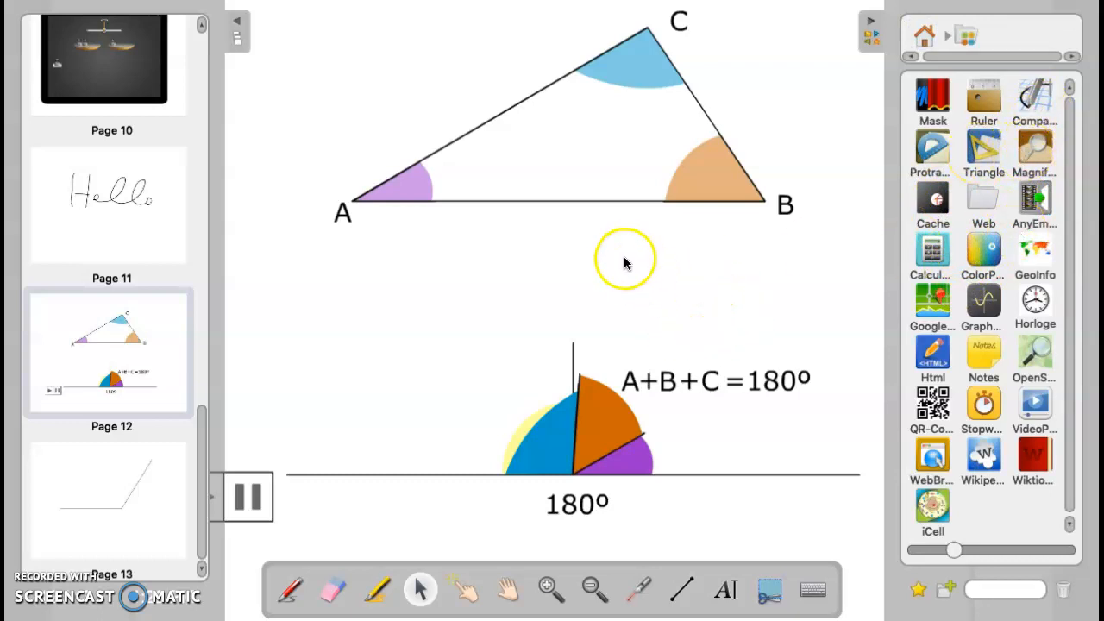
mouse_move(983, 457)
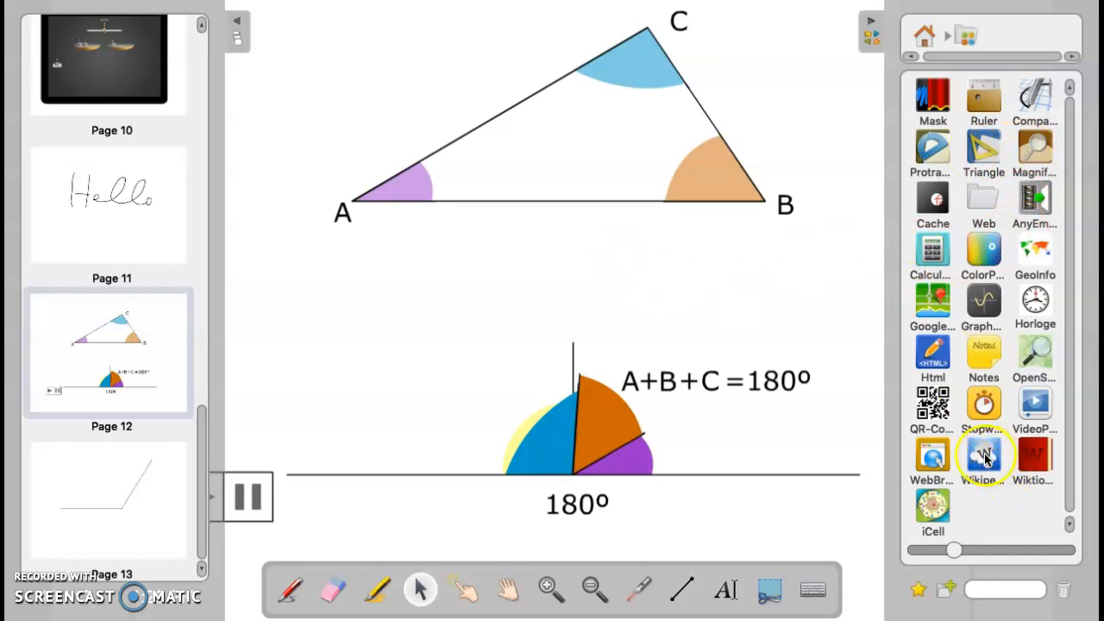
mouse_move(931, 508)
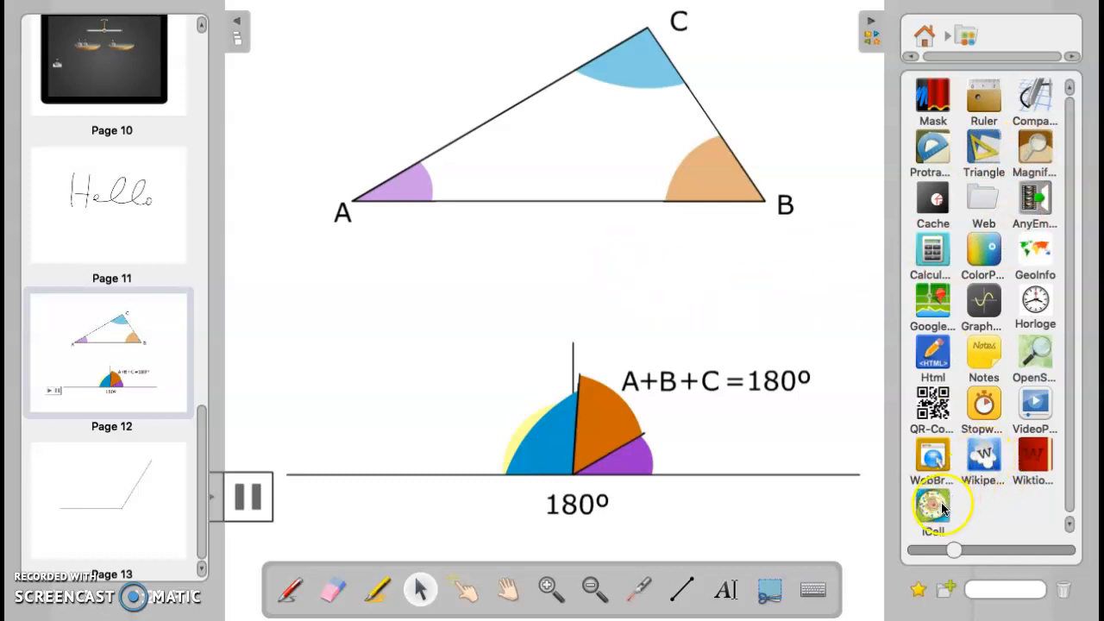
mouse_move(982, 466)
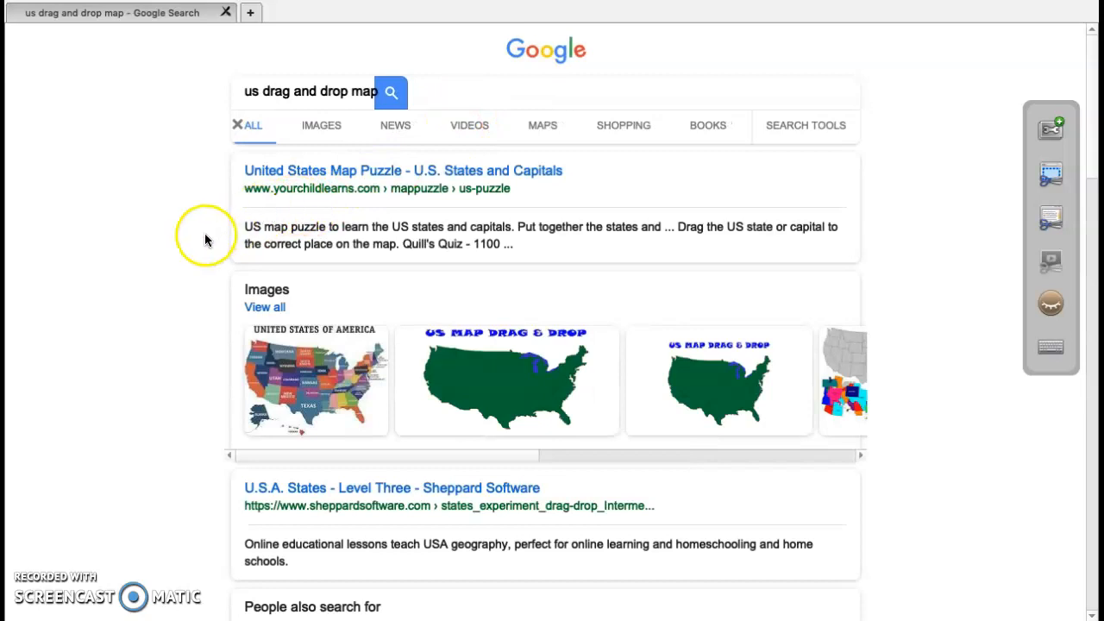
Step: Scroll the Google results for 'us drag and drop map' to the Seterra link
scroll("down", 3)
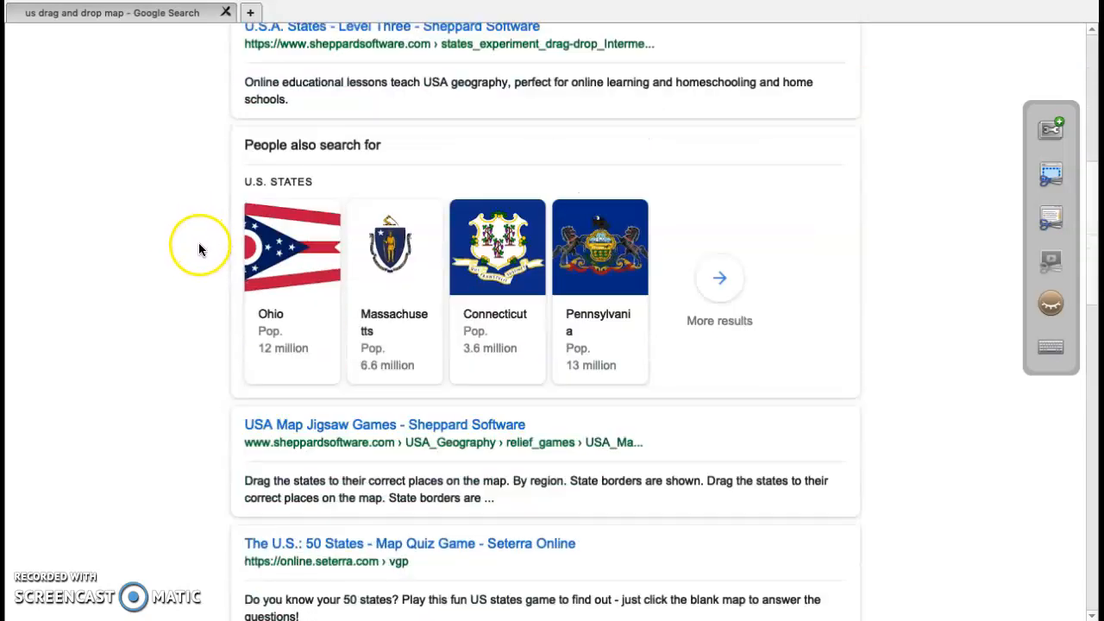
scroll("down", 3)
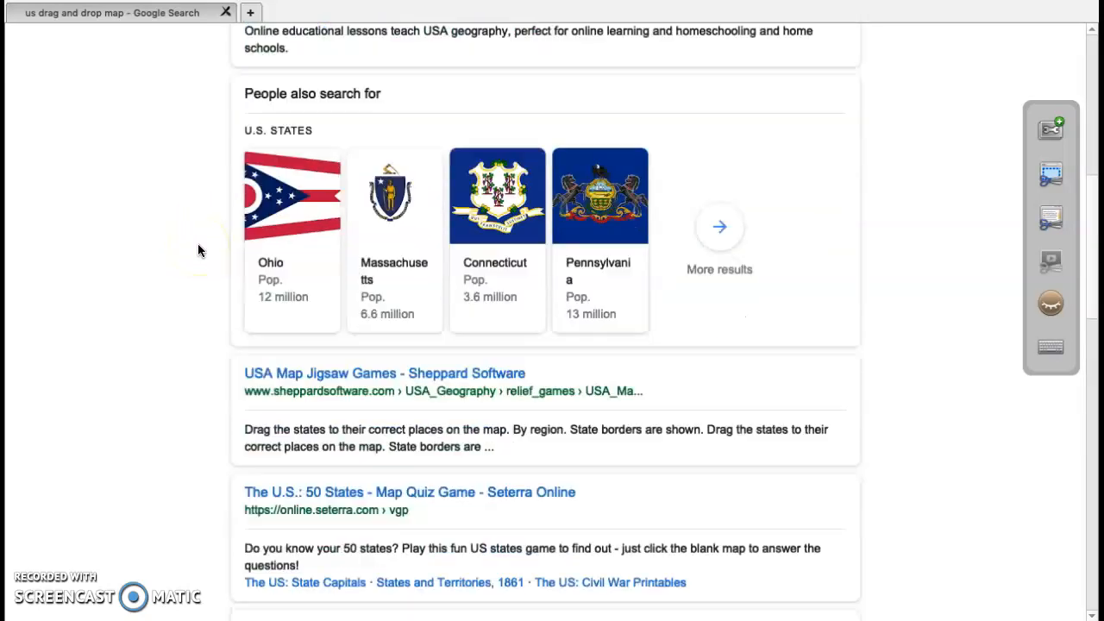
scroll("down", 3)
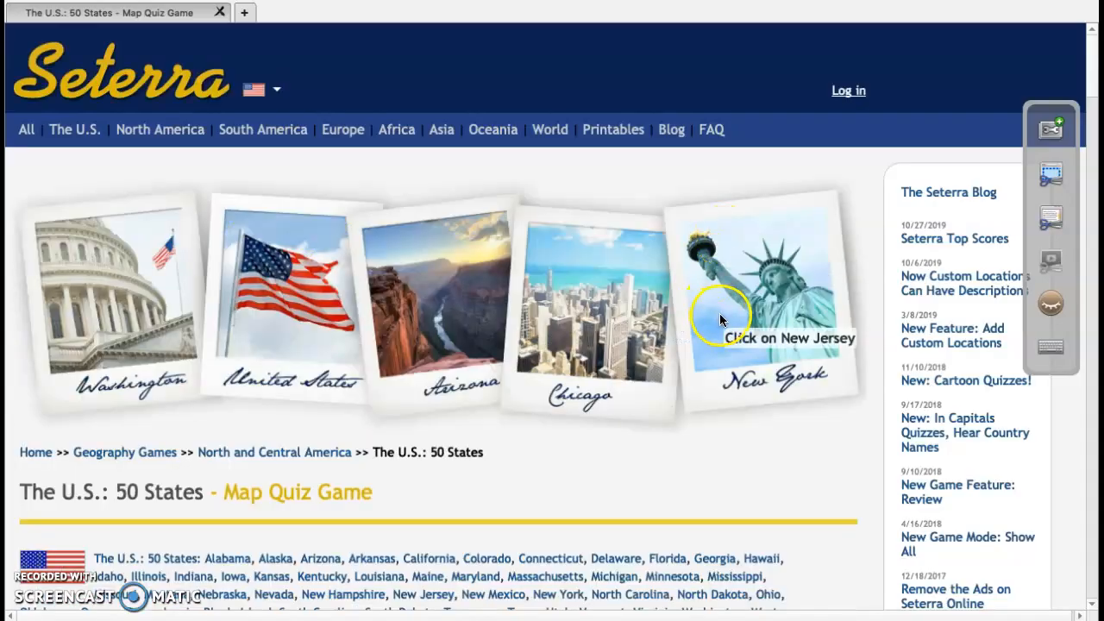
Step: Start the Seterra 50 States quiz and locate New Jersey, Nebraska and Nevada
scroll("down", 3)
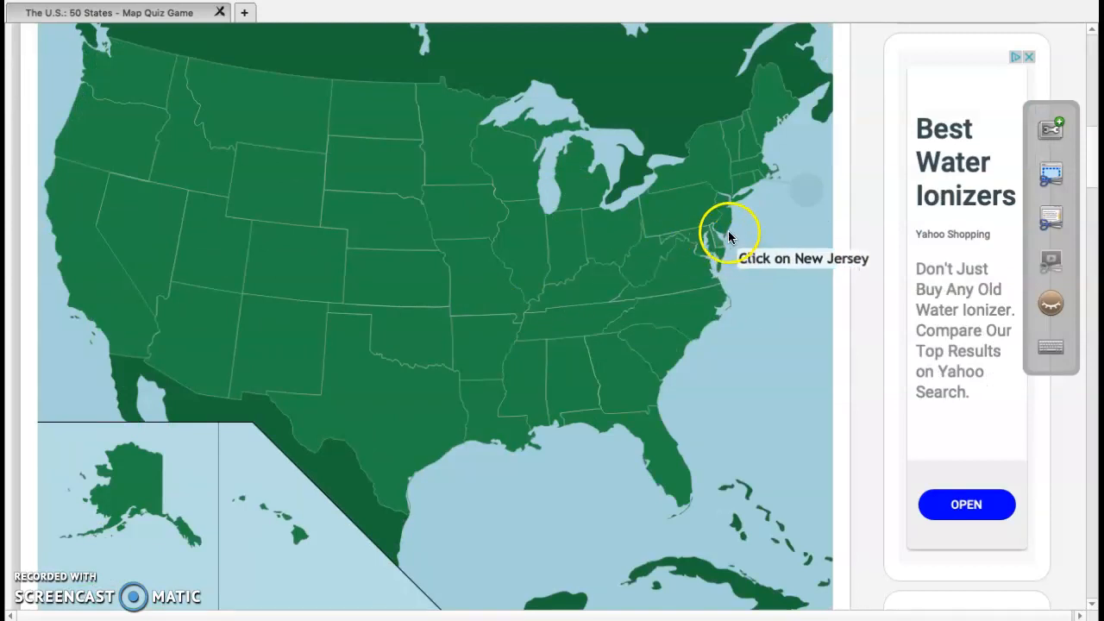
left_click(728, 238)
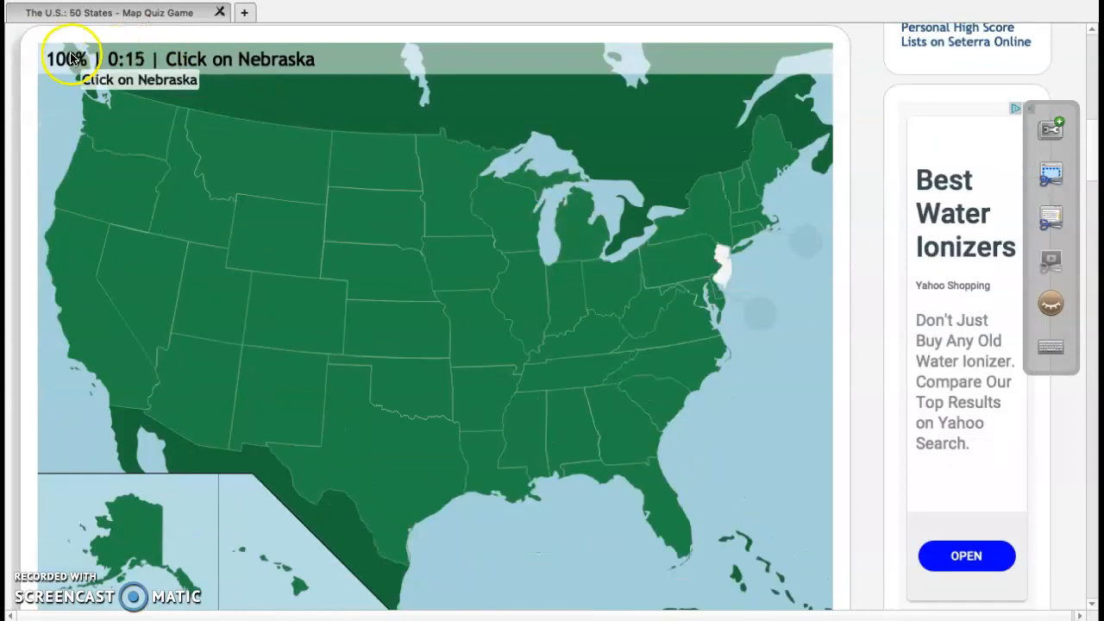
left_click(365, 283)
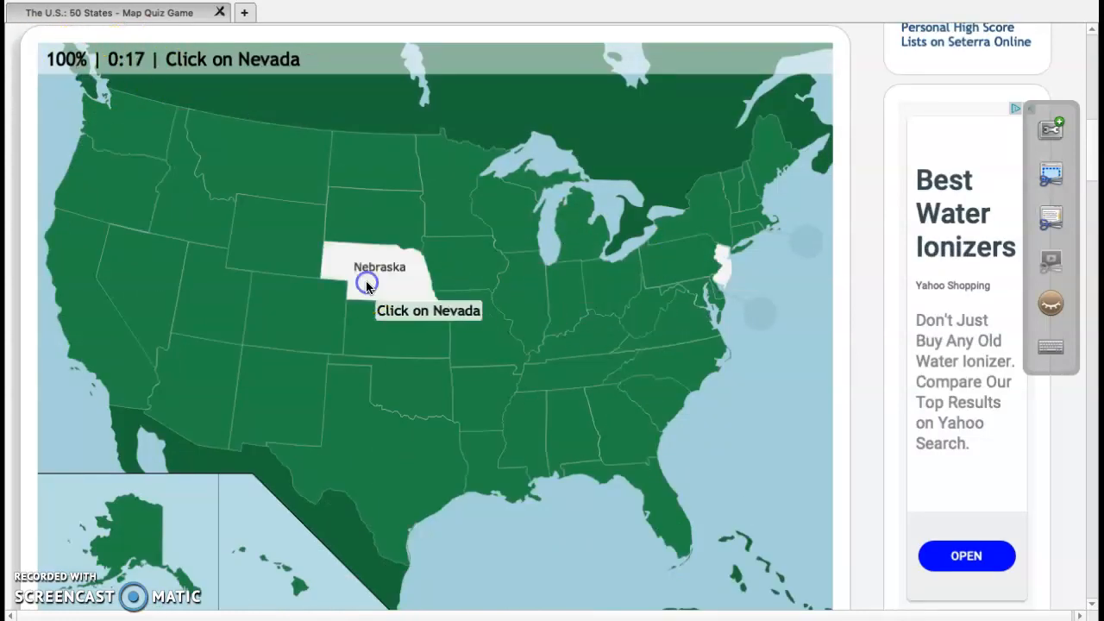
left_click(157, 313)
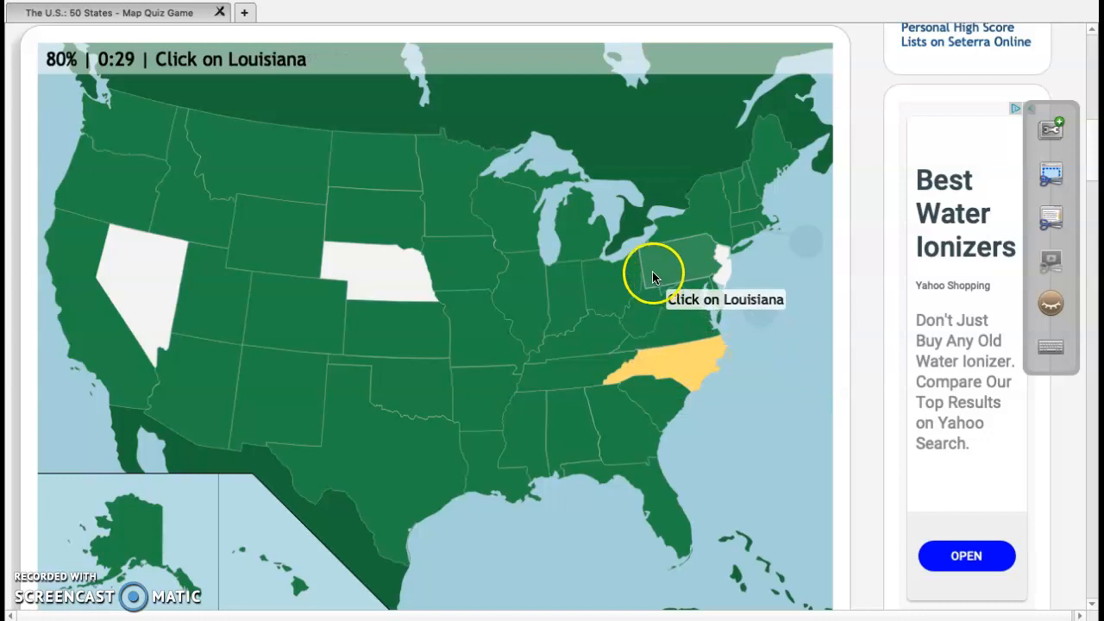
mouse_move(786, 69)
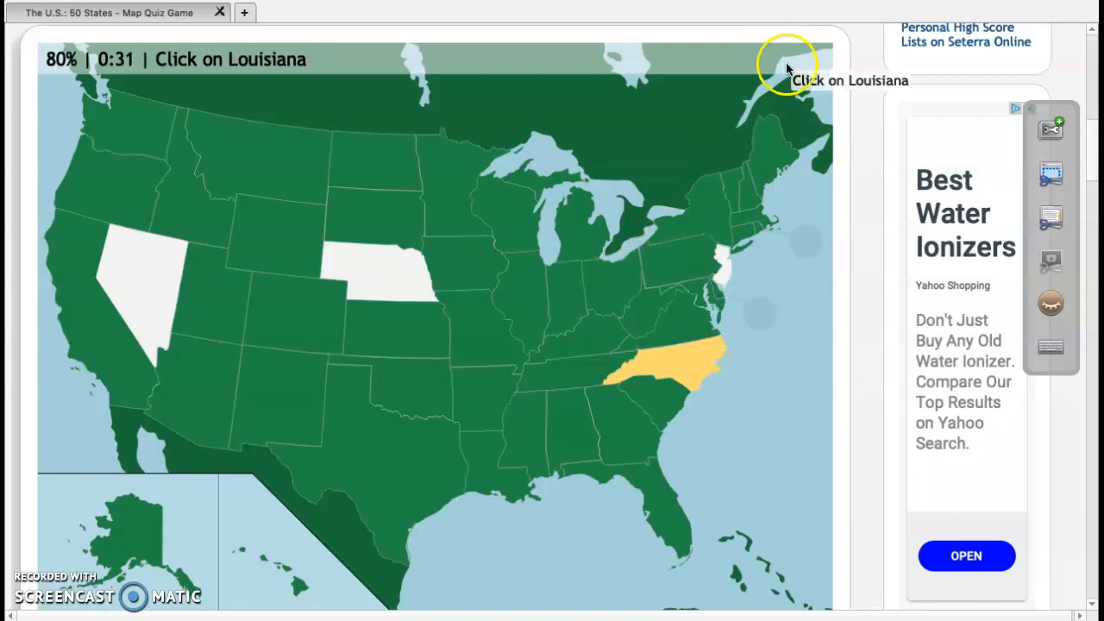
mouse_move(1050, 135)
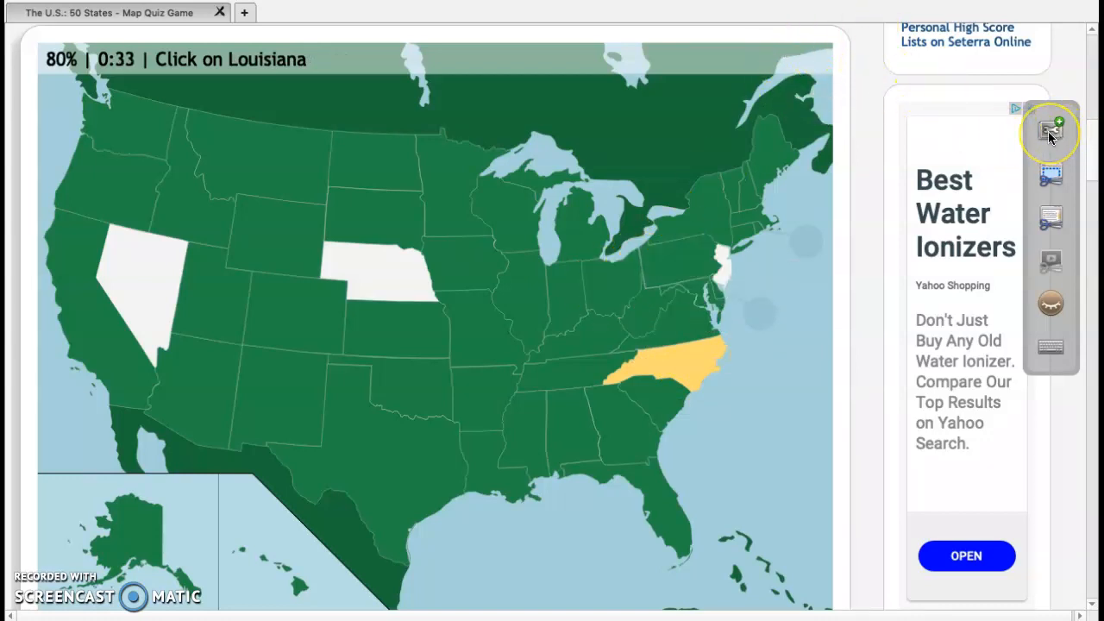
Step: Capture the Seterra quiz page as a web widget onto page 12
left_click(1050, 129)
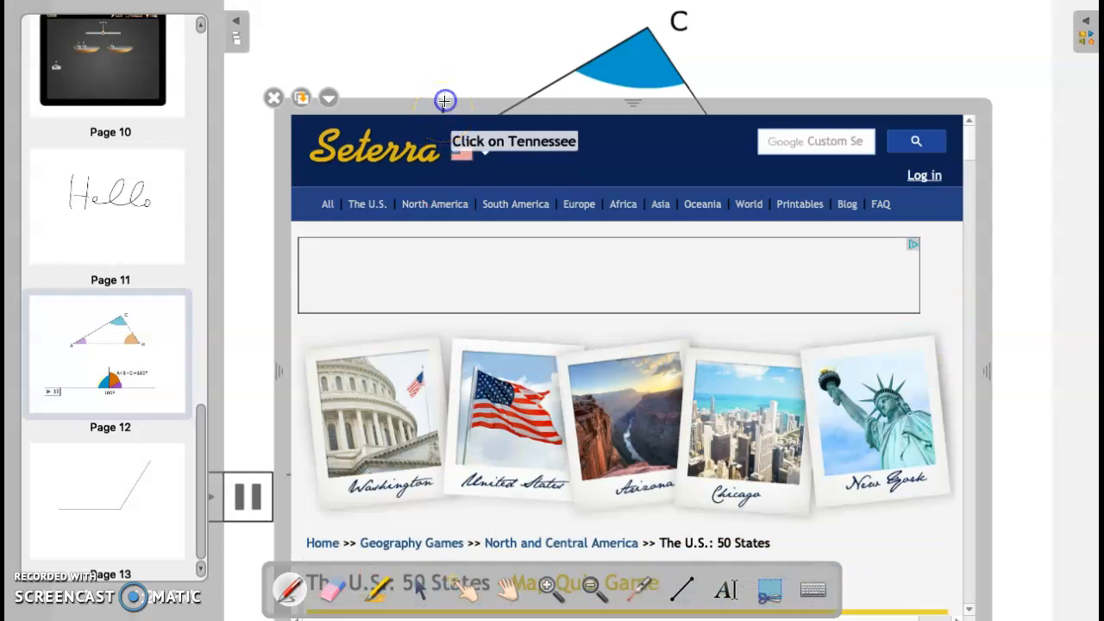
right_click(445, 101)
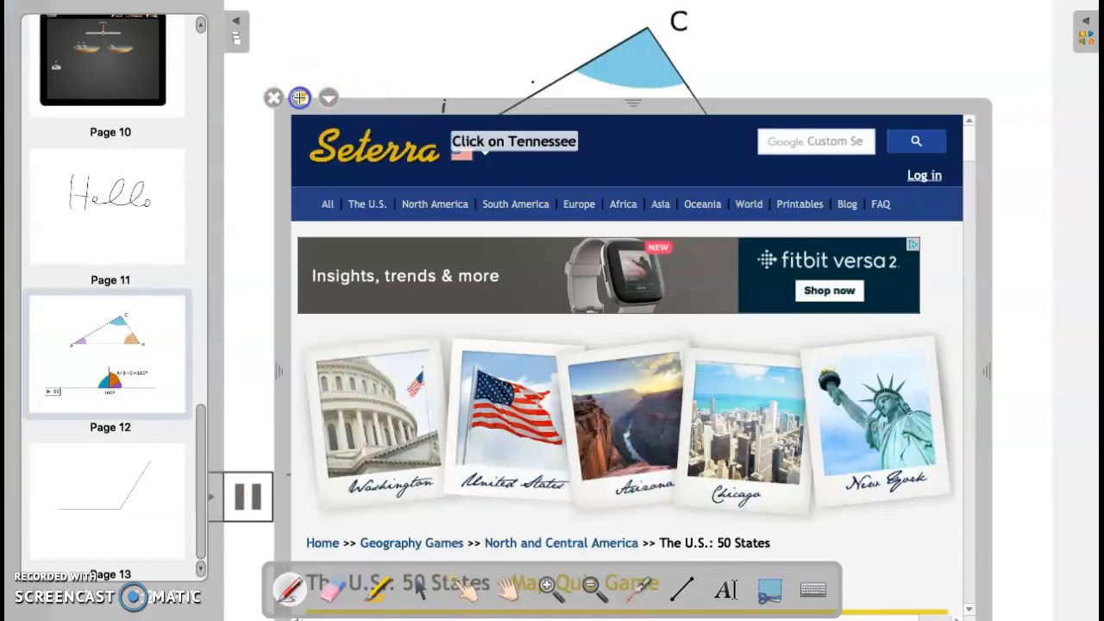
scroll("down", 3)
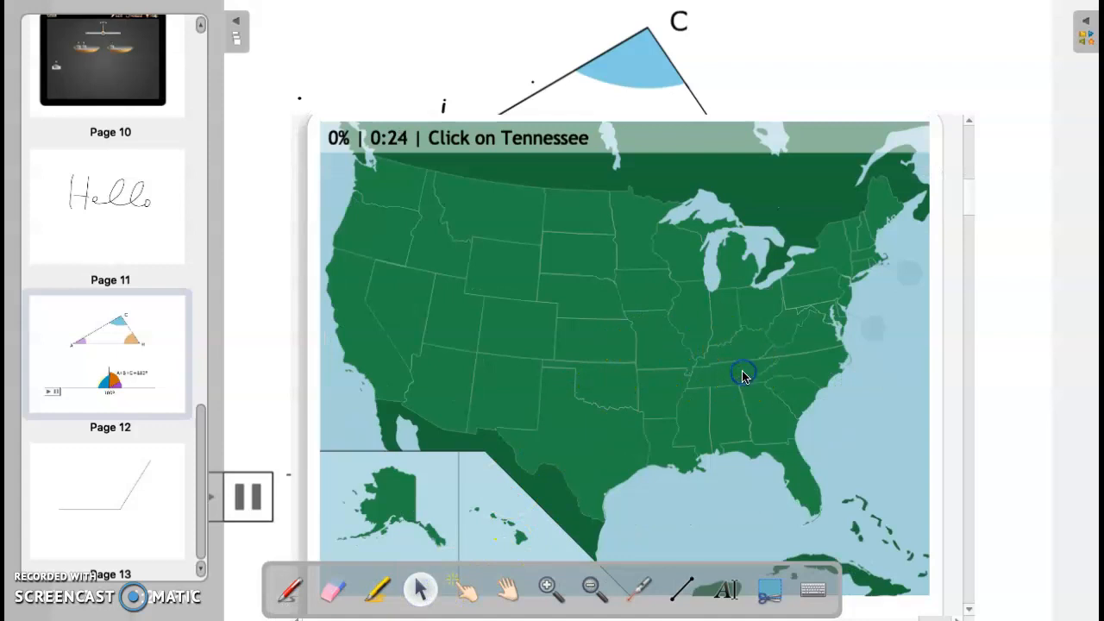
Step: Answer Tennessee and New York in the embedded quiz
left_click(743, 372)
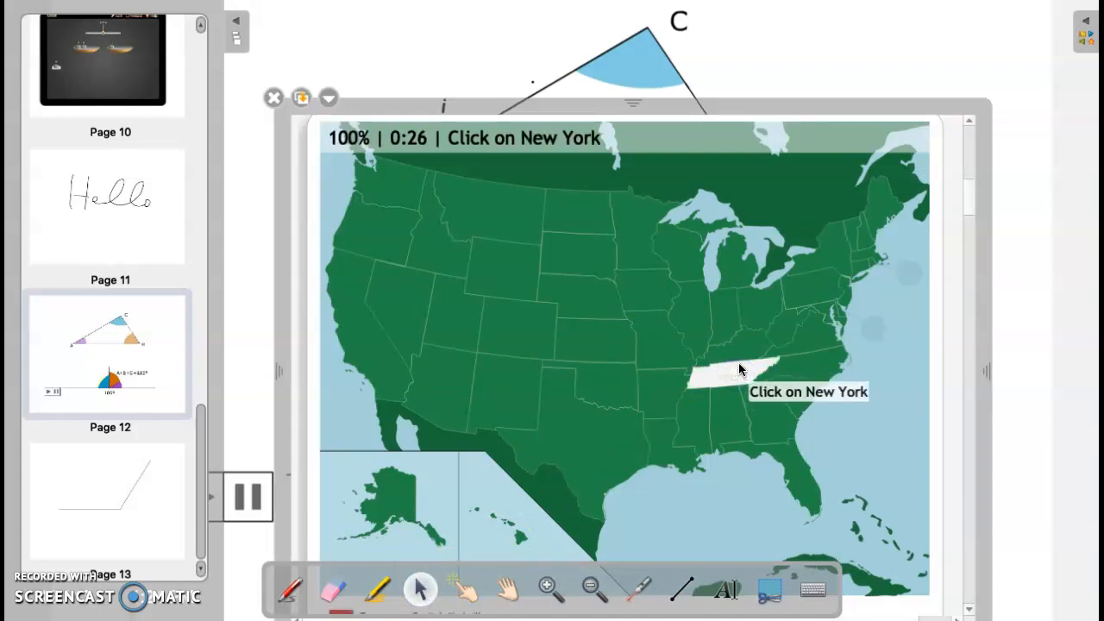
left_click(826, 250)
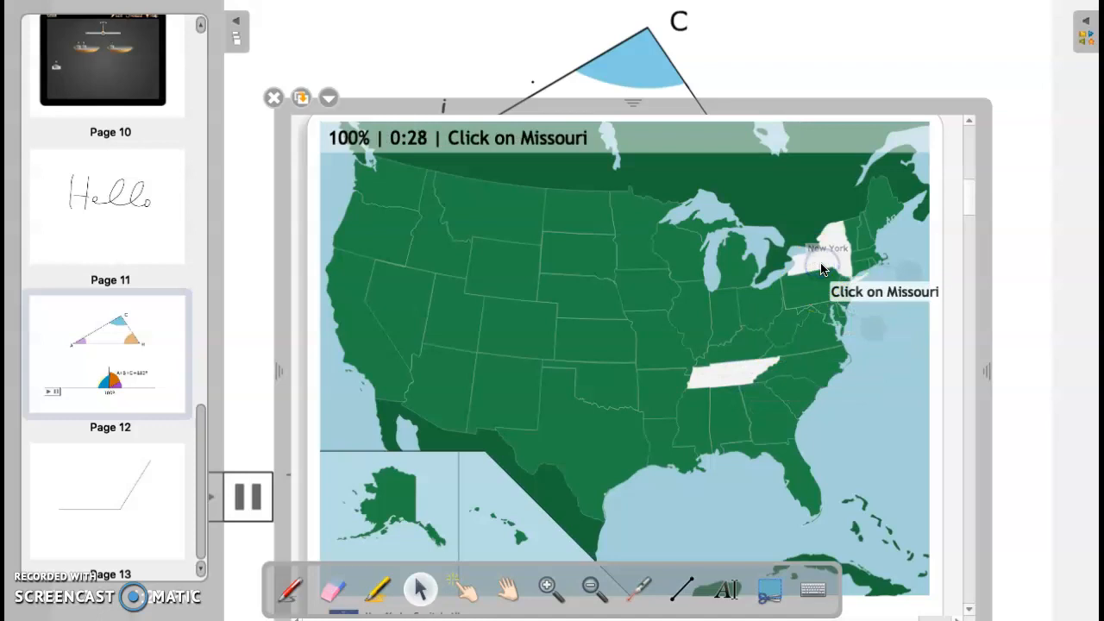